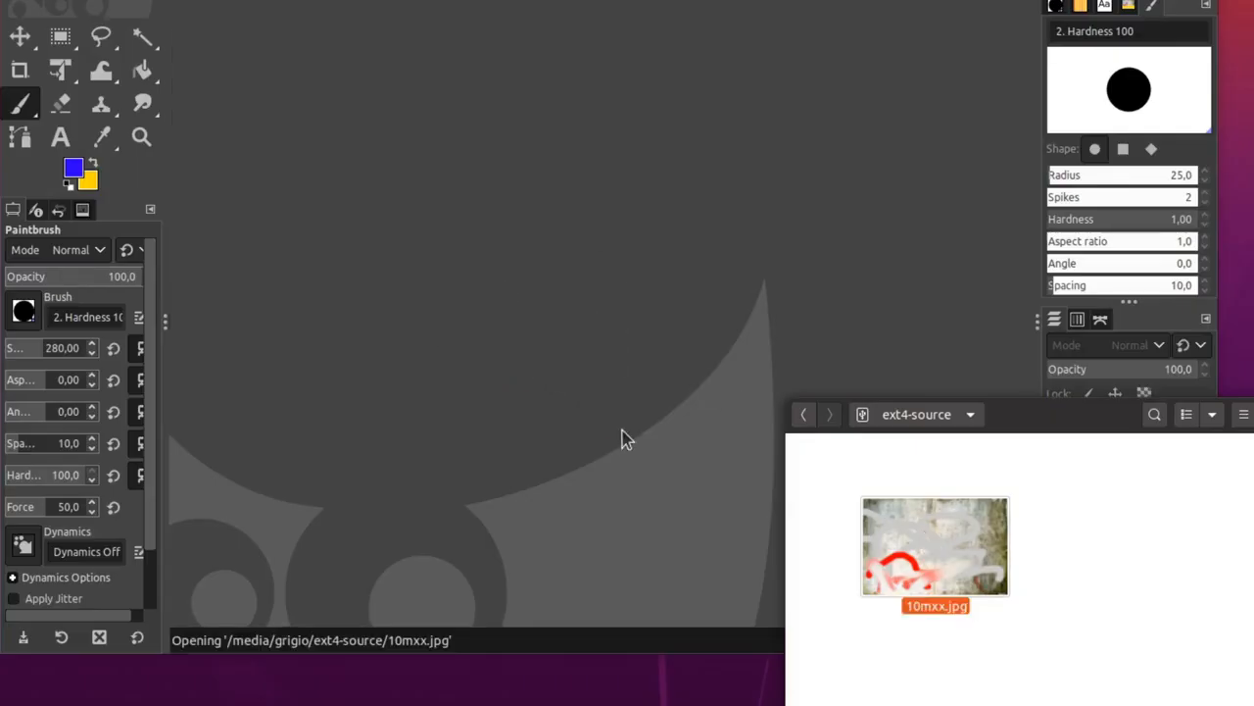
- Open 10mxx.jpg in GIMP and paint a scribble stroke across the canvas
double_click(933, 545)
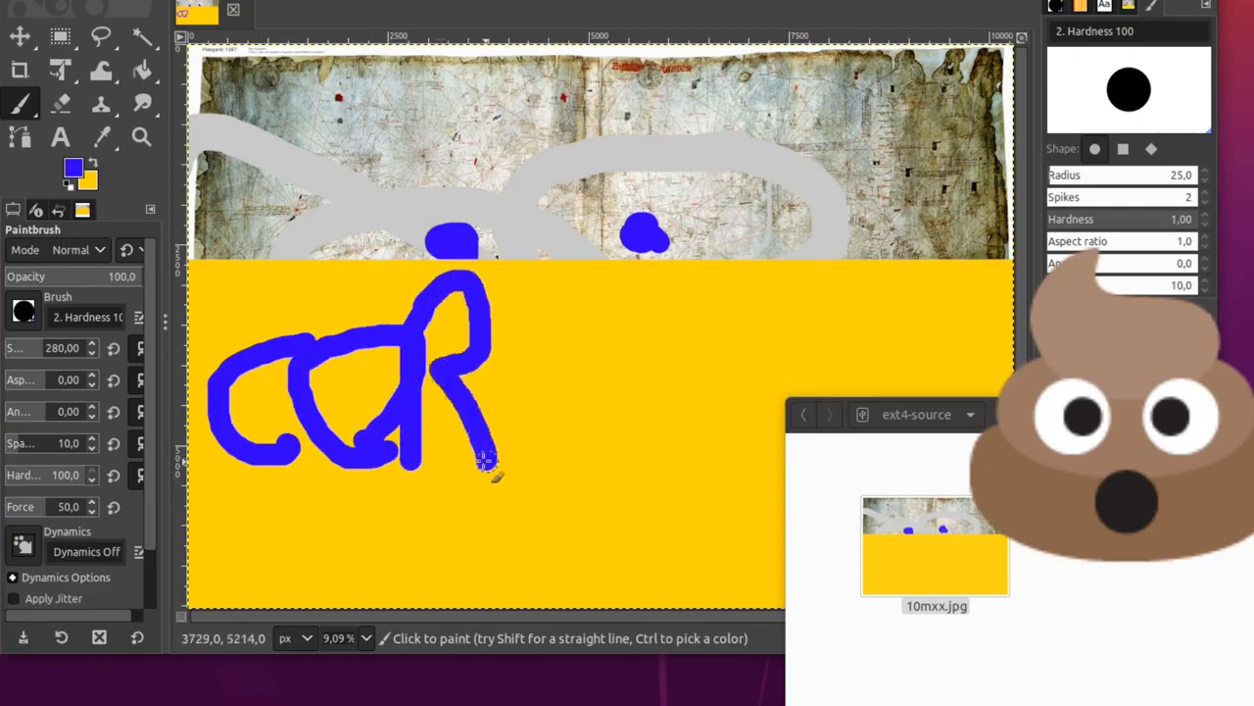
drag(486, 461, 882, 309)
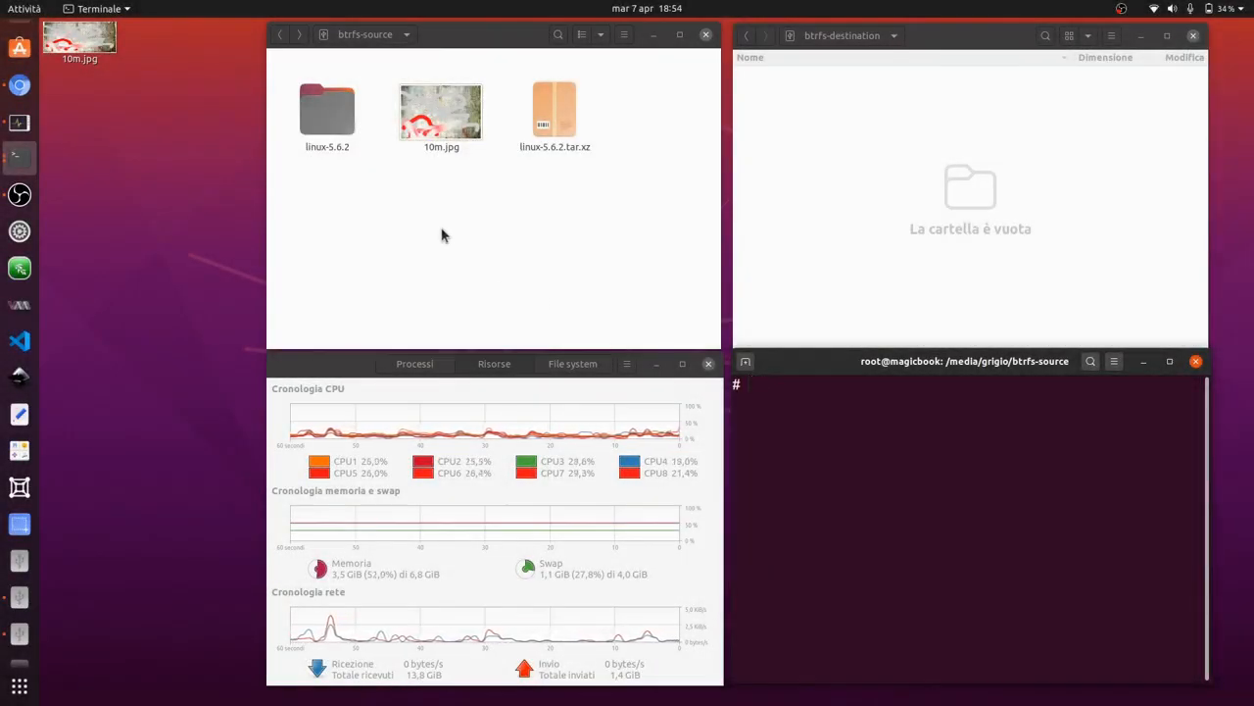
mouse_move(453, 202)
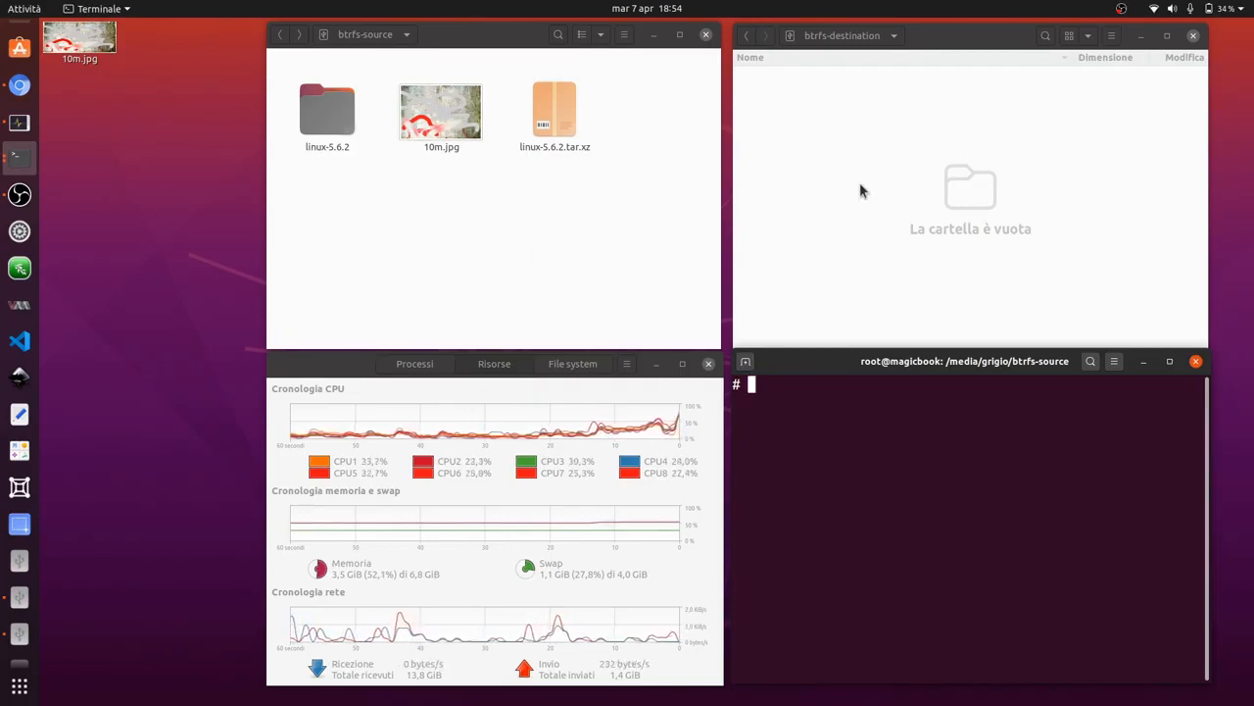
mouse_move(961, 194)
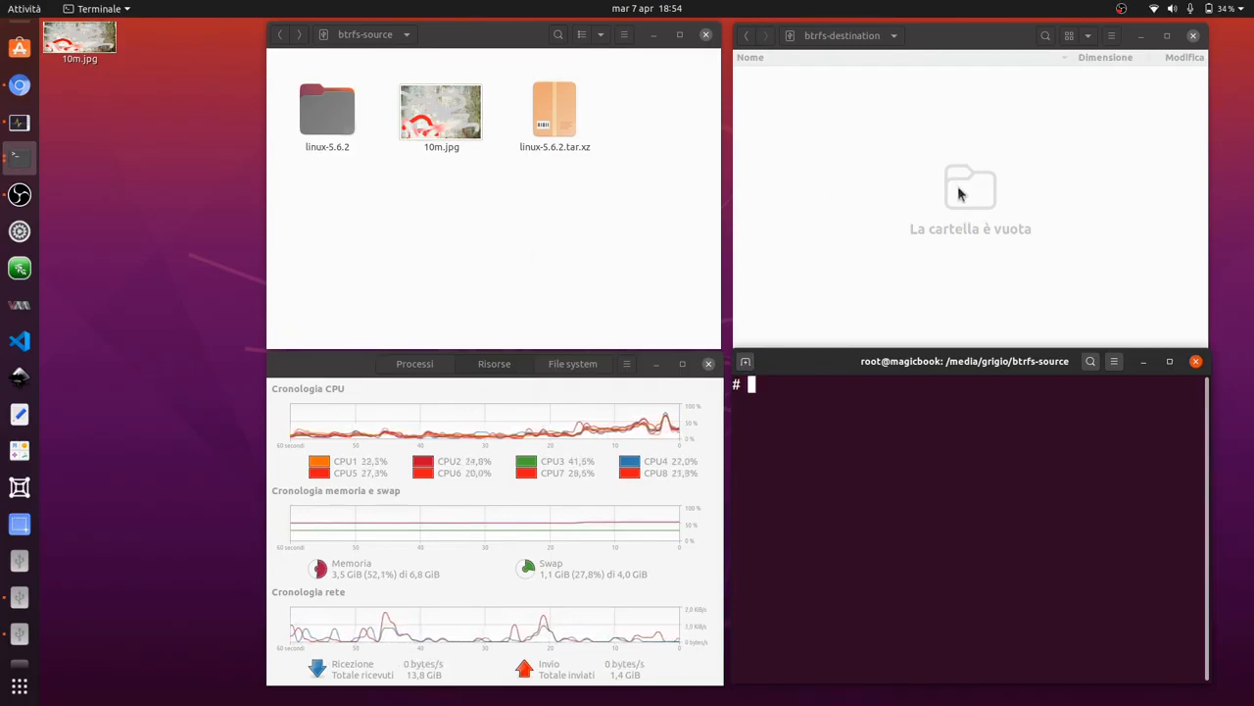
mouse_move(514, 227)
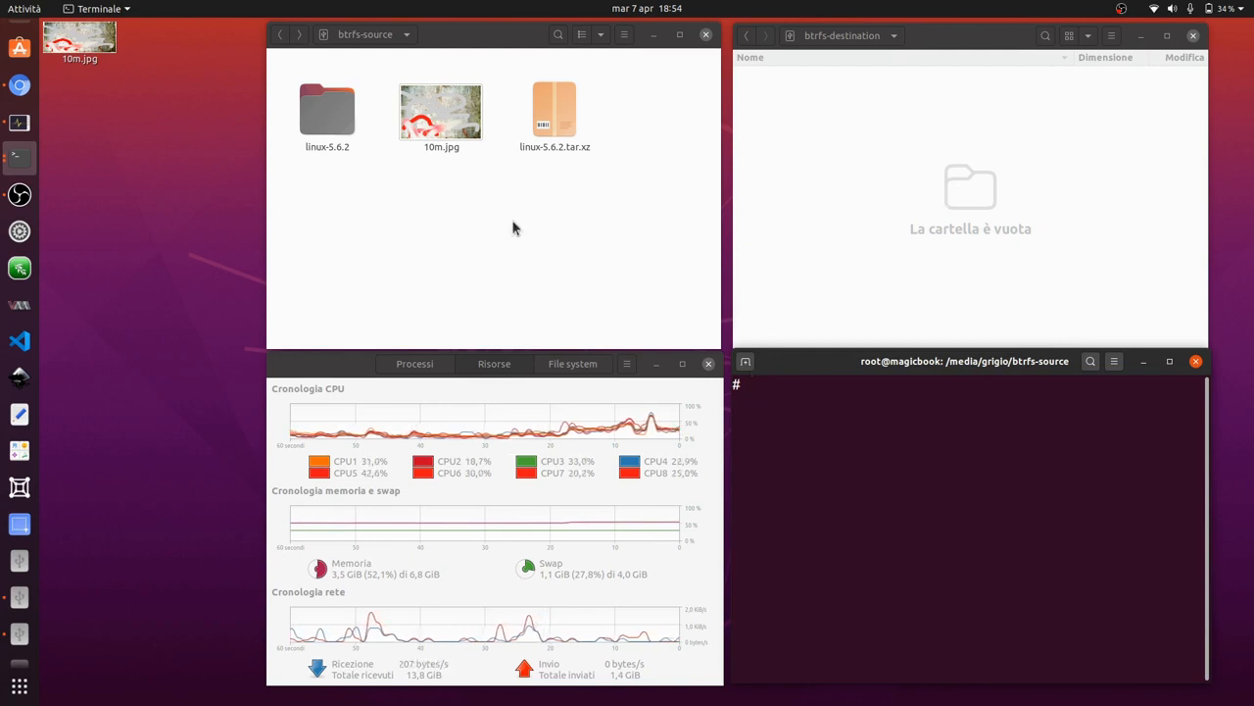
mouse_move(475, 231)
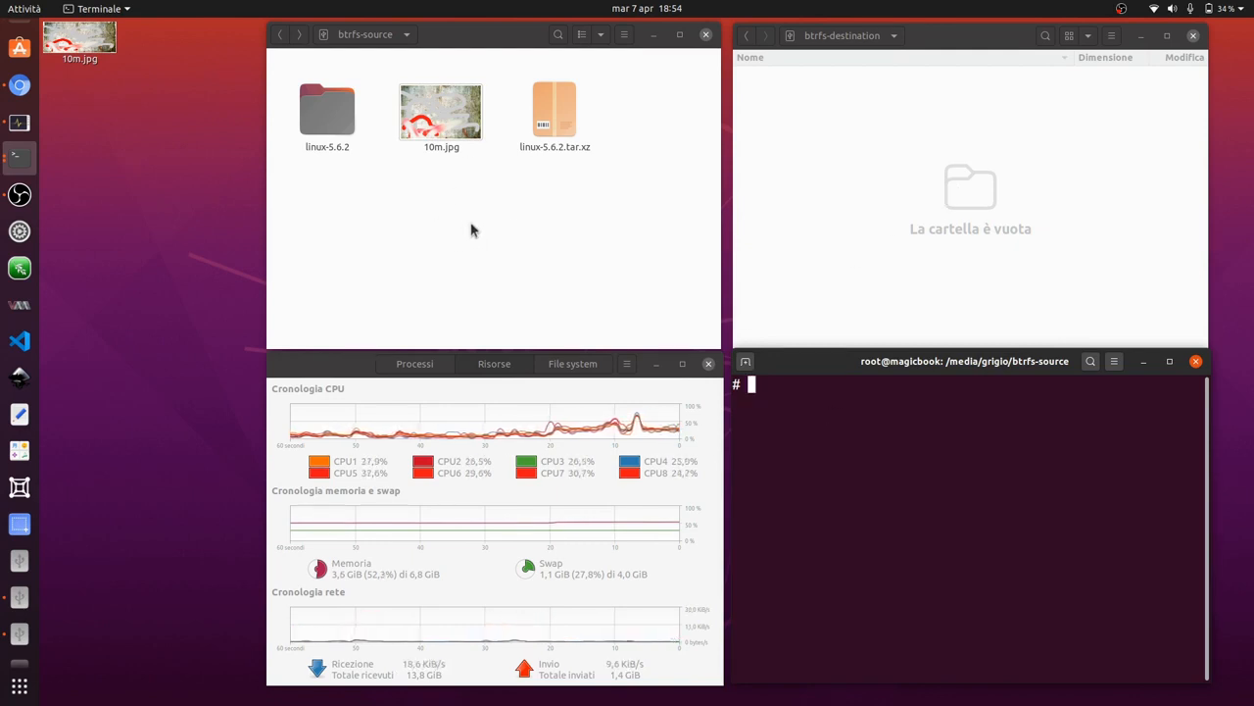
mouse_move(520, 237)
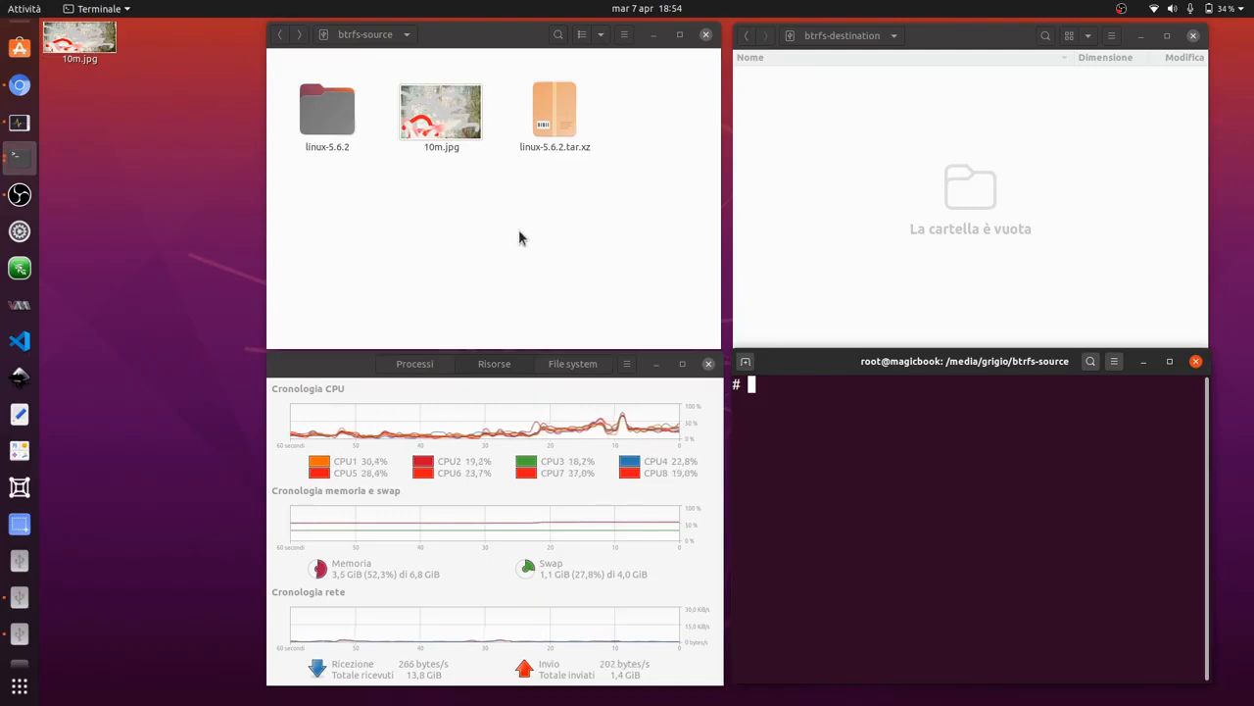
mouse_move(850, 204)
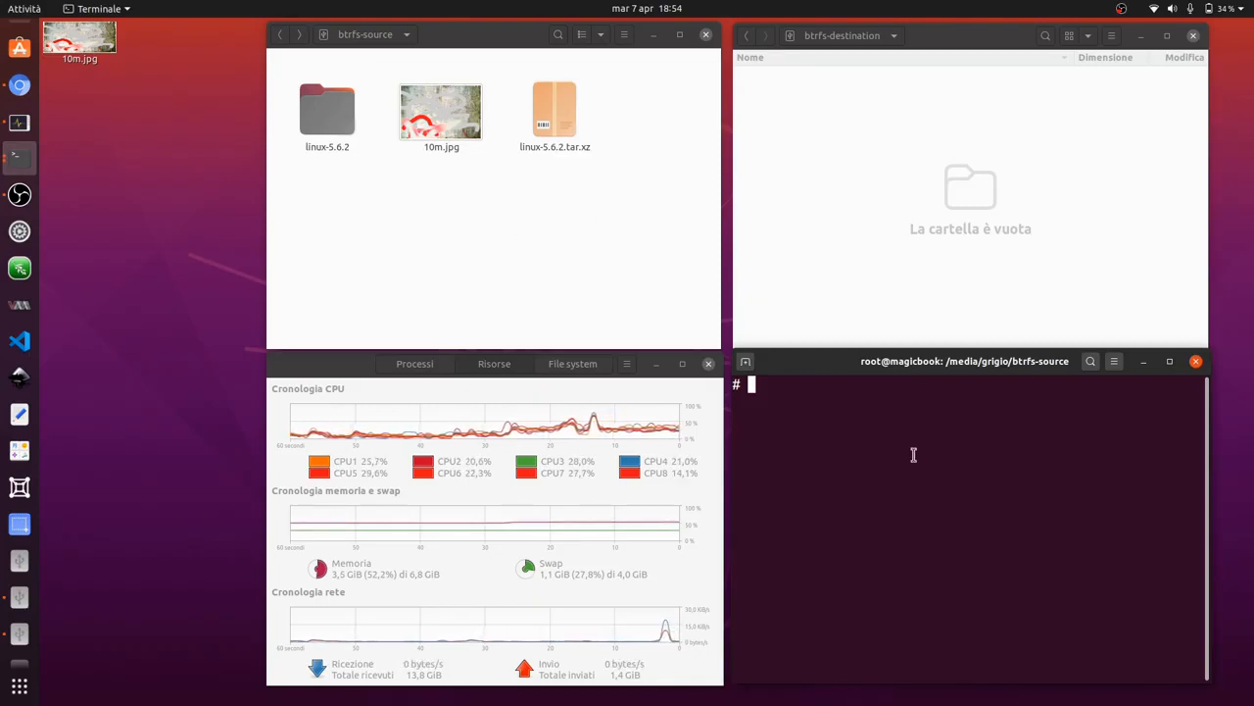
mouse_move(794, 237)
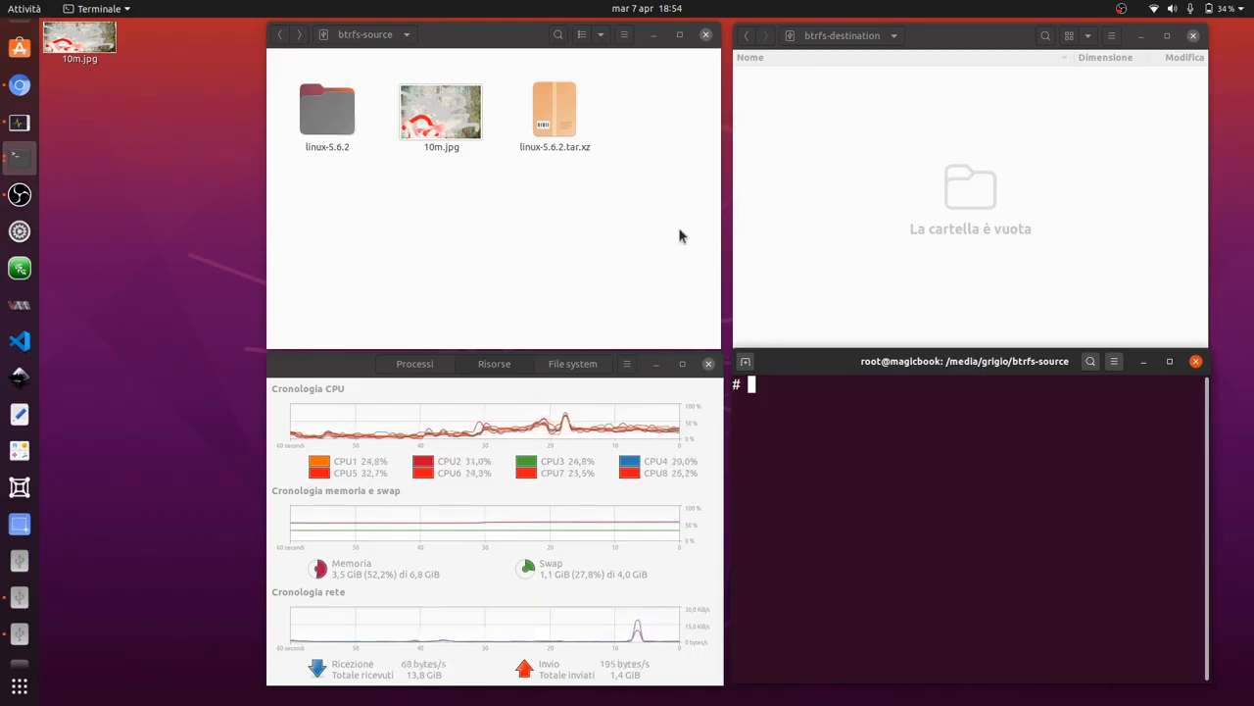
mouse_move(702, 290)
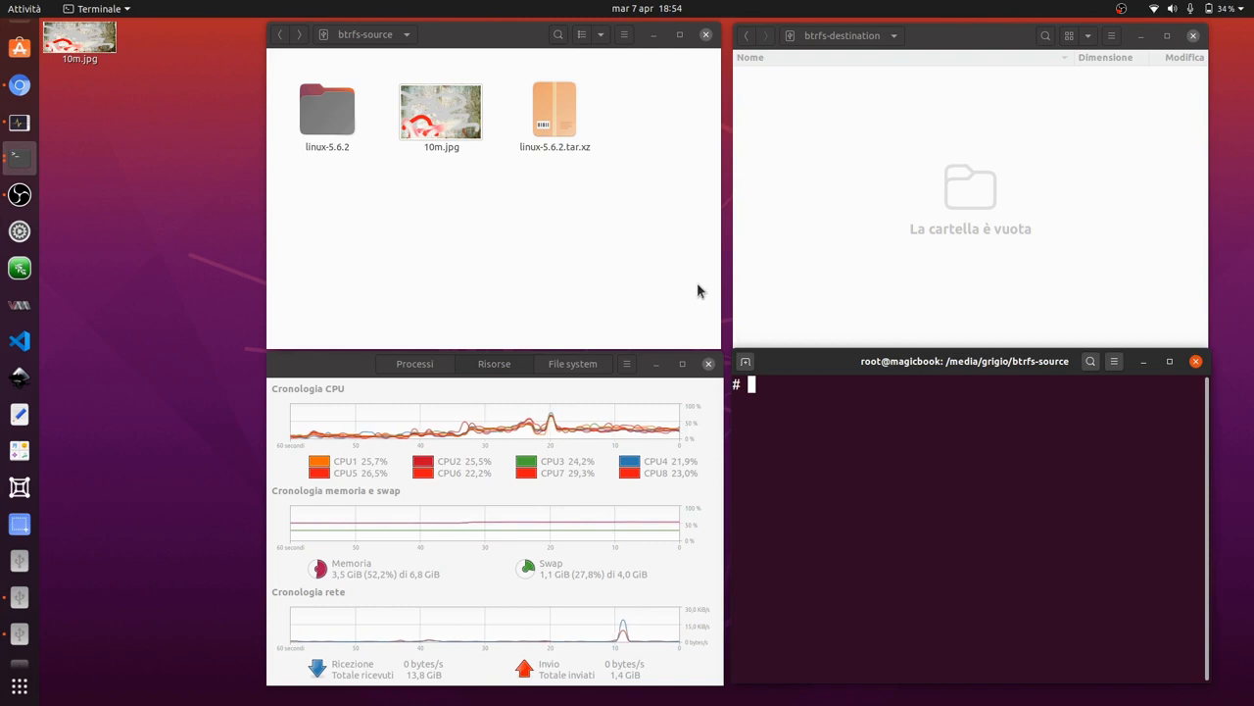
mouse_move(881, 202)
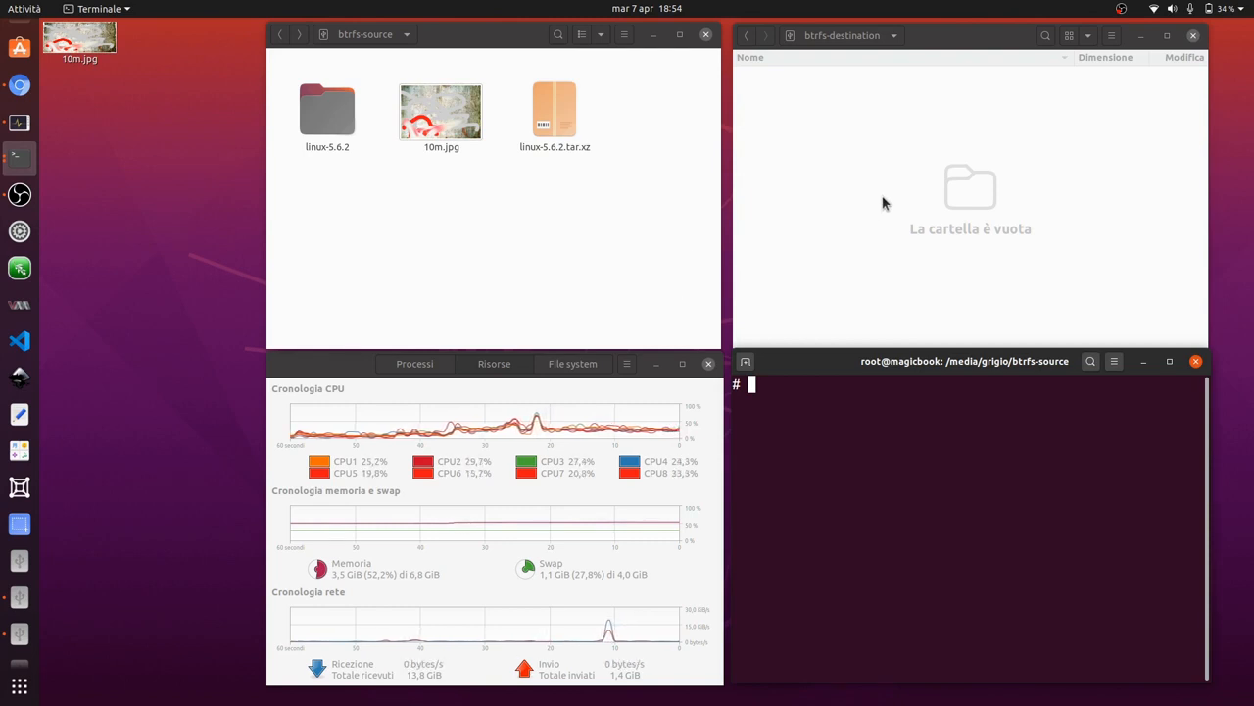
mouse_move(894, 416)
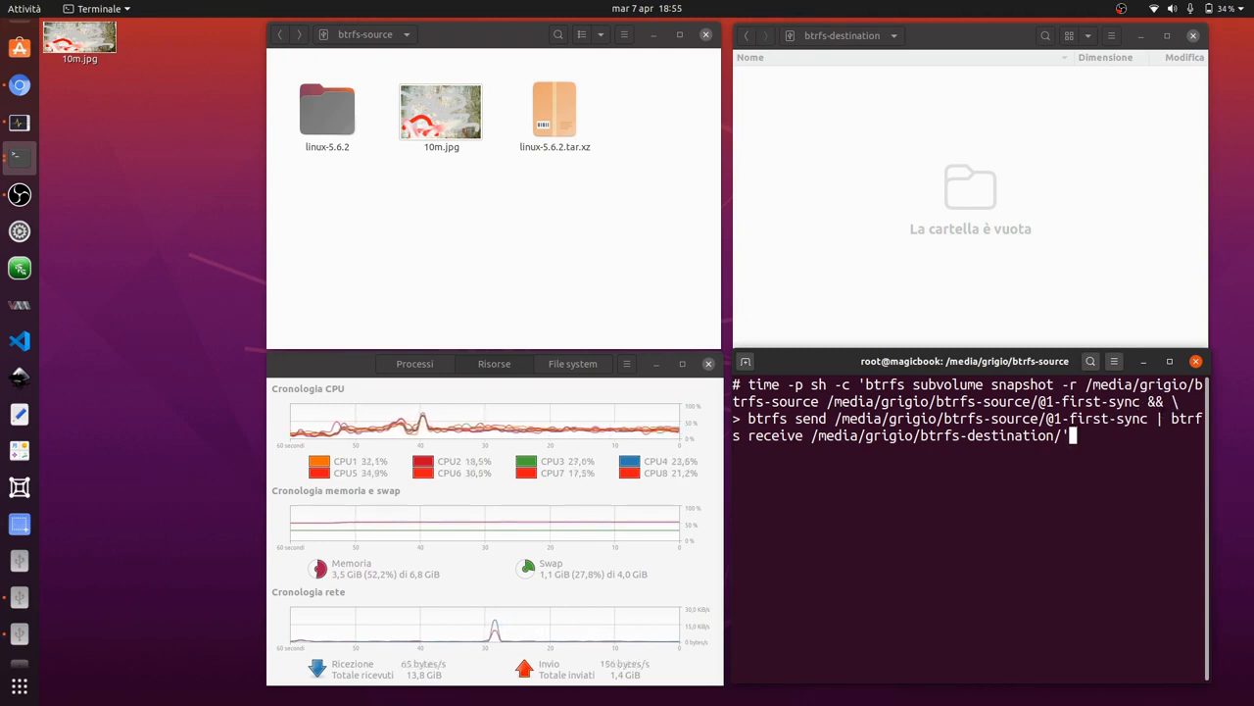
- Run the timed @1-first-sync snapshot and send/receive, then expand it in the destination
key(Return)
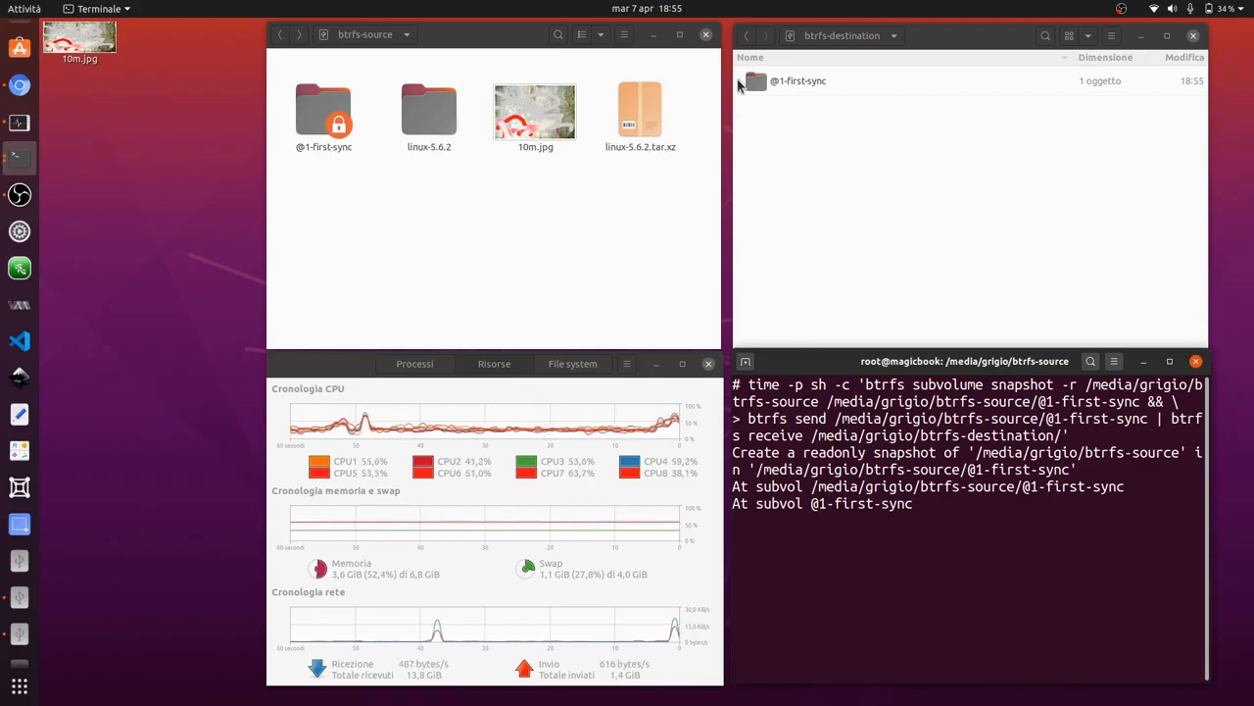
click(741, 80)
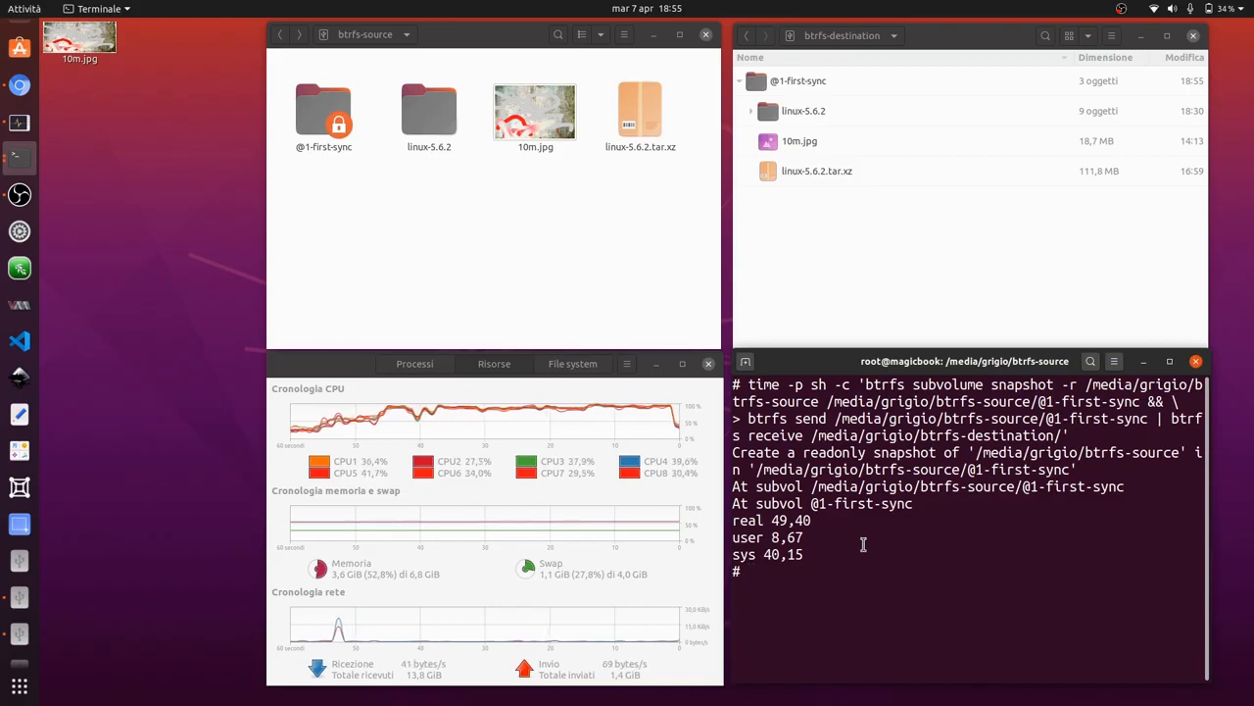
mouse_move(553, 272)
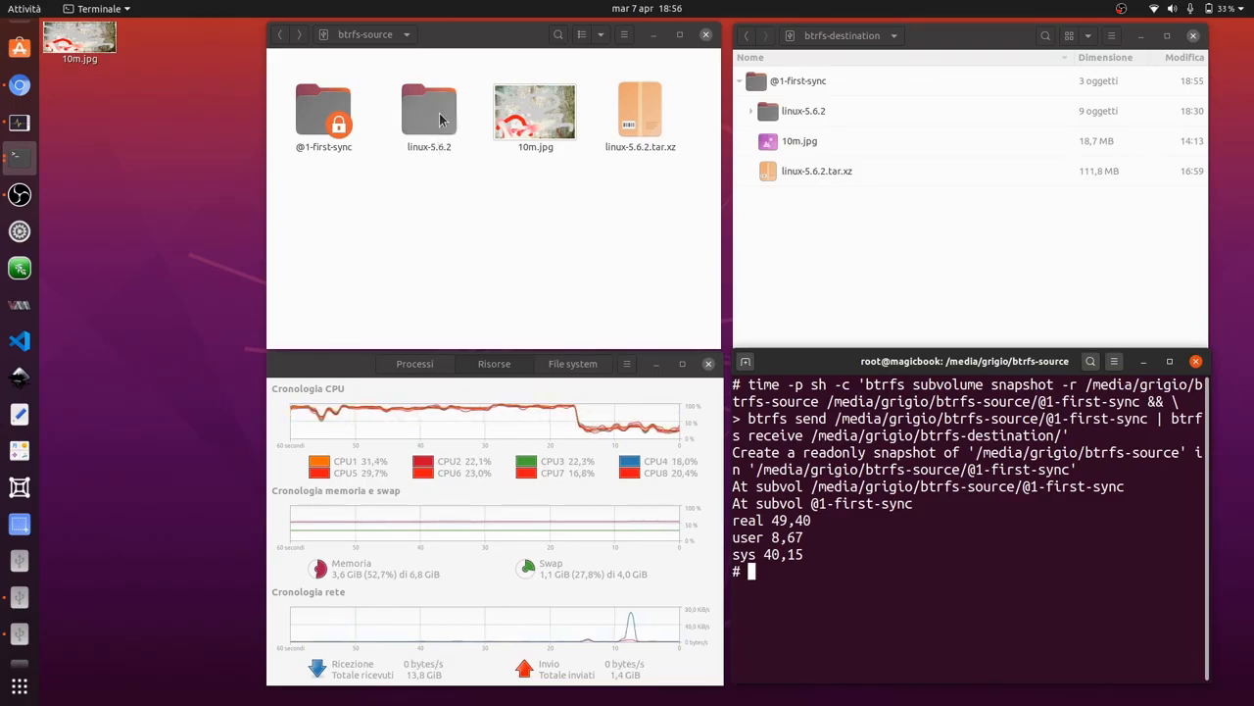
- Open the CREDITS file inside the linux-5.6.2 folder for editing
double_click(427, 108)
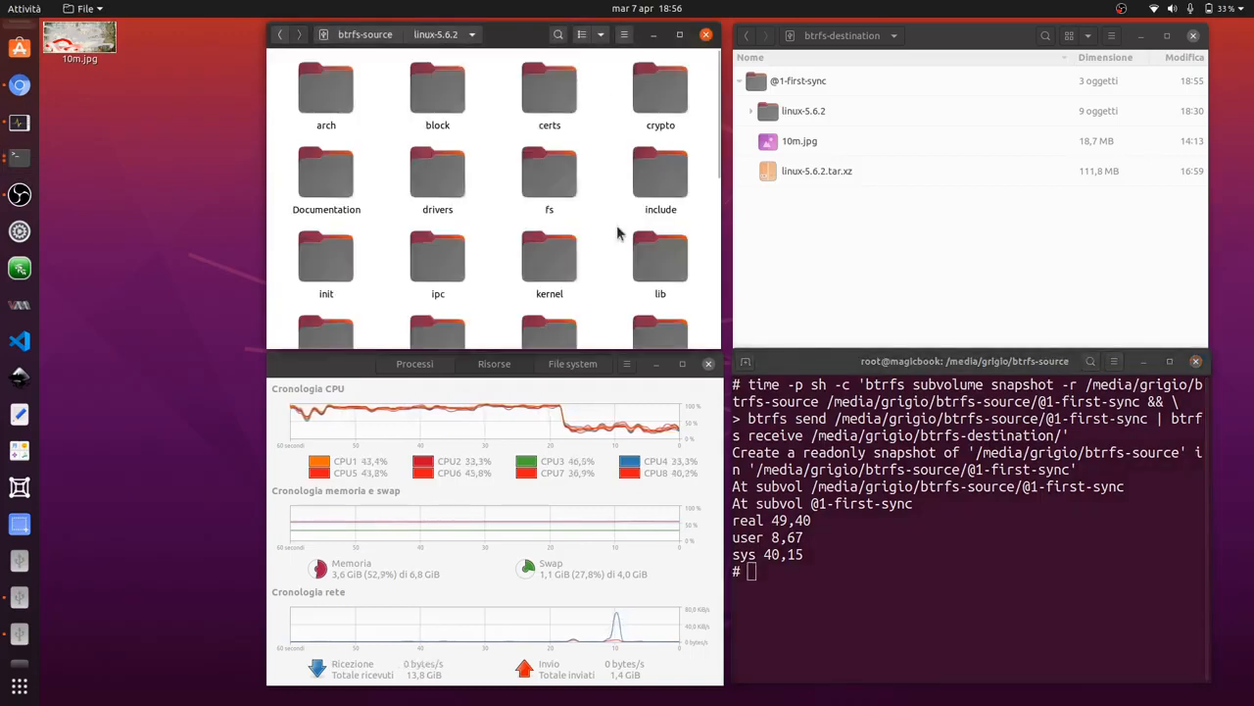
scroll(down, 3)
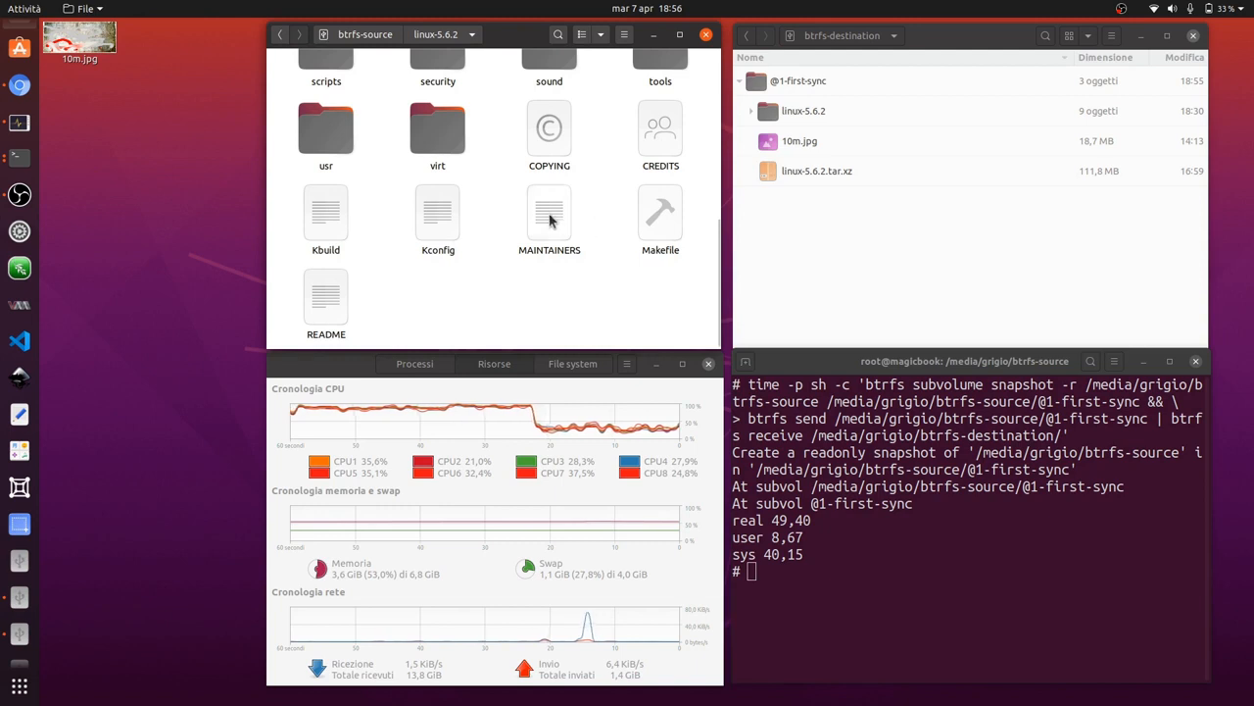
click(660, 127)
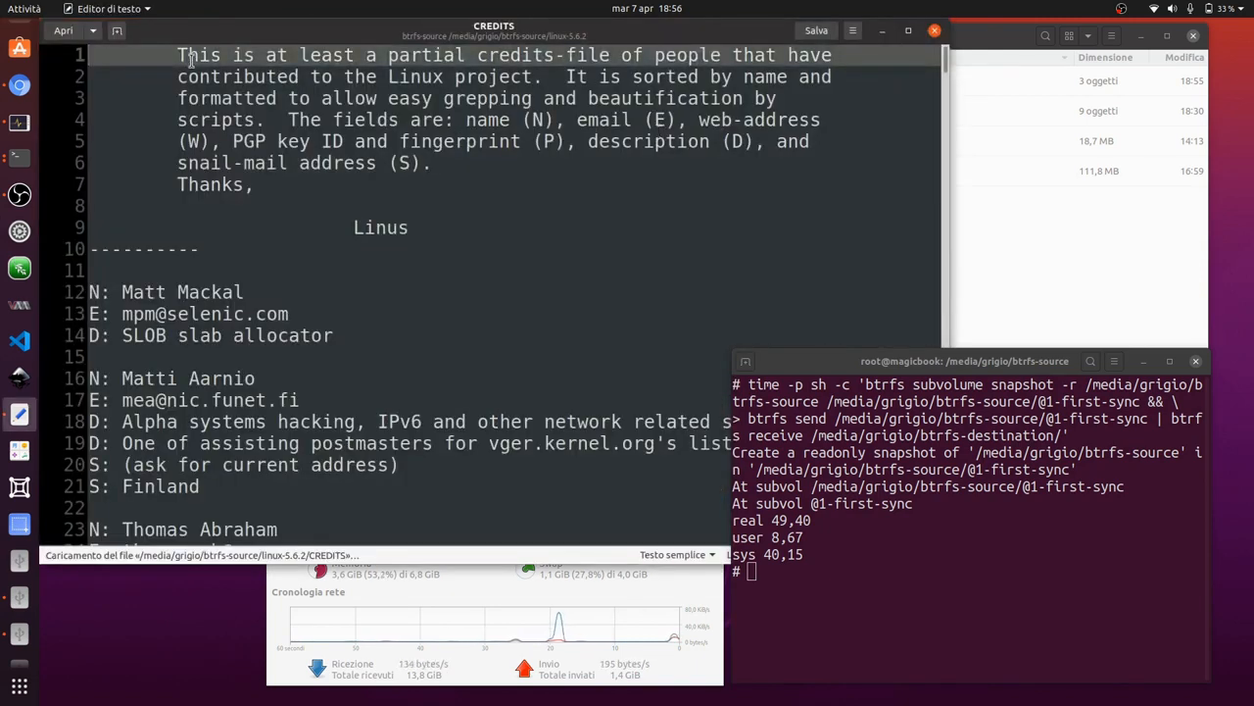
- Add 'small change' at the top of CREDITS, save the file and close the editor
text(s)
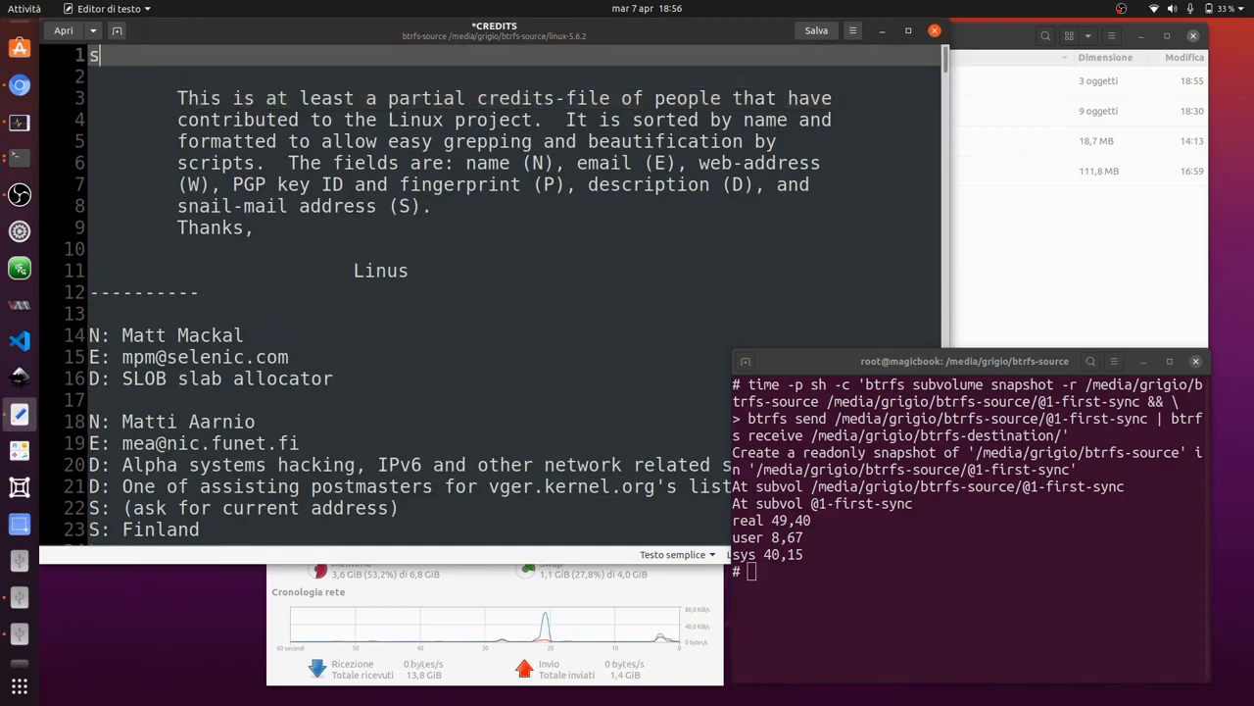
text(mall change)
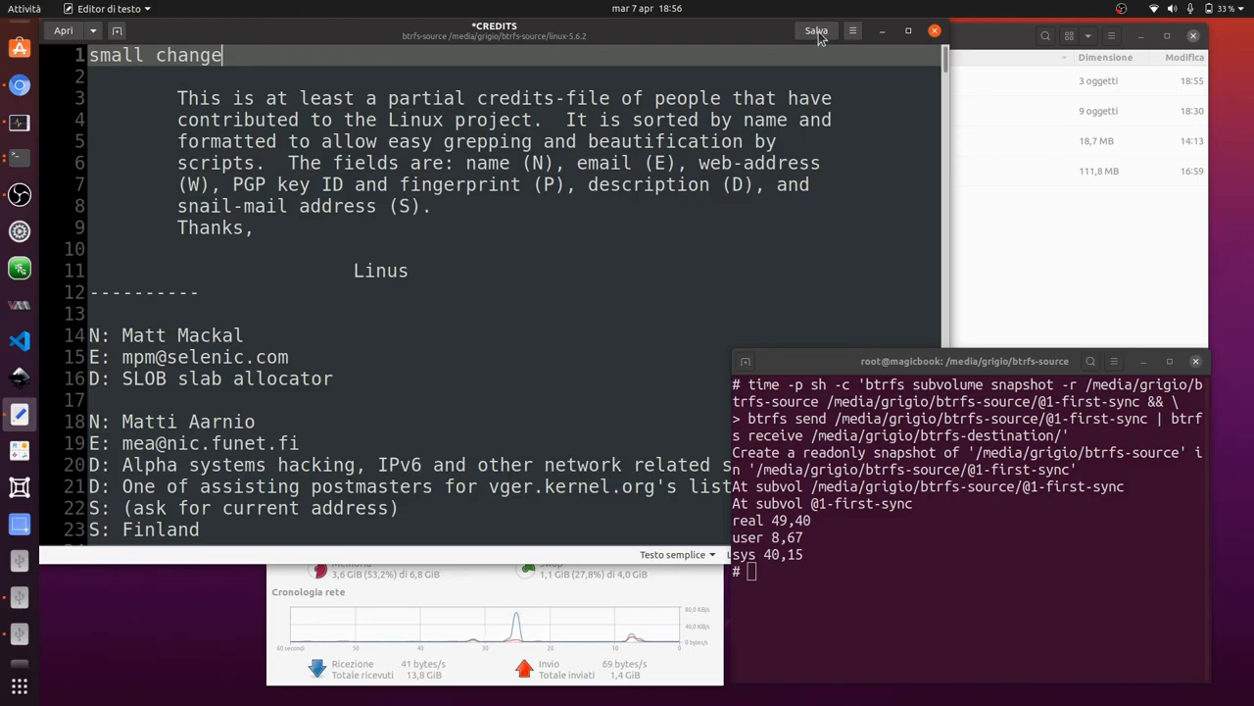
click(816, 31)
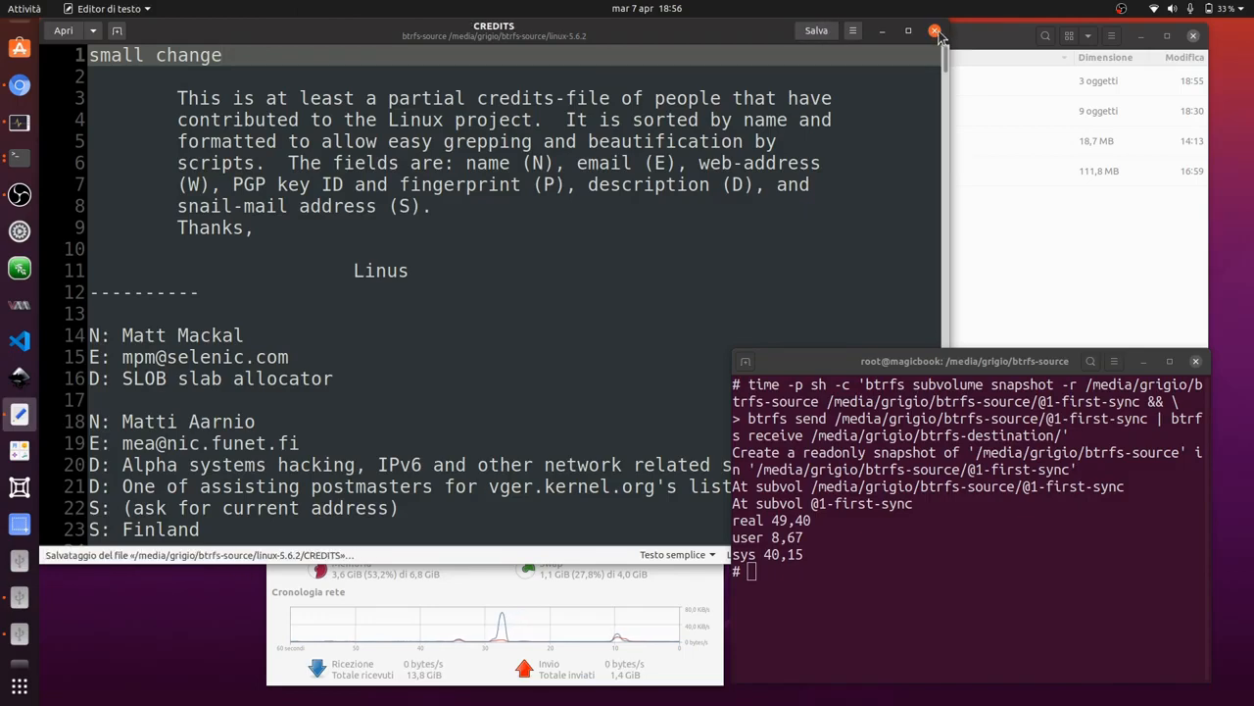
click(933, 32)
text(time -p sh -c 'btrfs subvolume snapshot -r /media/grigio/btrfs-source/@1-first-sync /media/grigio/btrfs-source/@2-small-change && \)
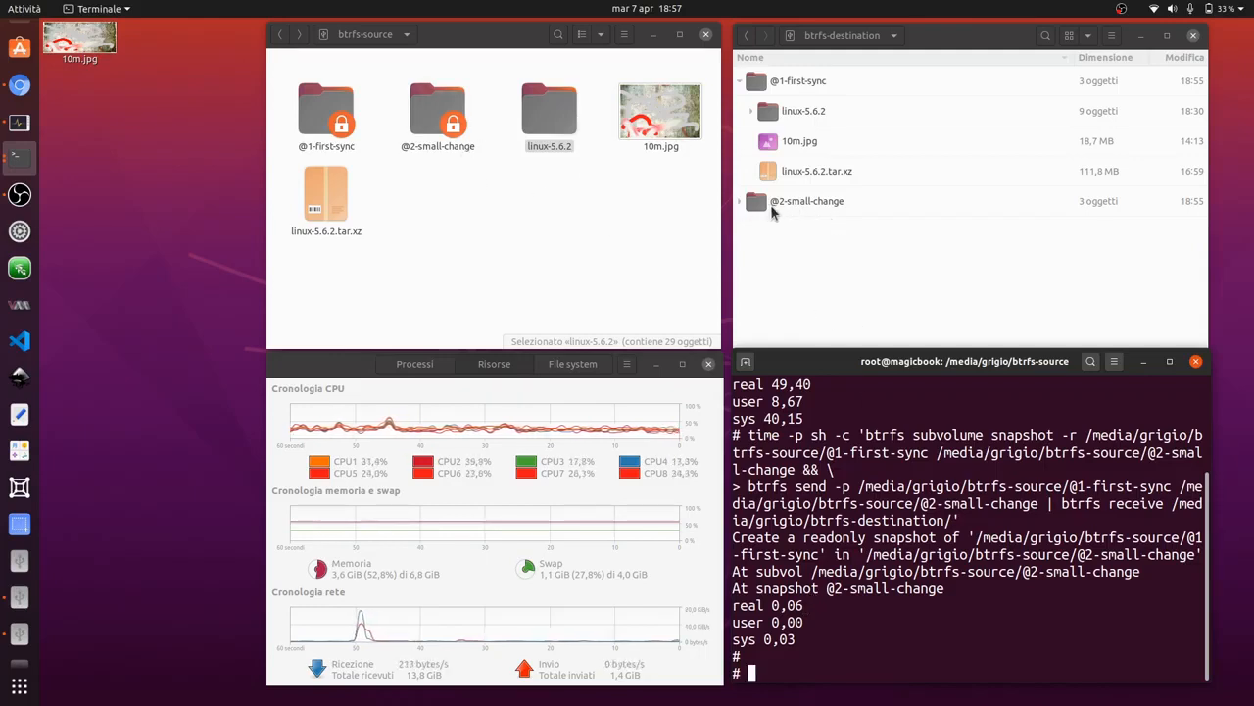
- Expand the received @2-small-change snapshot and its linux-5.6.2 tree in btrfs-destination
click(739, 200)
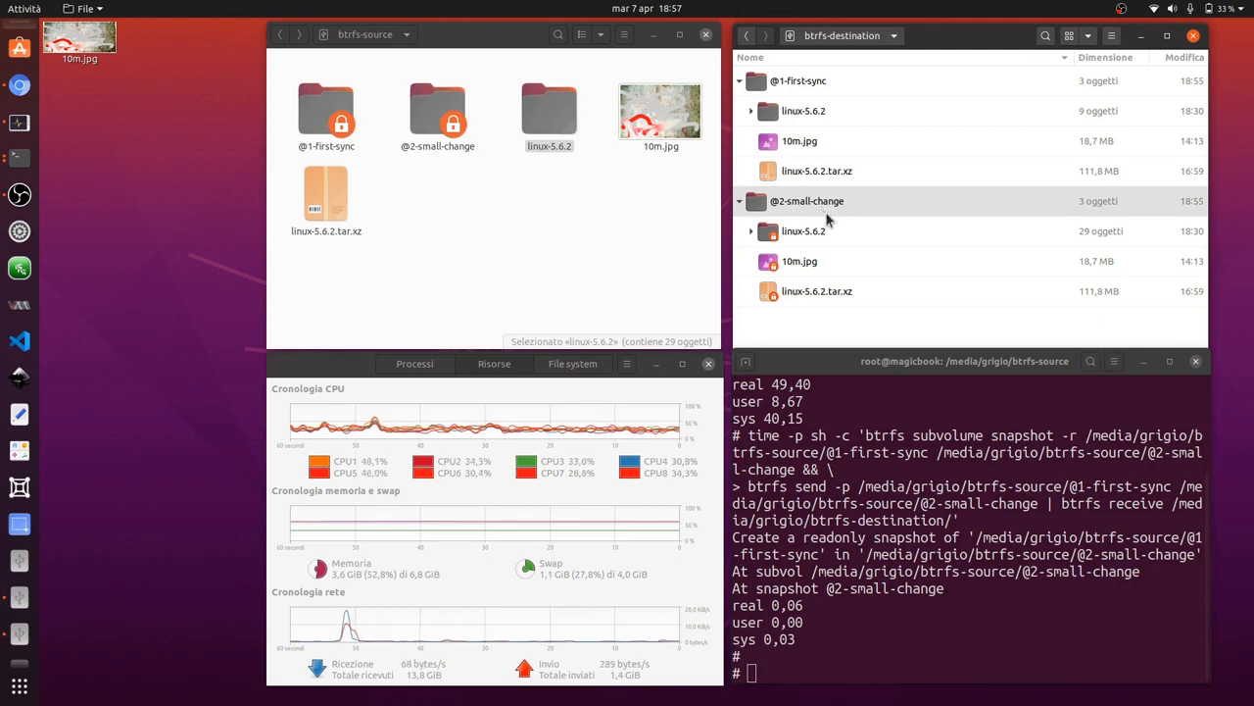
click(752, 231)
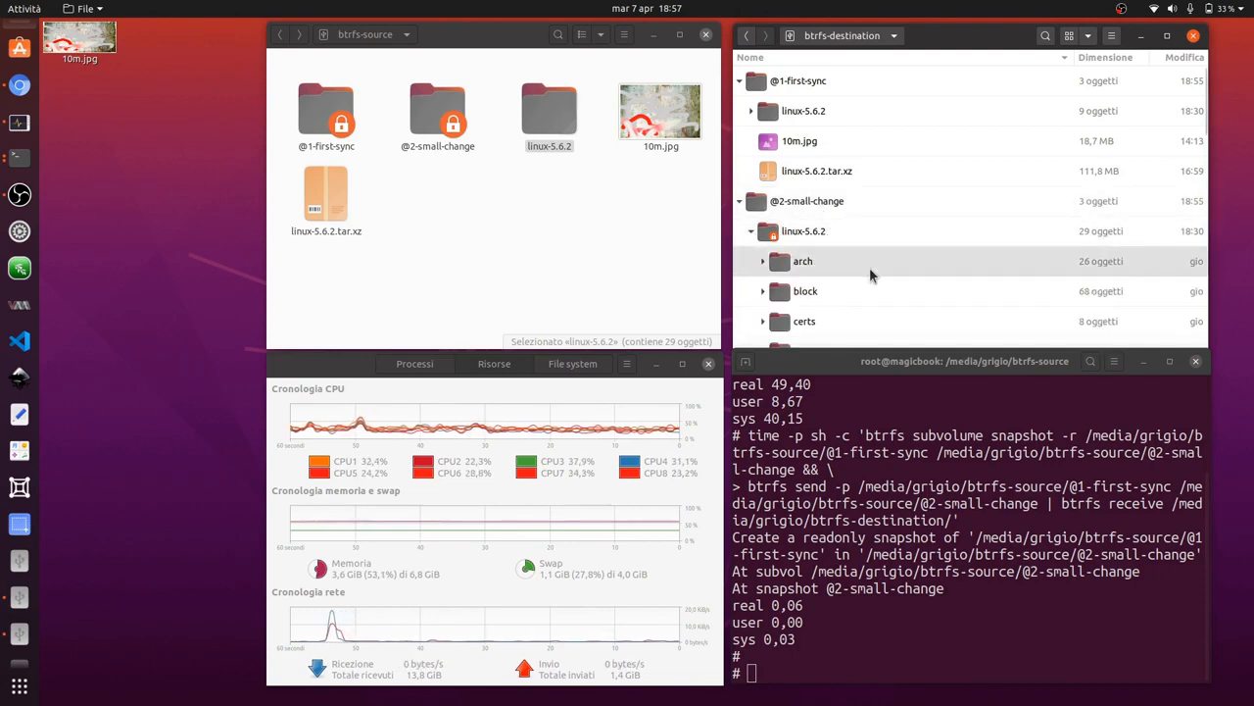
scroll(down, 3)
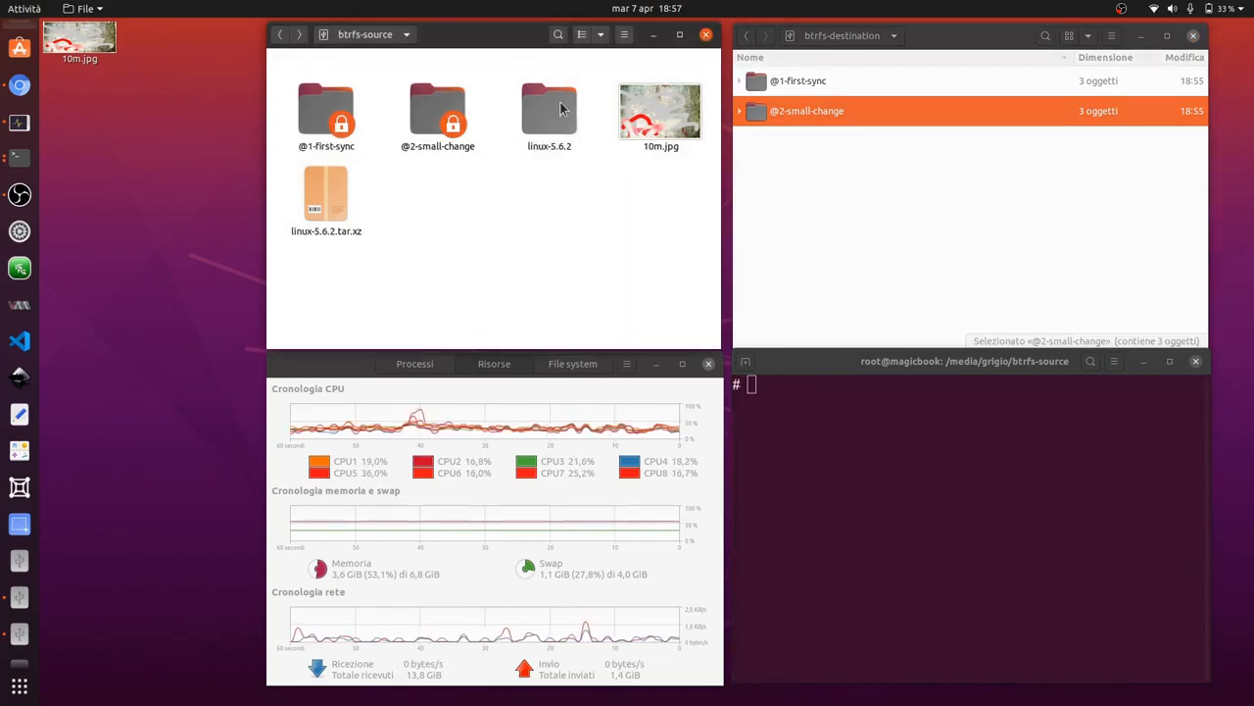
- Rename the linux-5.6.2 folder in btrfs-source to 'renamed' via its context menu
right_click(549, 111)
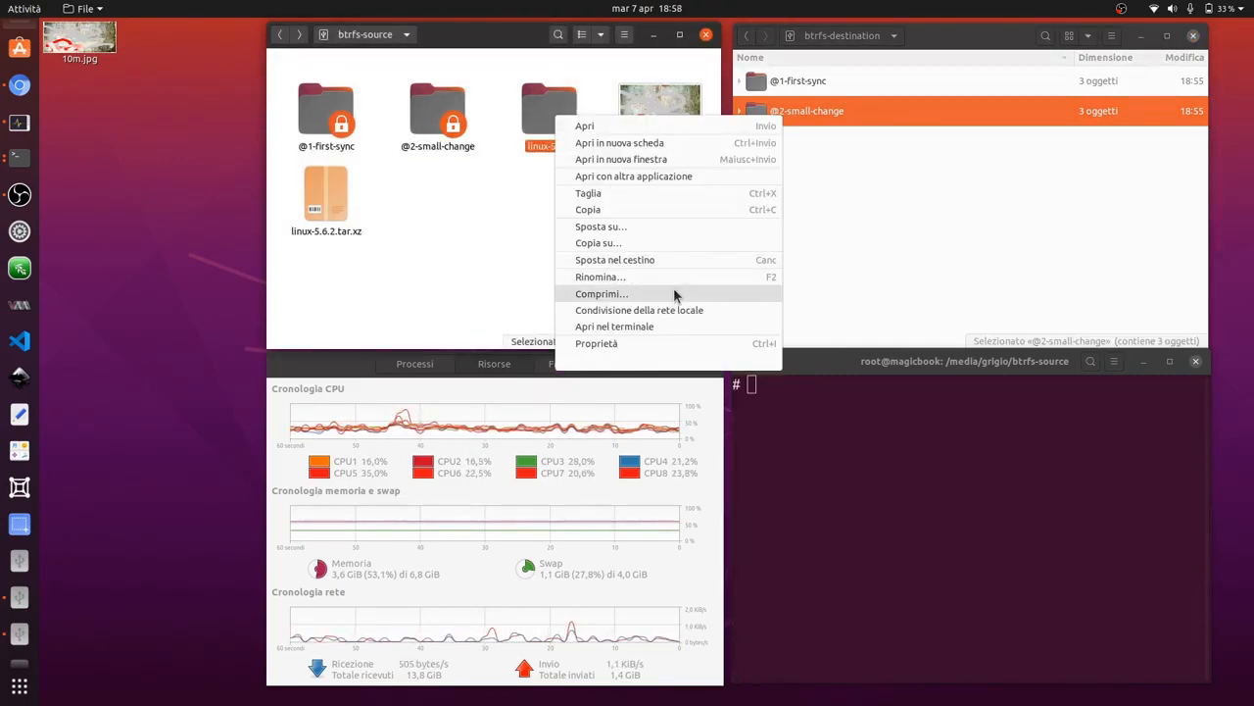
click(600, 277)
text(renamed)
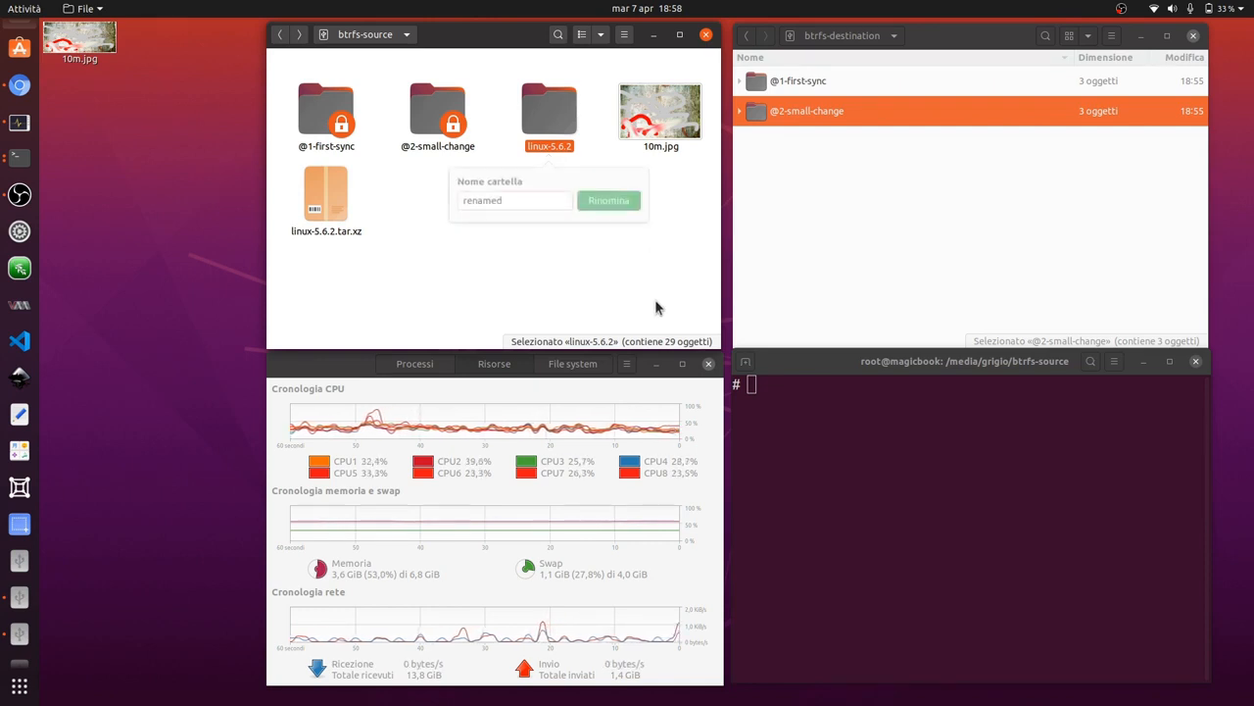
click(608, 200)
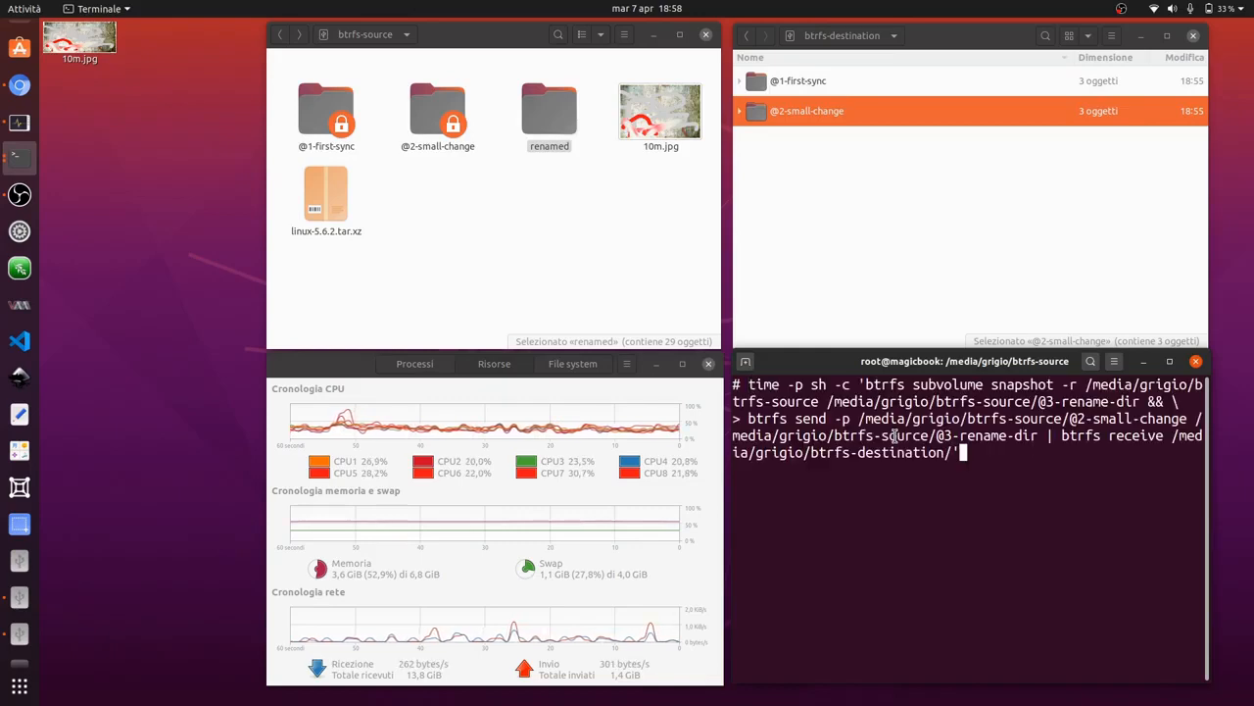
mouse_move(1035, 455)
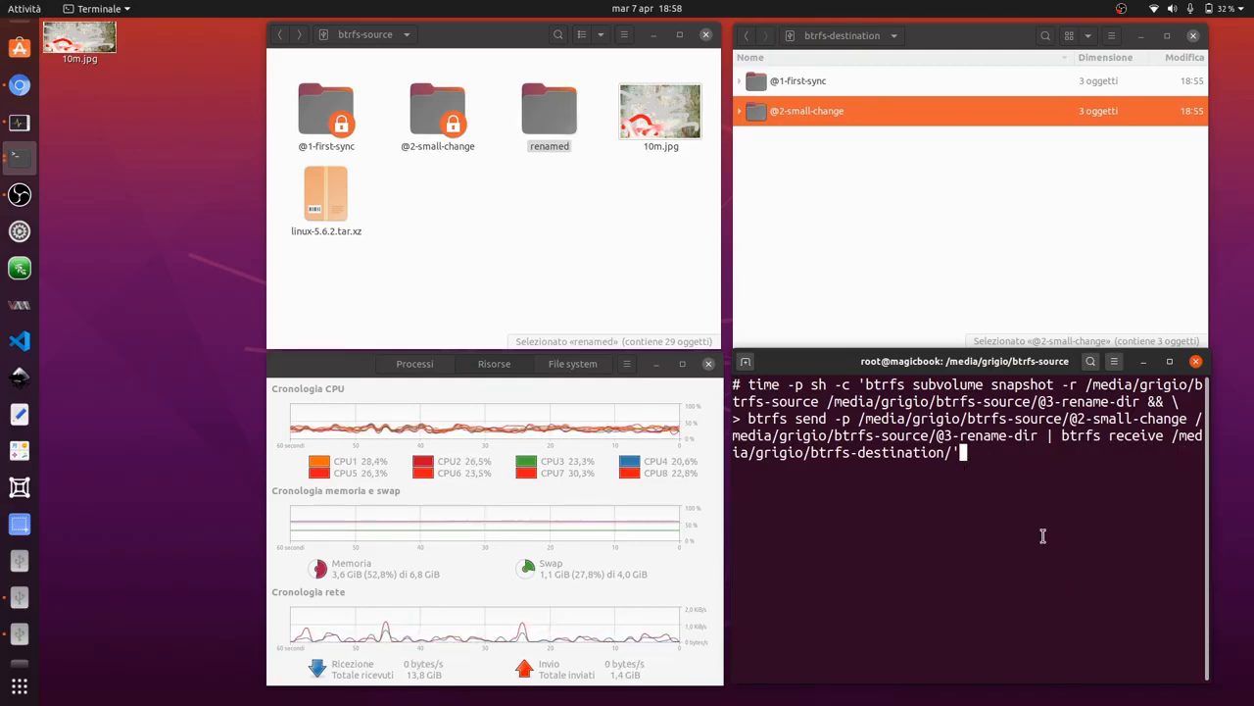
- Run the @3-rename-dir snapshot and incremental send, then inspect its contents in the destination
key(Return)
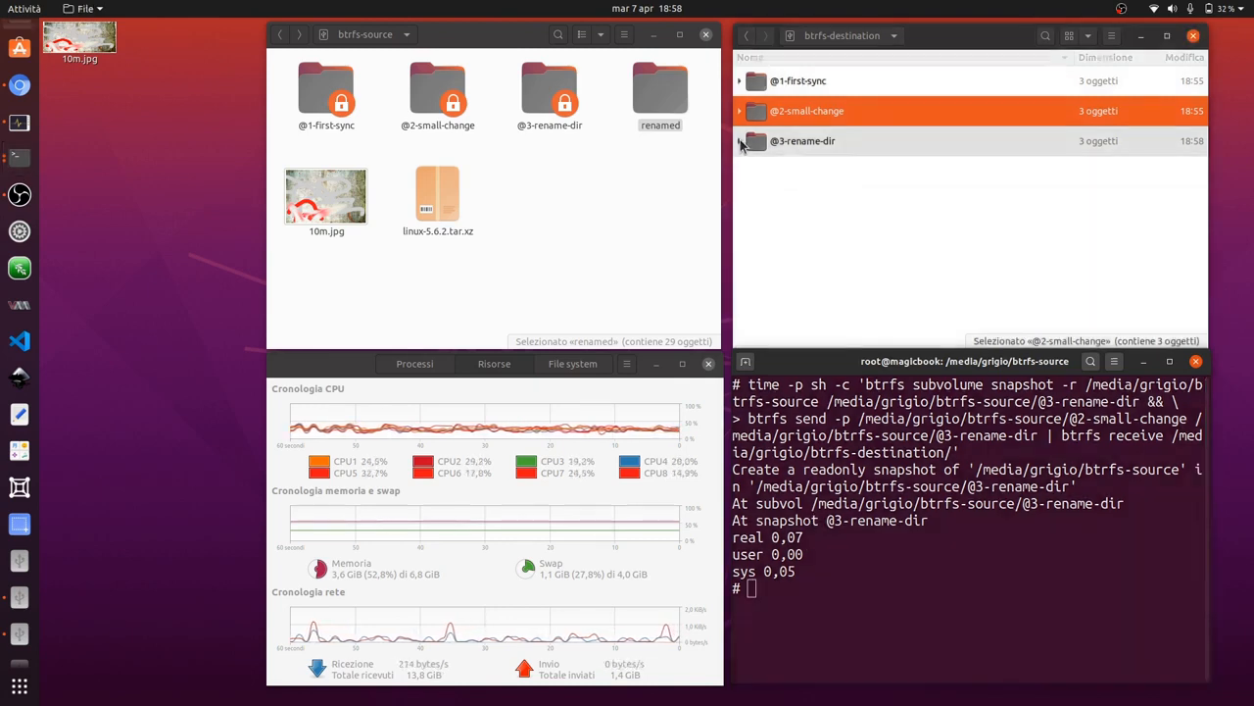
click(740, 141)
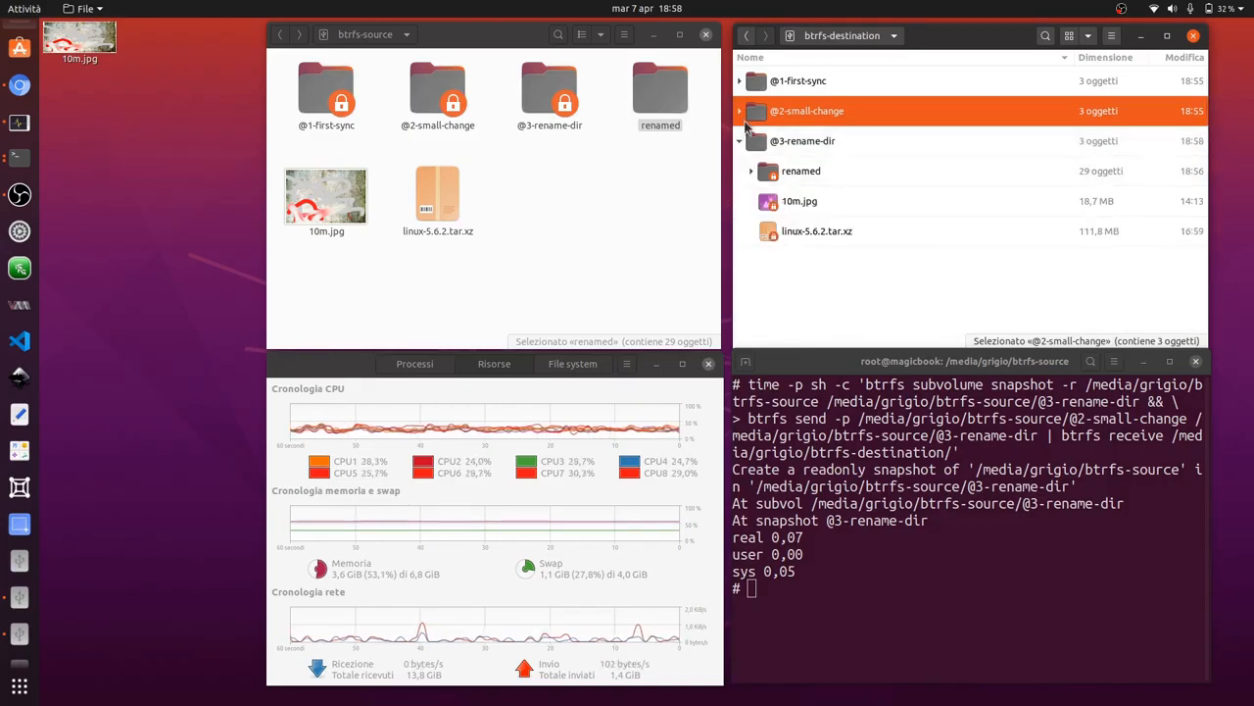
click(739, 109)
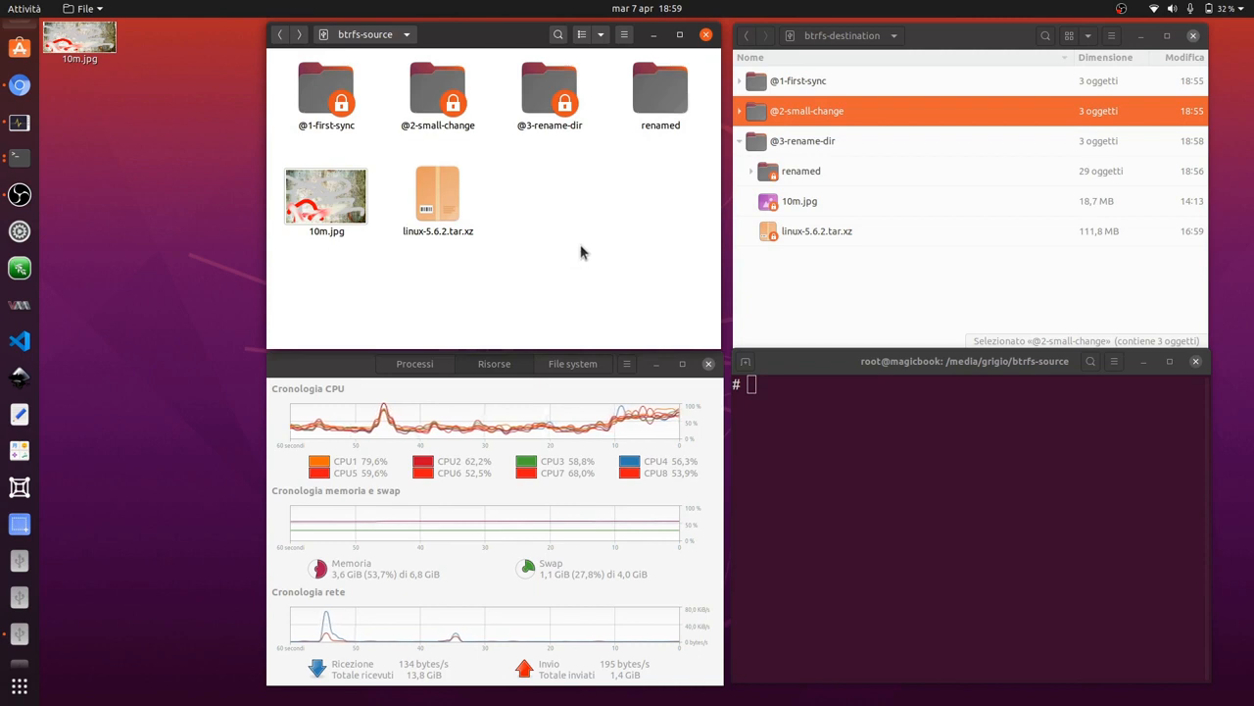
mouse_move(549, 275)
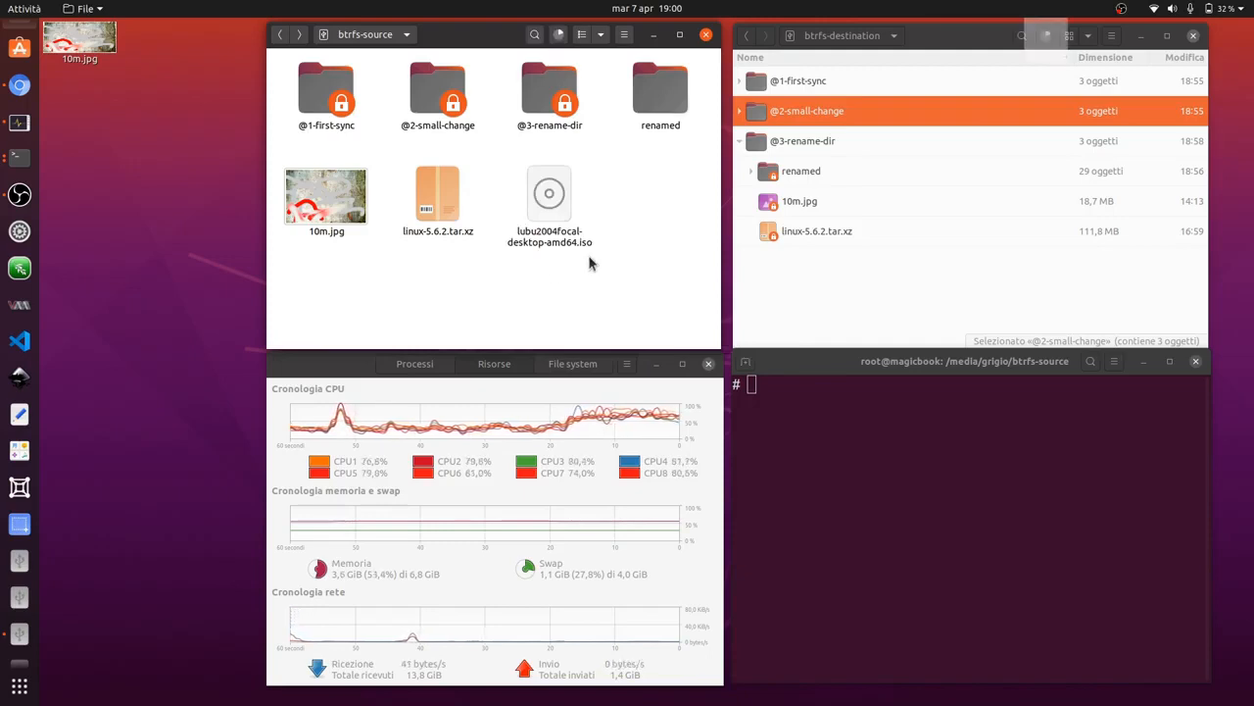
- Select the copied lubu2004focal-desktop-amd64.iso in btrfs-source and dismiss the copy notification
click(549, 194)
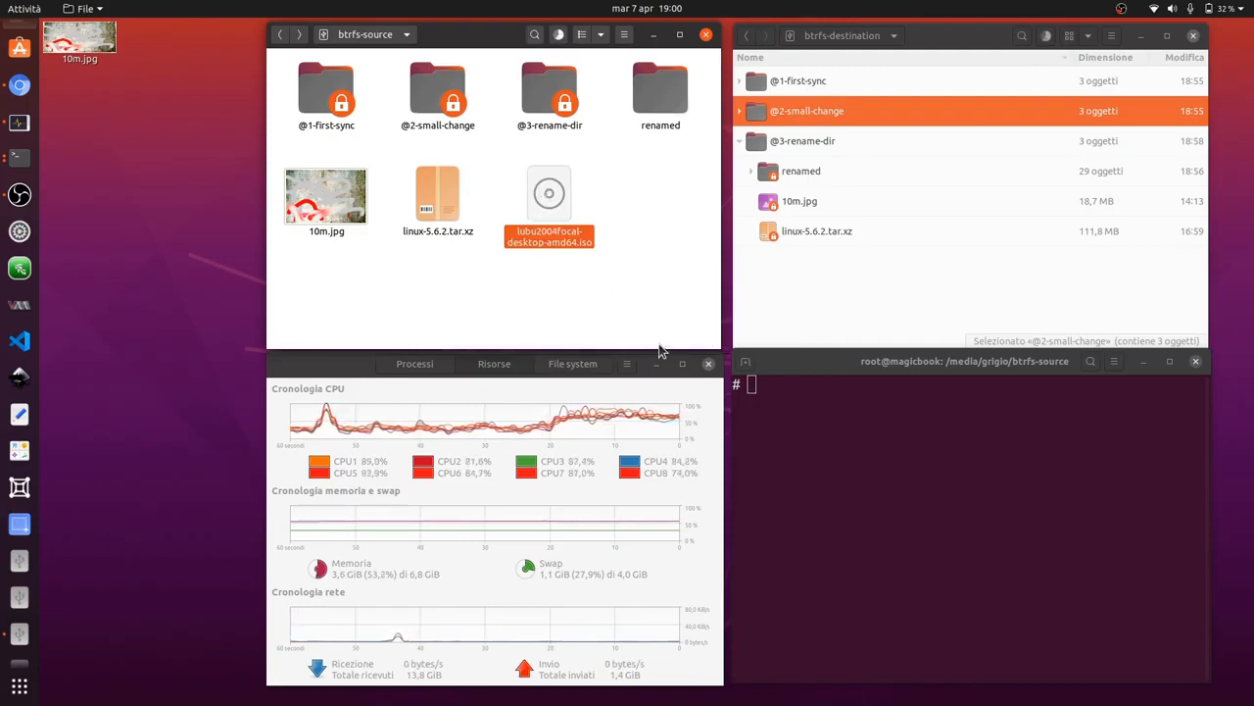
click(548, 205)
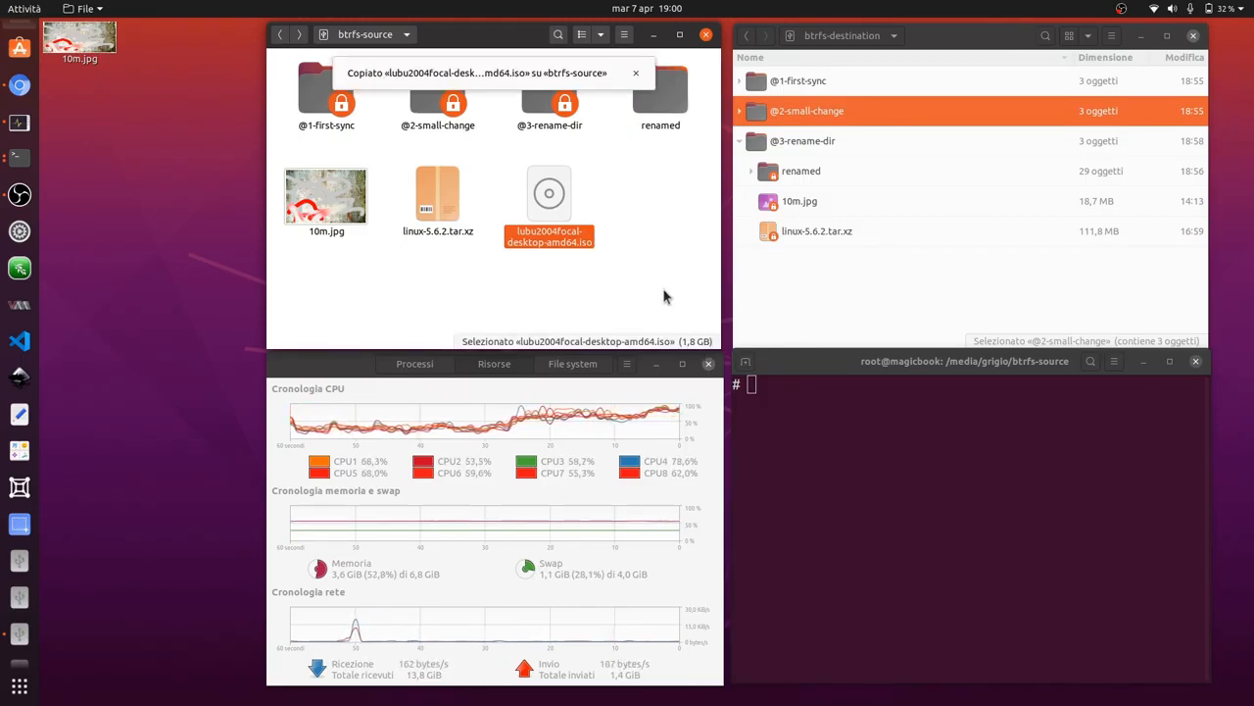
click(635, 73)
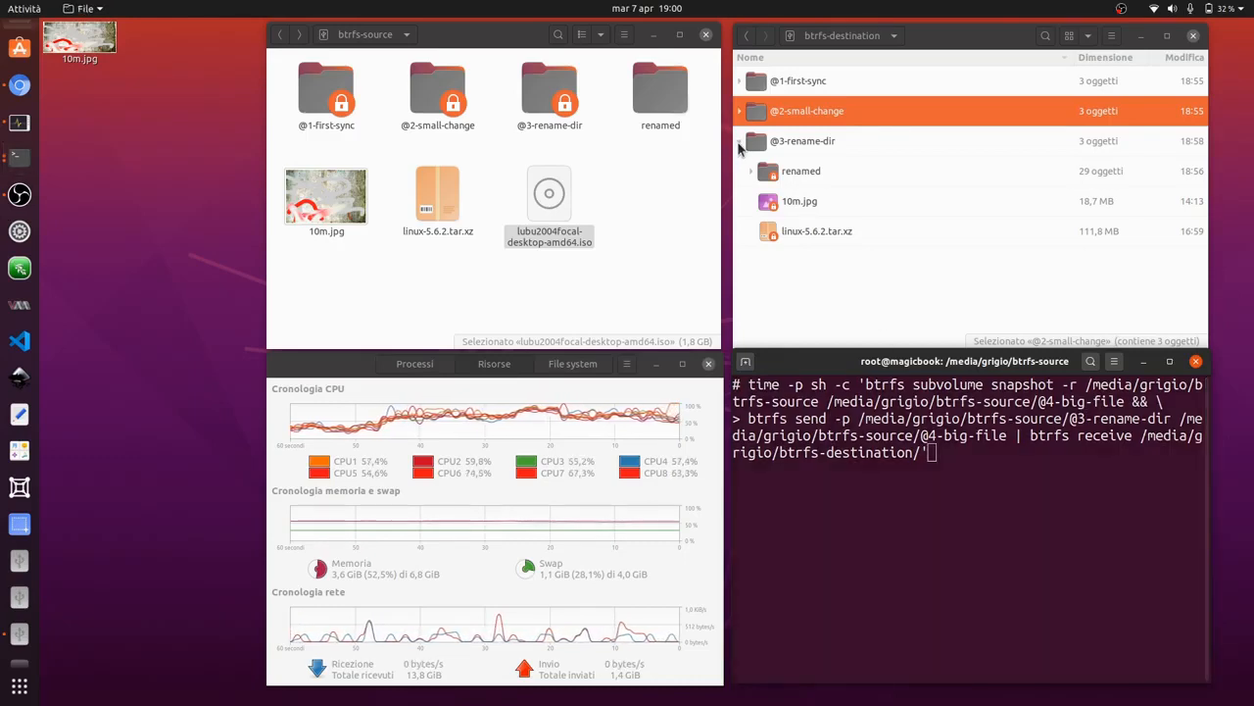
- Run the @4-big-file snapshot and incremental send, then expand the destination snapshot to inspect it
click(741, 147)
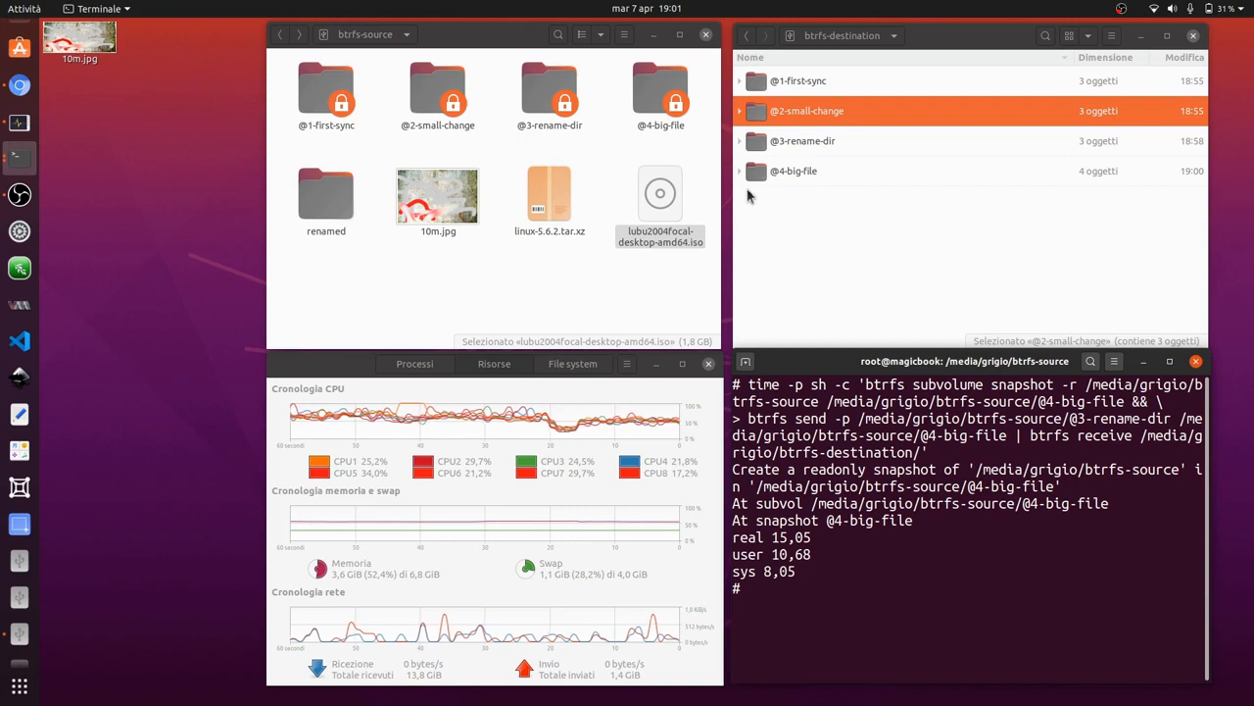
click(741, 141)
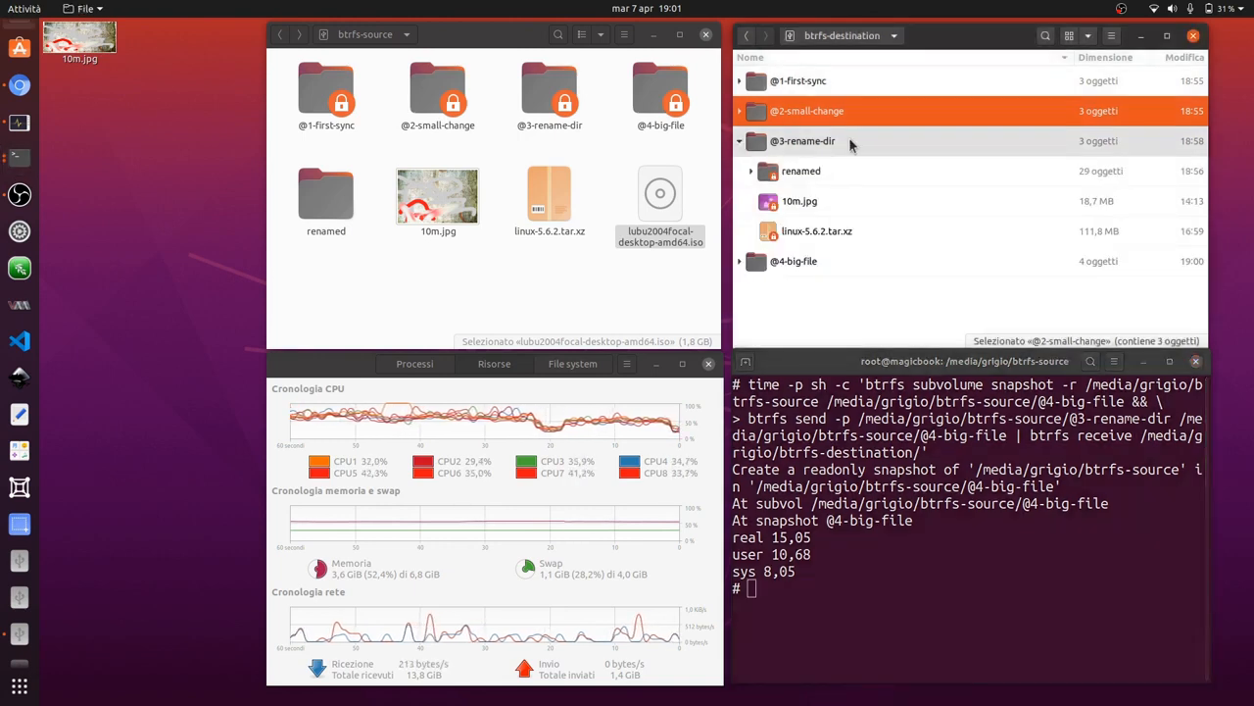
mouse_move(745, 286)
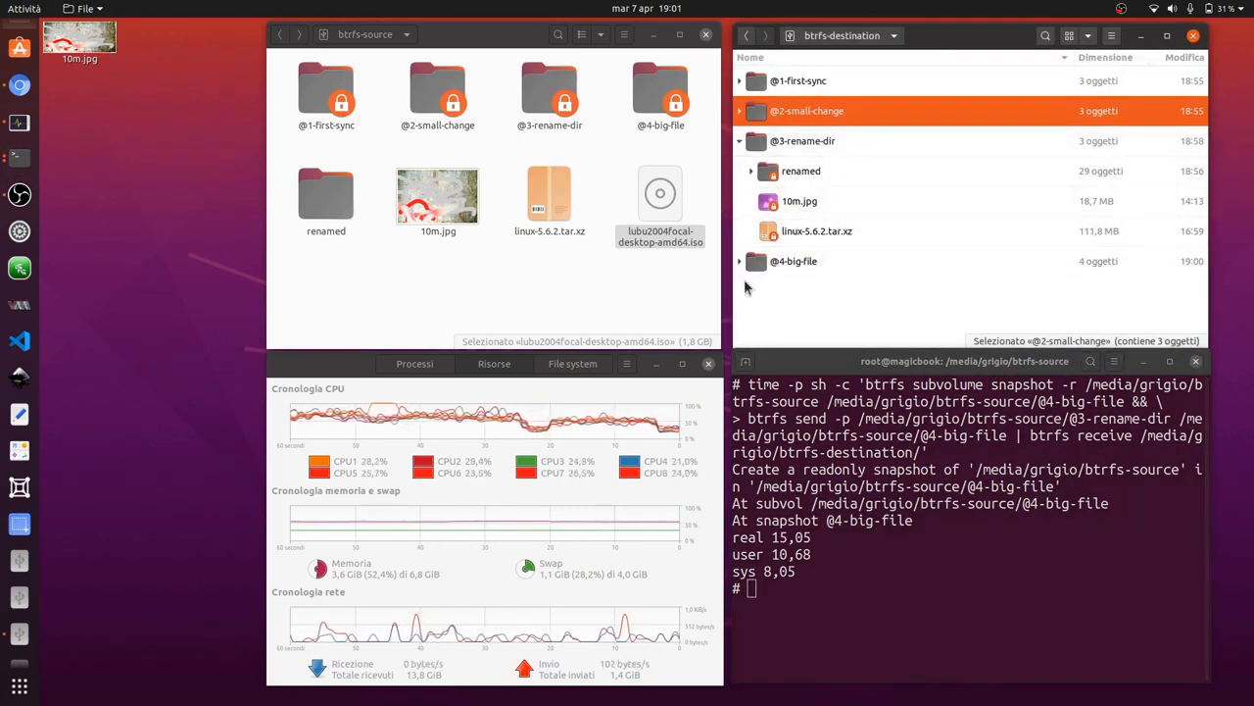
scroll(down, 3)
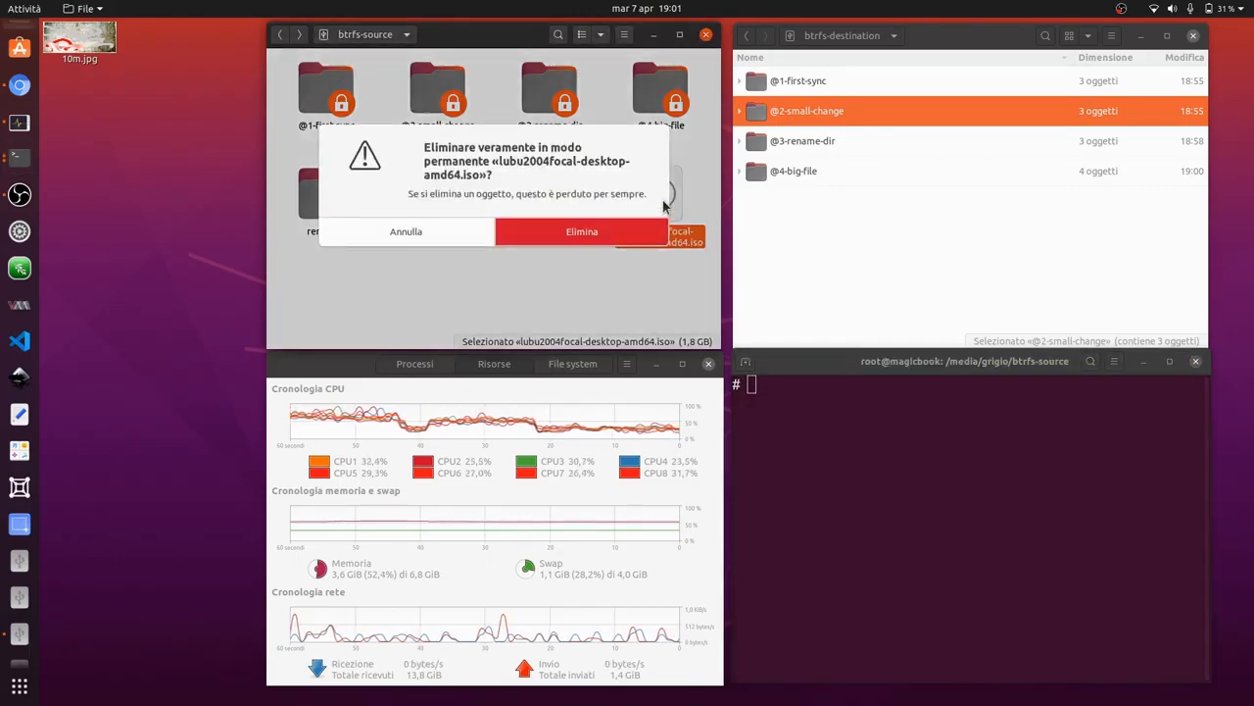
- Confirm permanently deleting the ISO from btrfs-source before the @5-rm-big snapshot
click(581, 231)
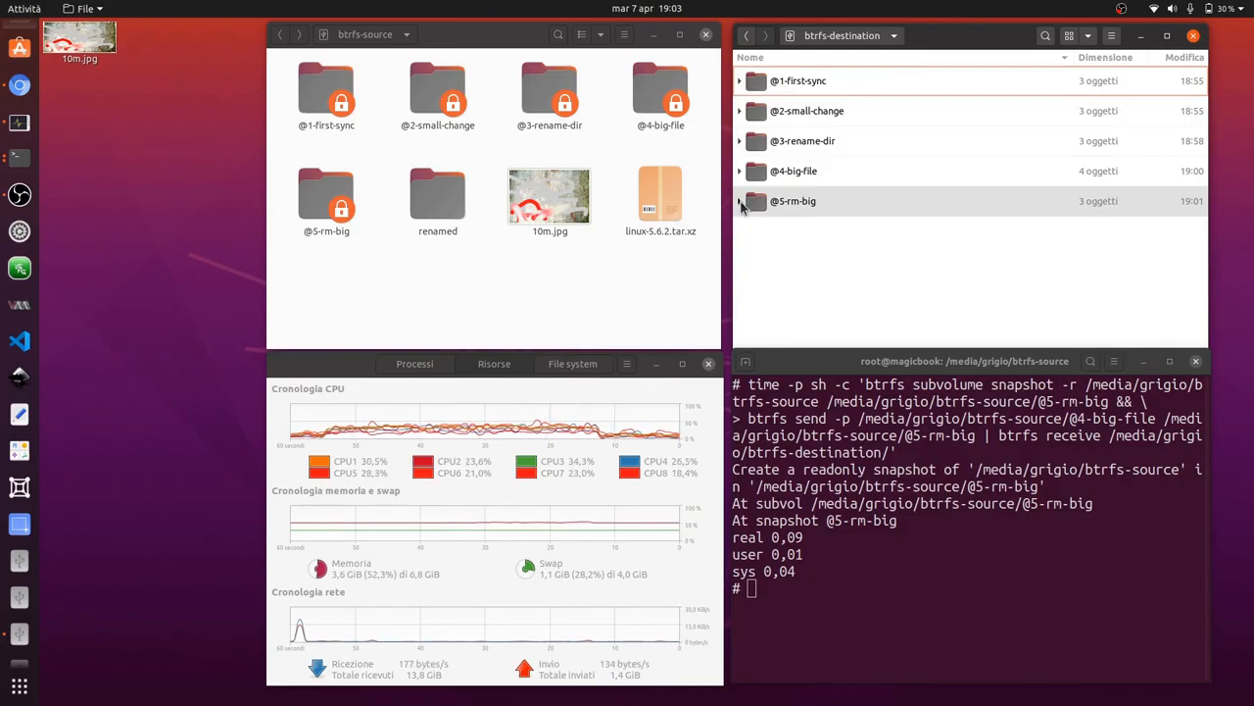
click(741, 171)
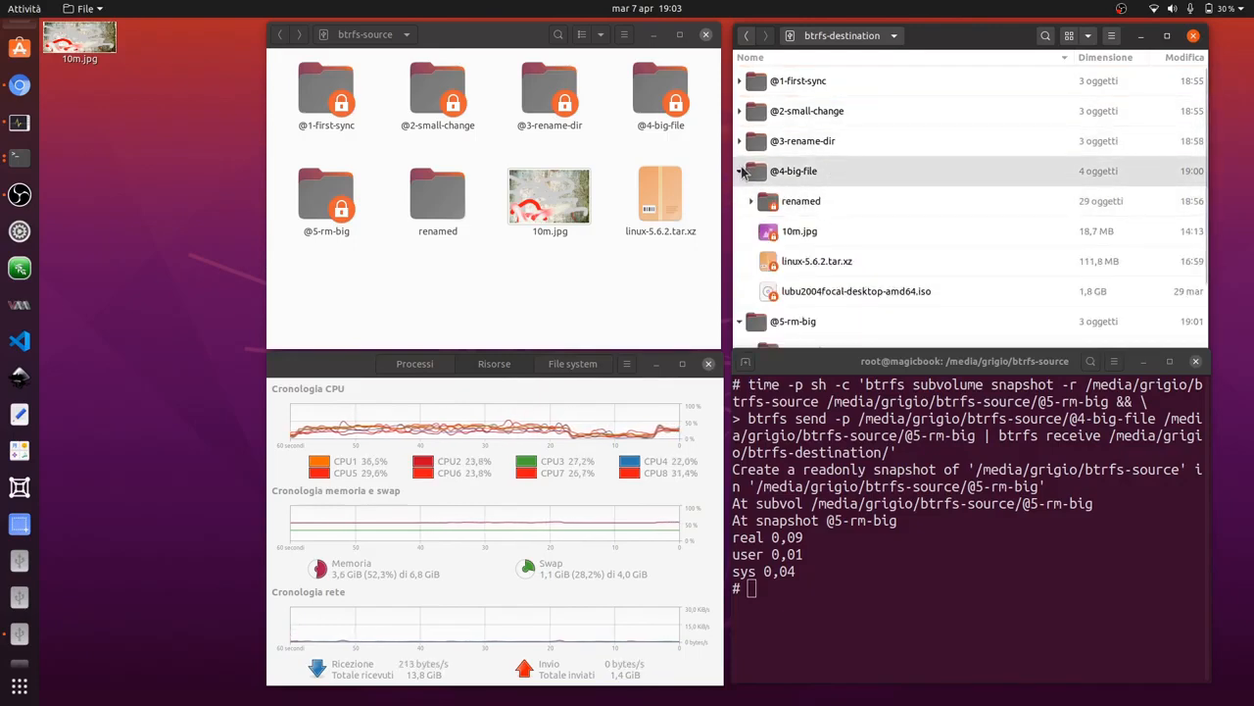
click(741, 171)
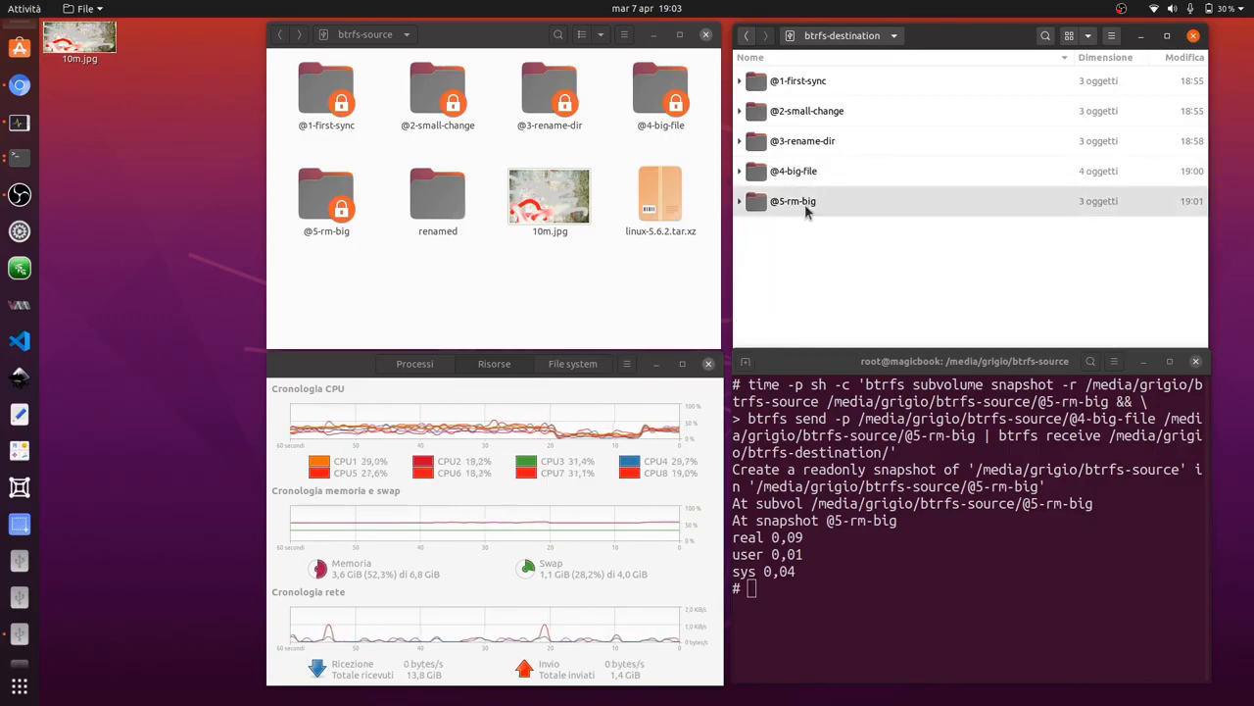
mouse_move(847, 282)
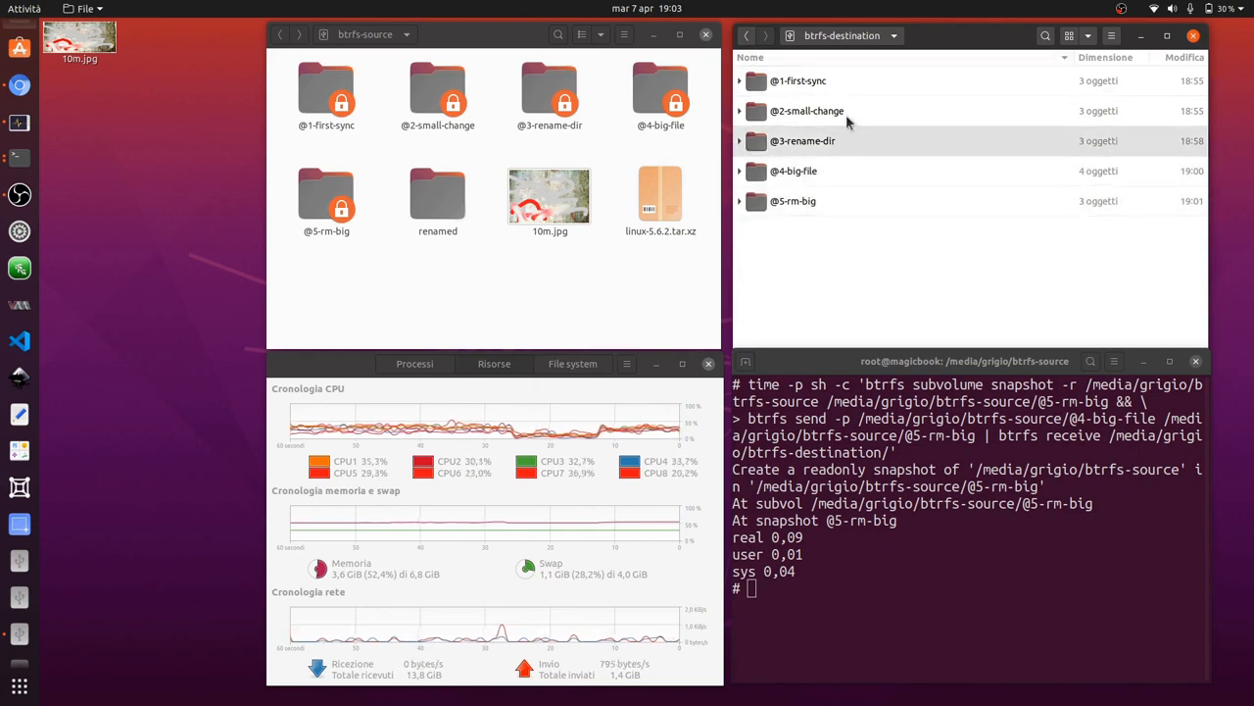
right_click(970, 284)
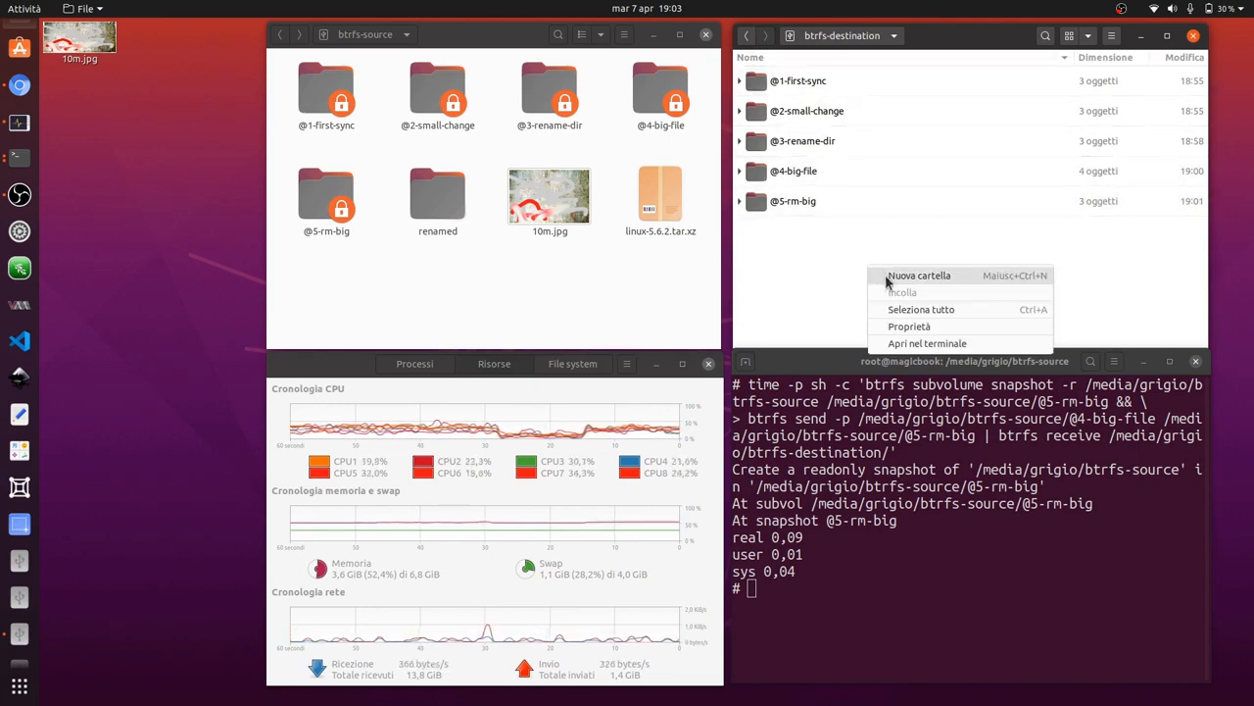
click(910, 325)
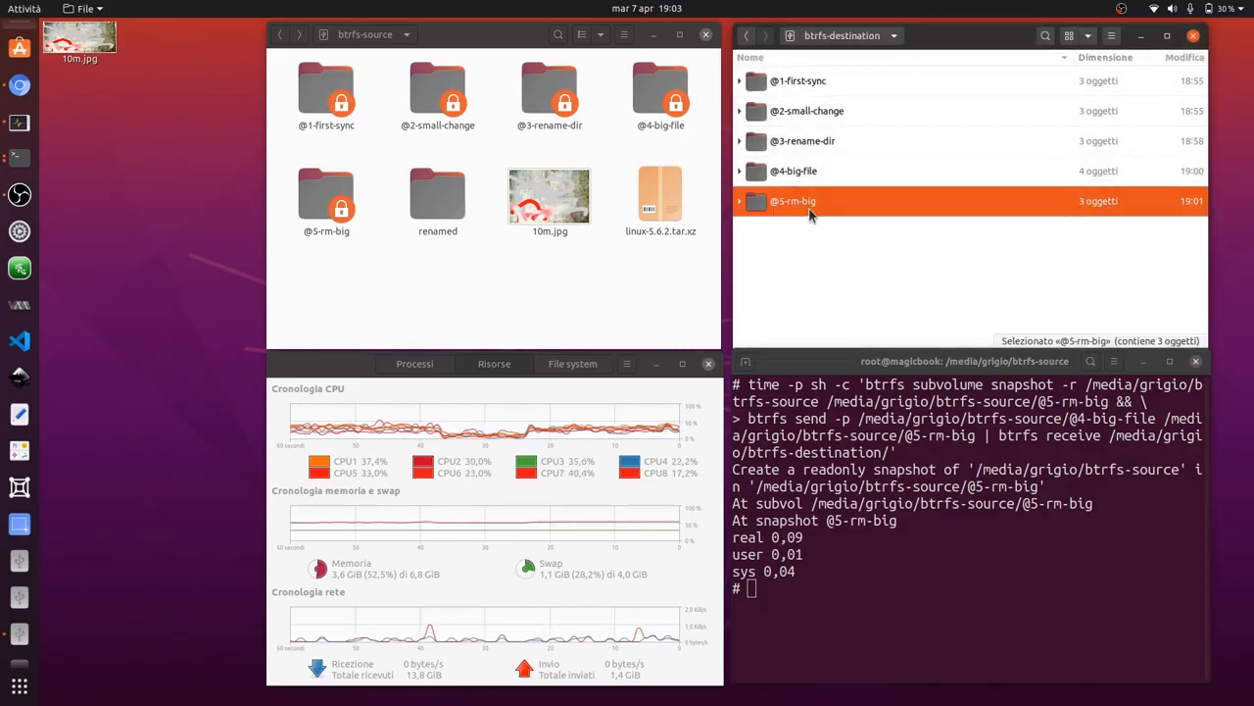
key(ctrl+a)
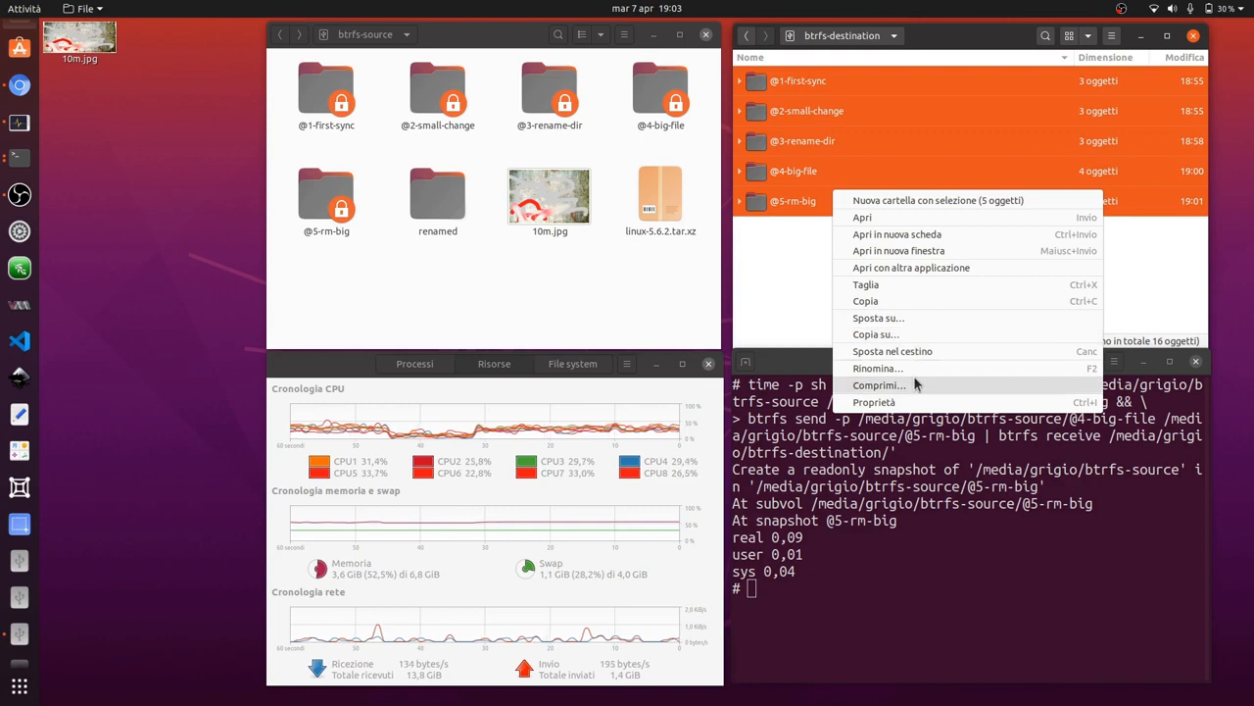
mouse_move(922, 401)
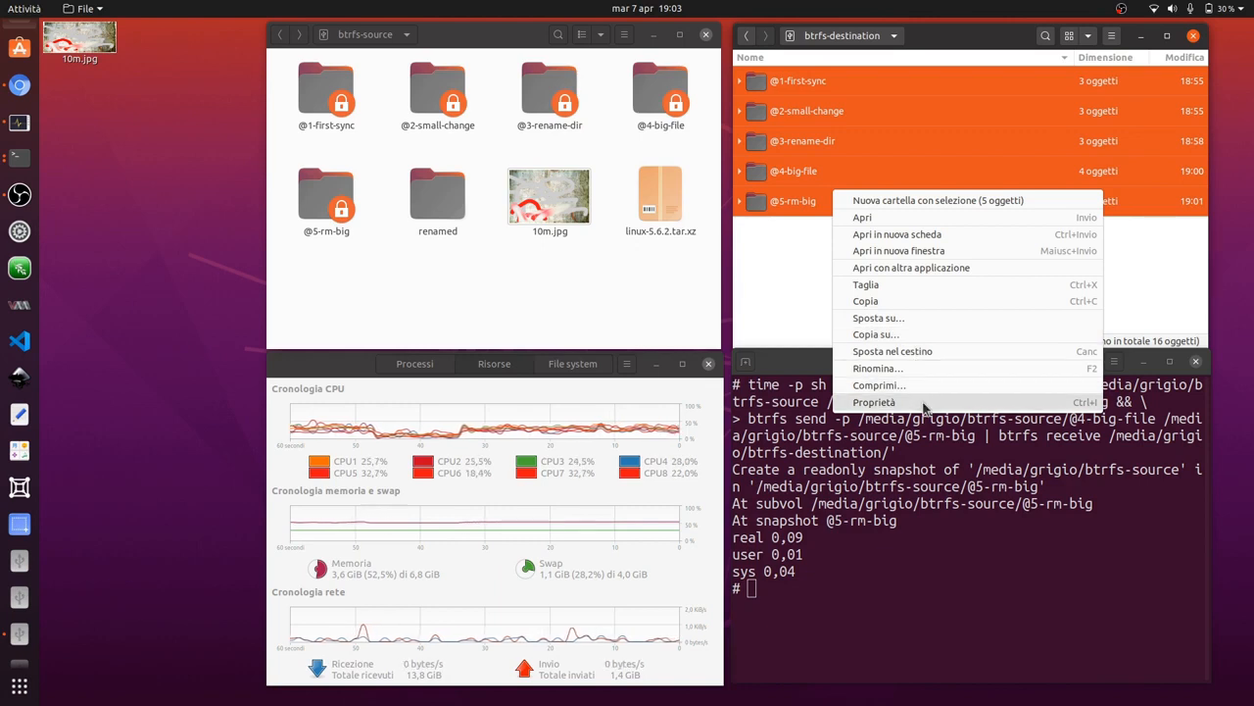
click(874, 402)
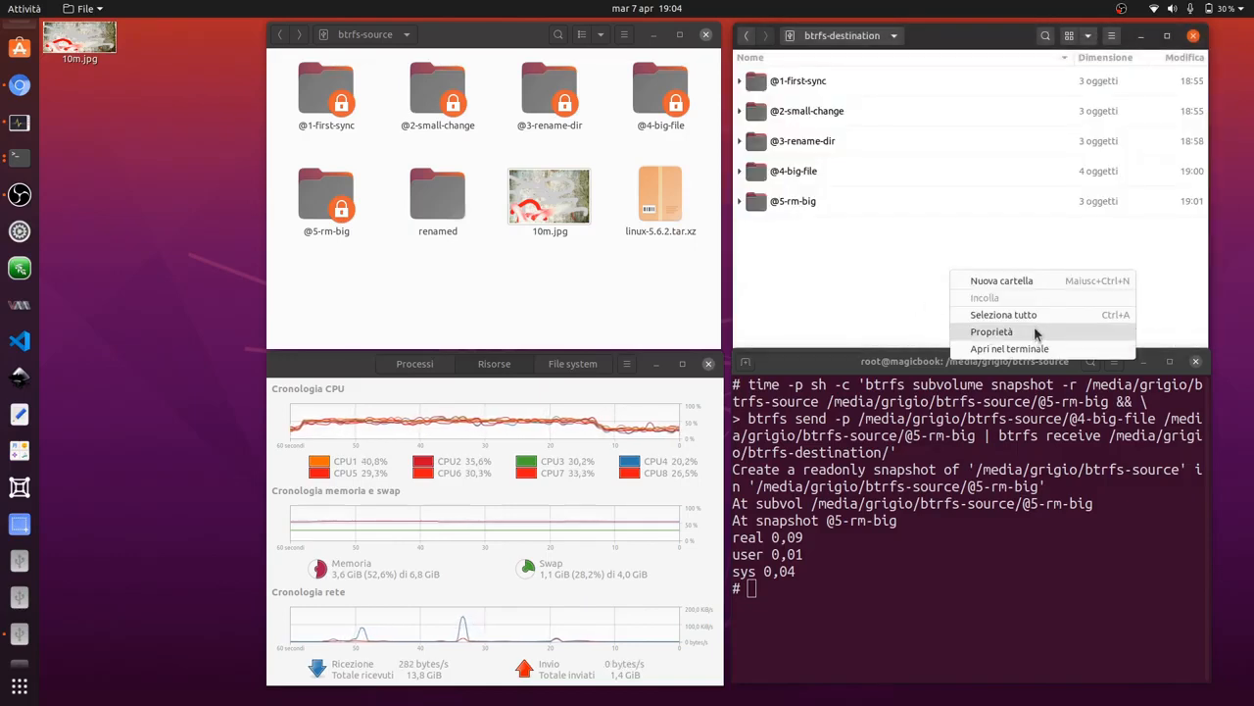
click(992, 331)
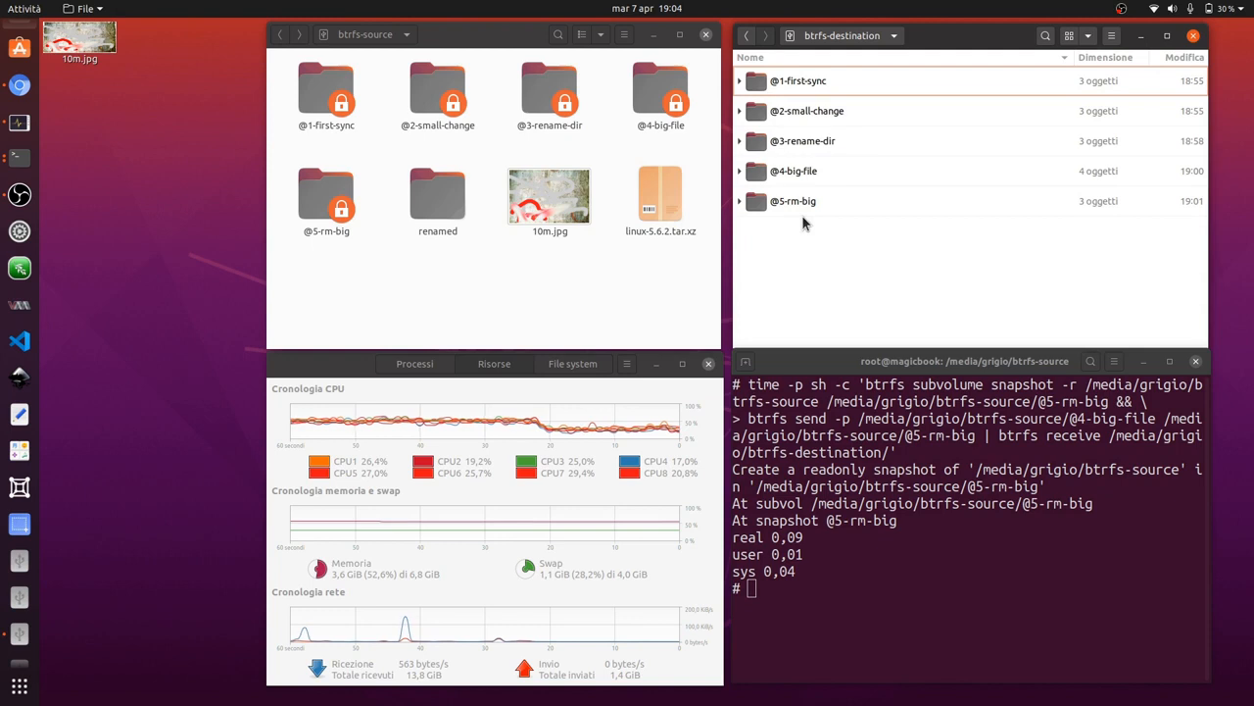
mouse_move(819, 159)
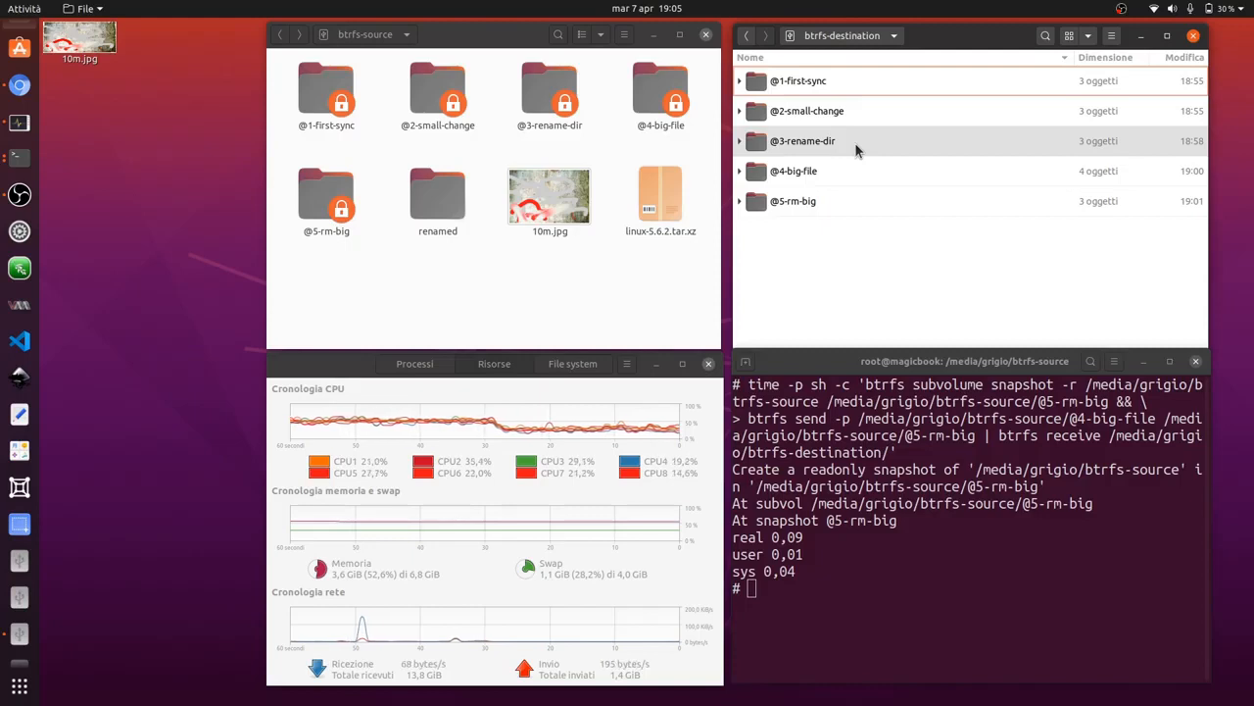
mouse_move(864, 135)
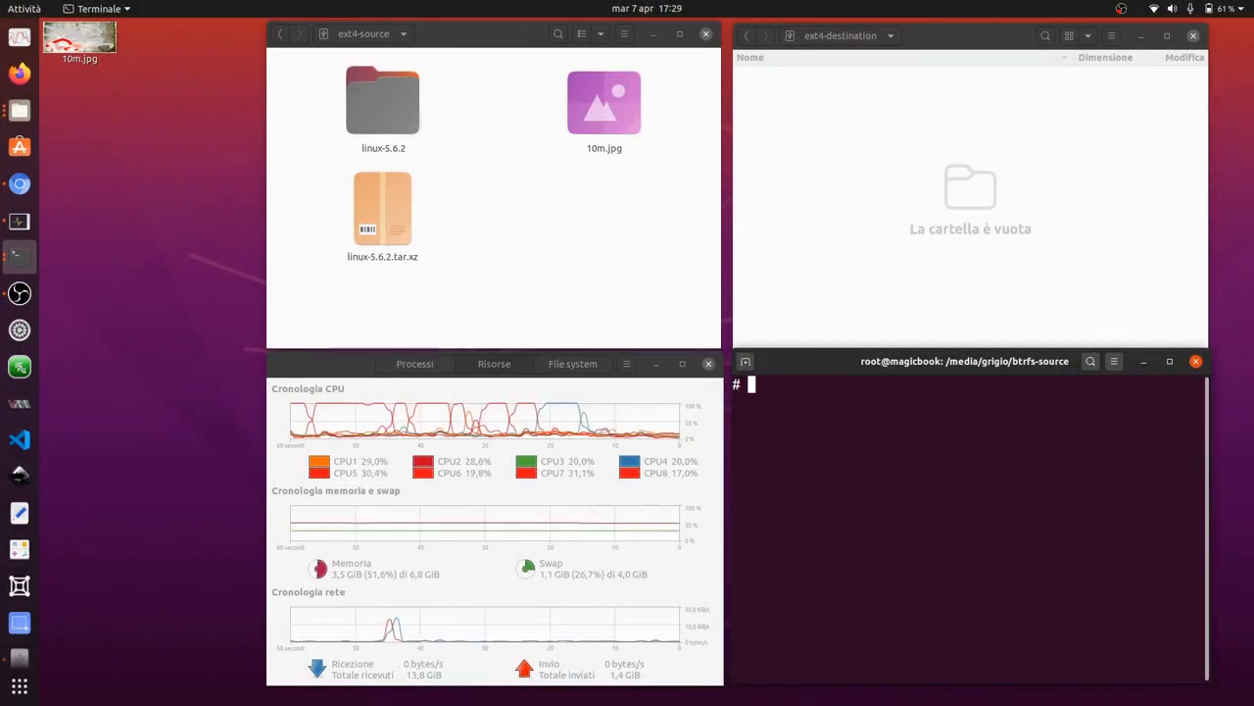
mouse_move(582, 263)
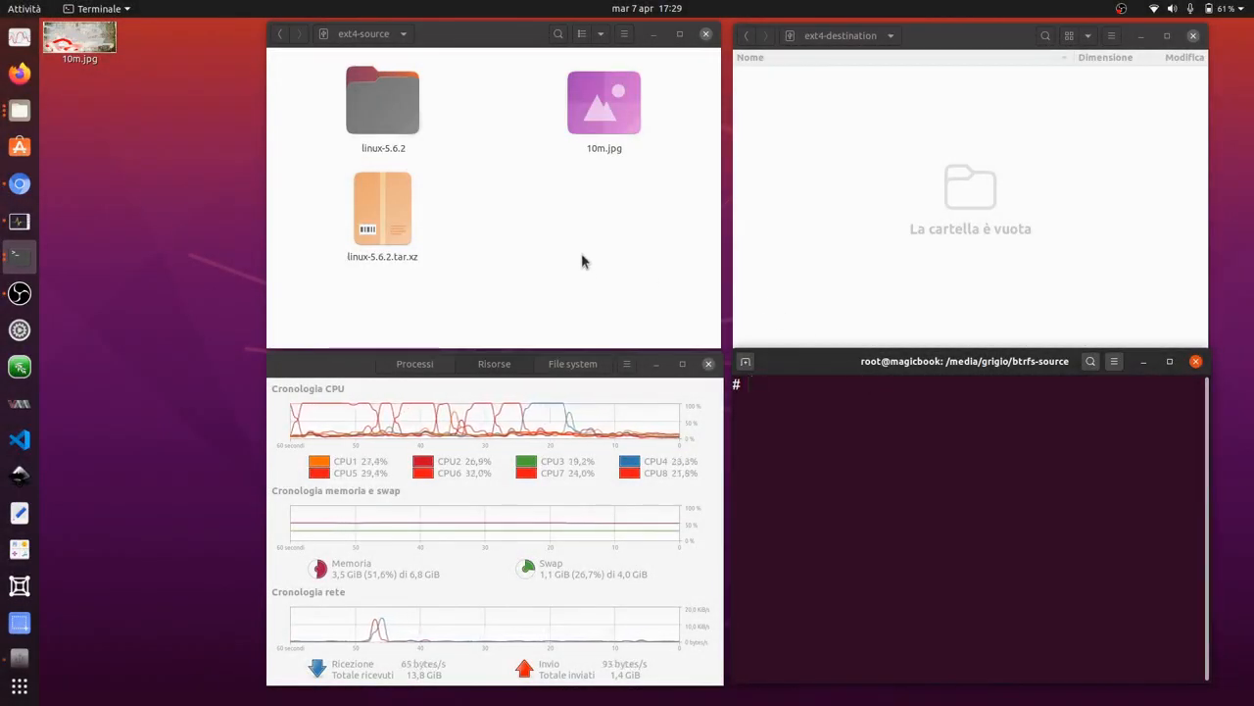
mouse_move(439, 98)
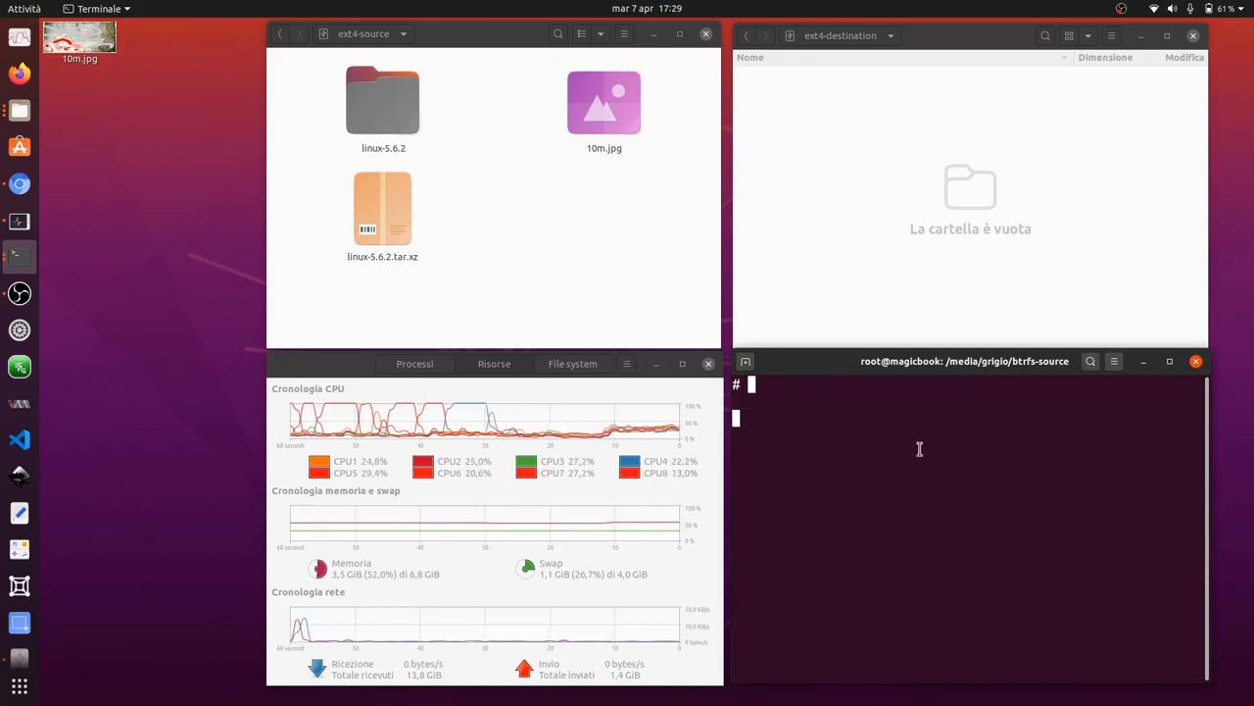
- Run timed rsync -a --delete from ext4-source to ext4-destination, then clear the terminal
text(time -p sh -c 'rsync -a --delete /media/grigio/ext4-source/ /media/grigio/ext4-destination/')
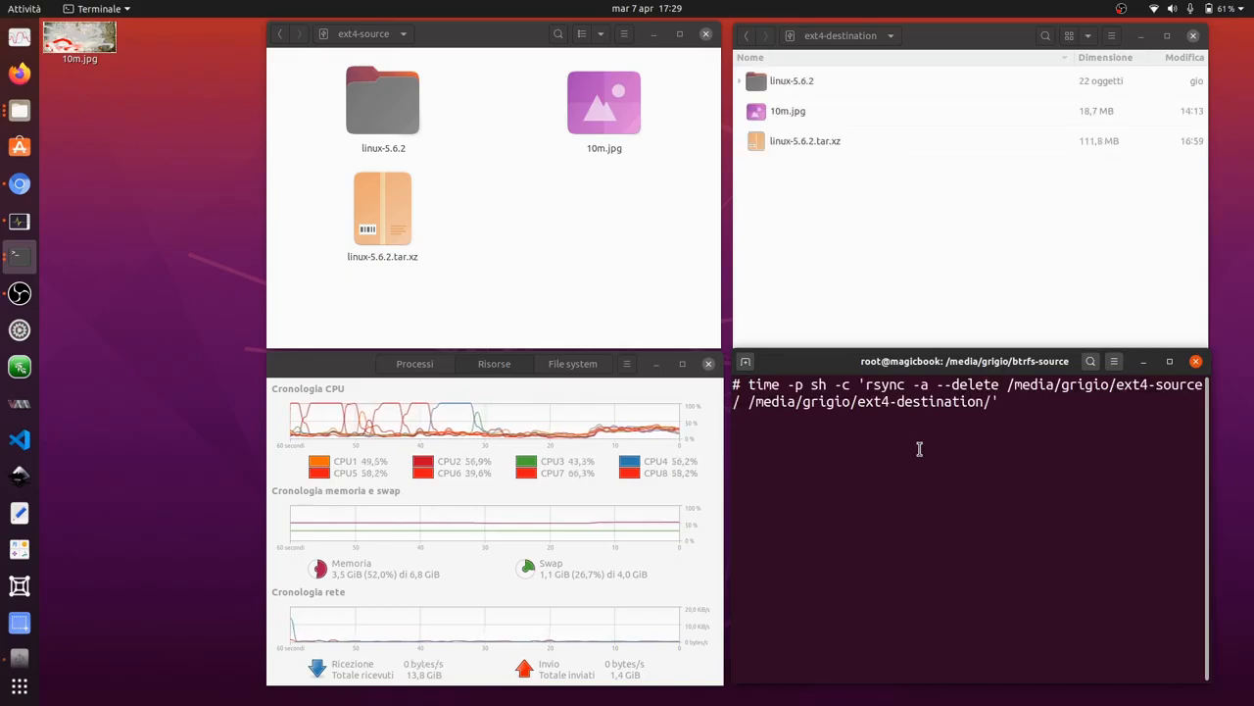
key(Return)
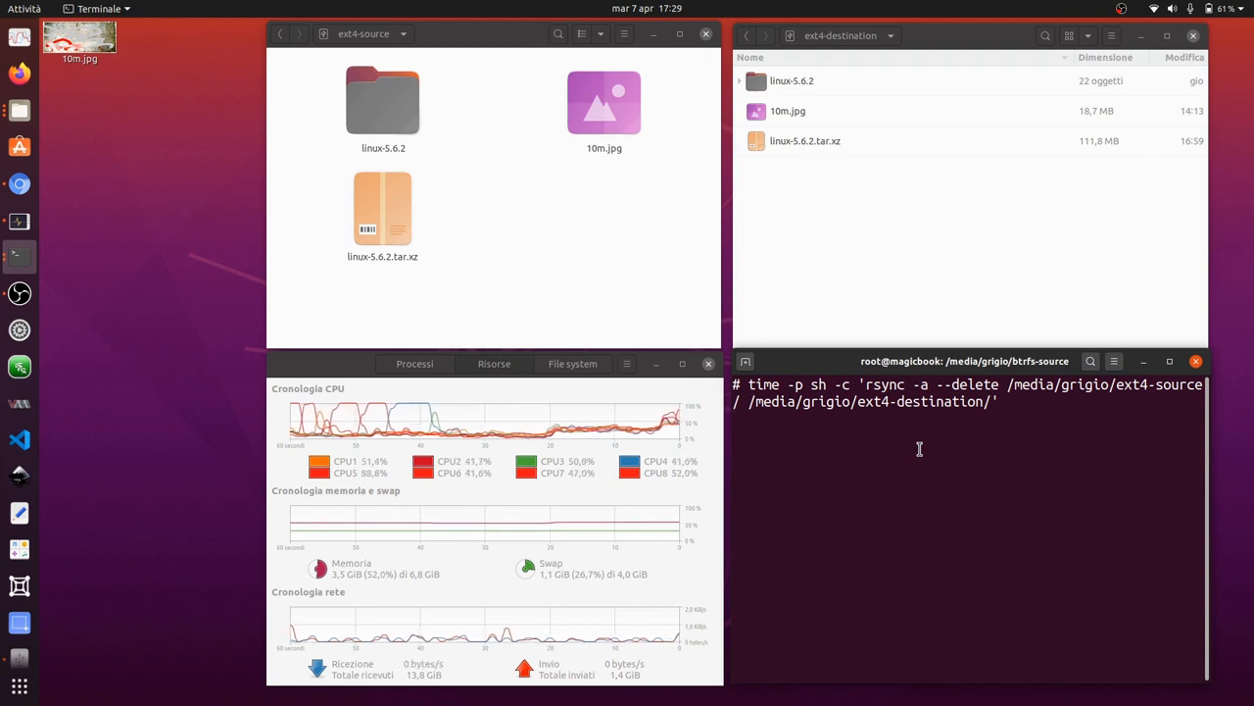
key(Return)
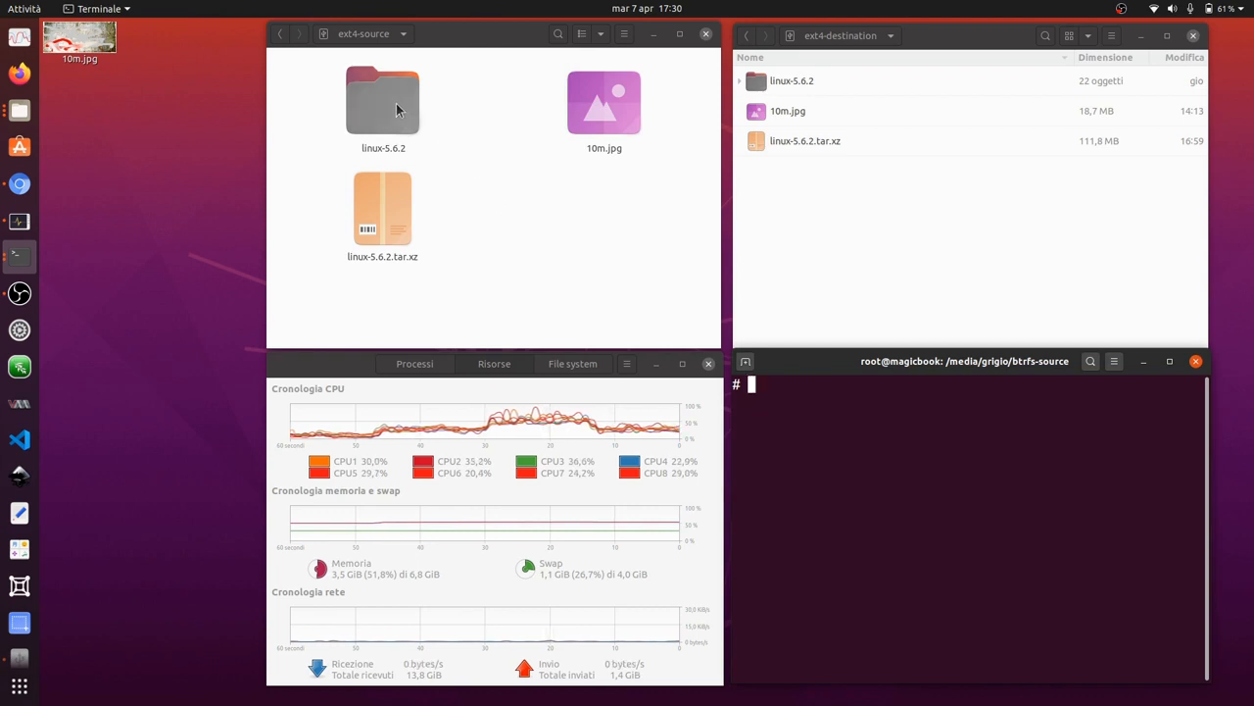
- Add the word 'chnage' at the start of line 1 of linux-5.6.2/CREDITS and save it
double_click(382, 101)
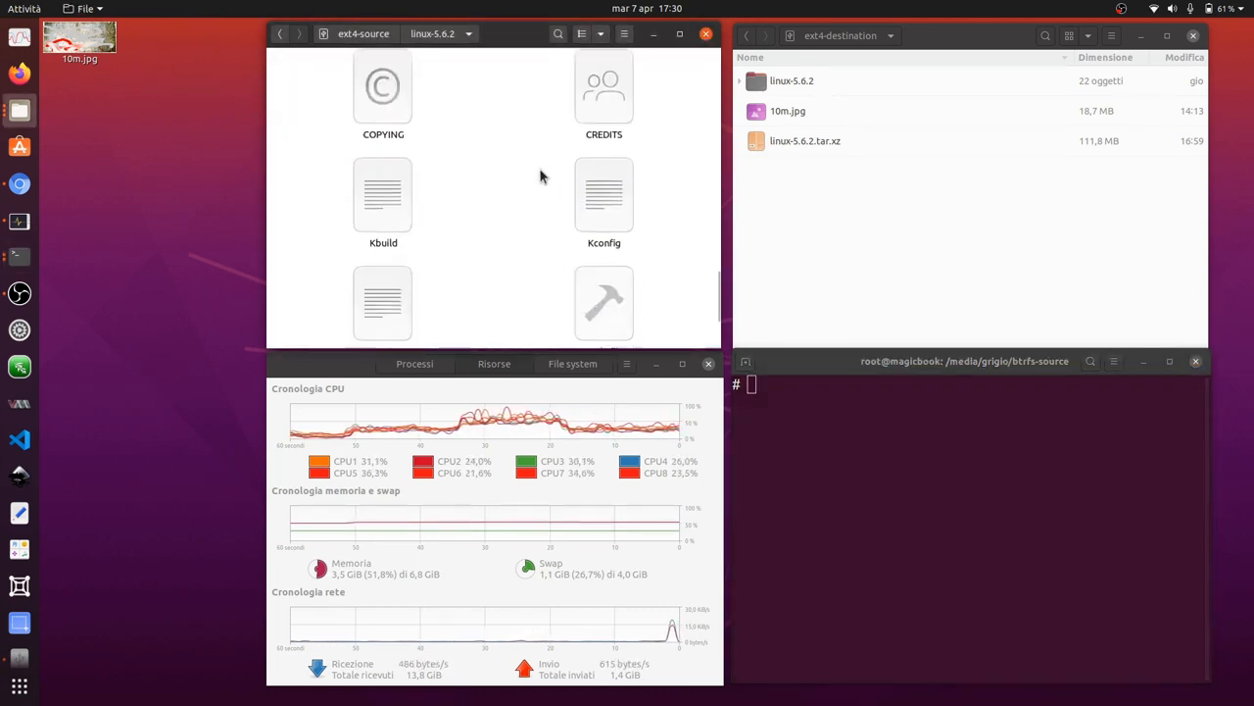
click(604, 94)
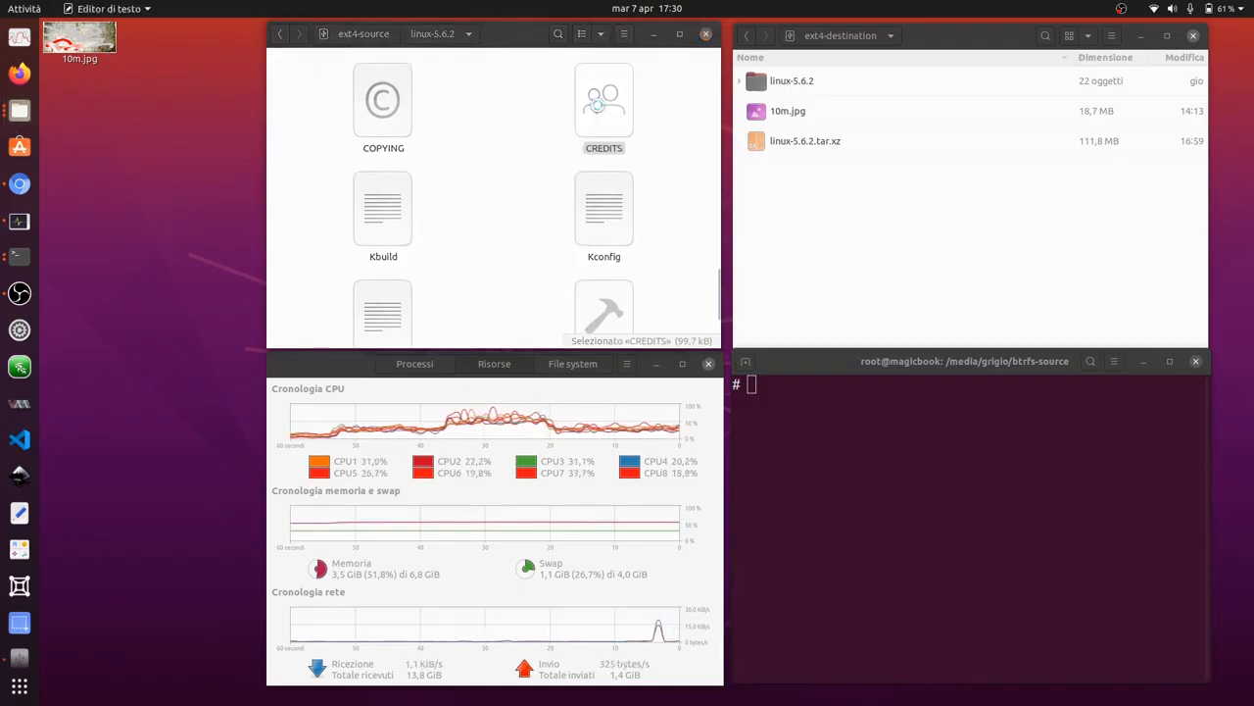
double_click(604, 102)
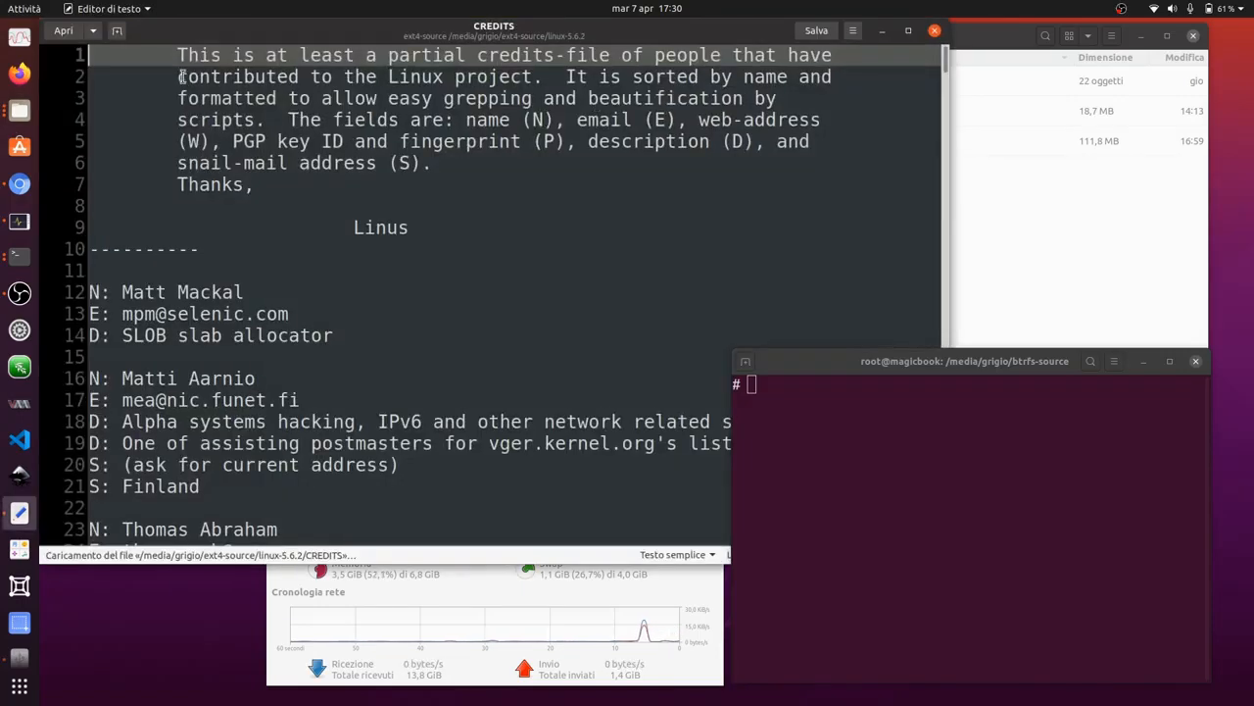
text(chna)
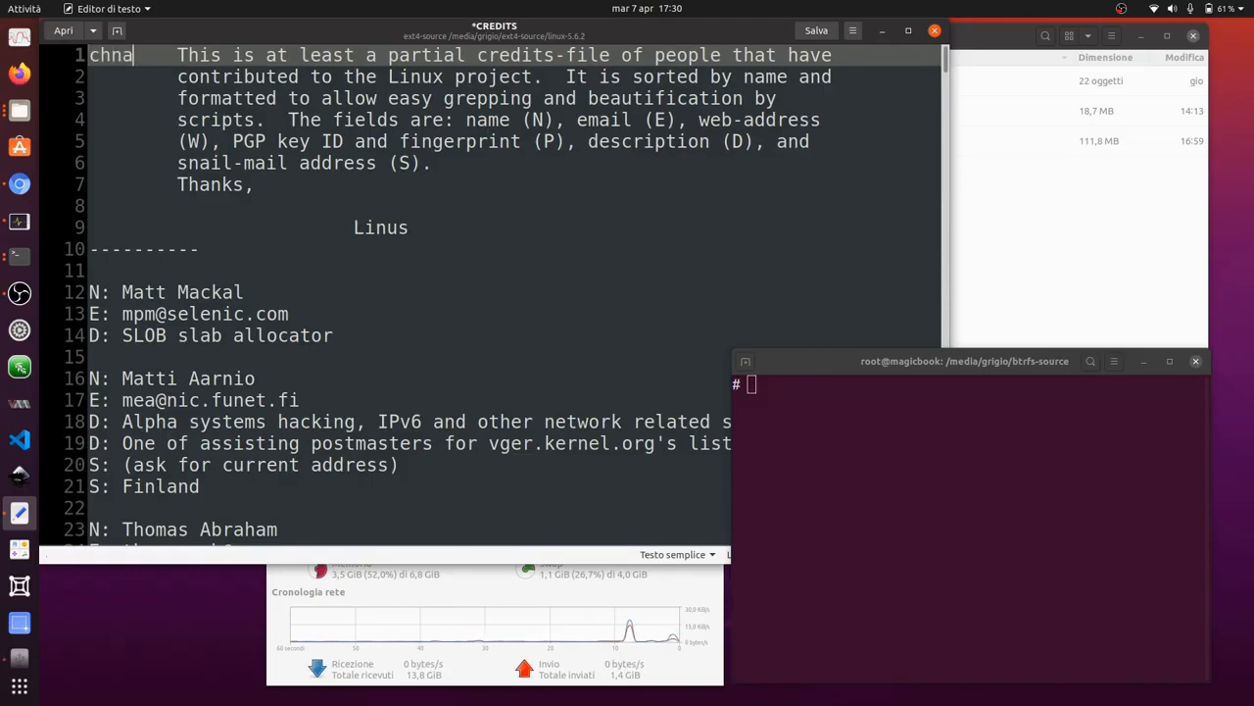
text(ge)
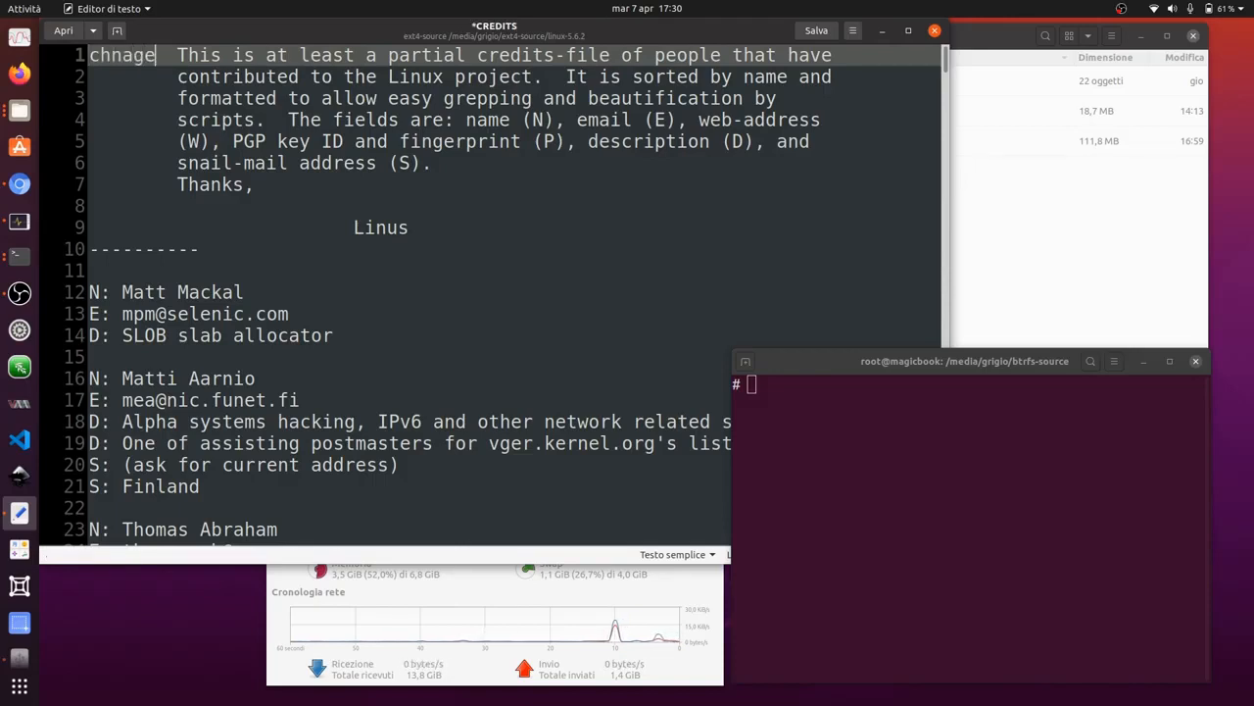
click(815, 32)
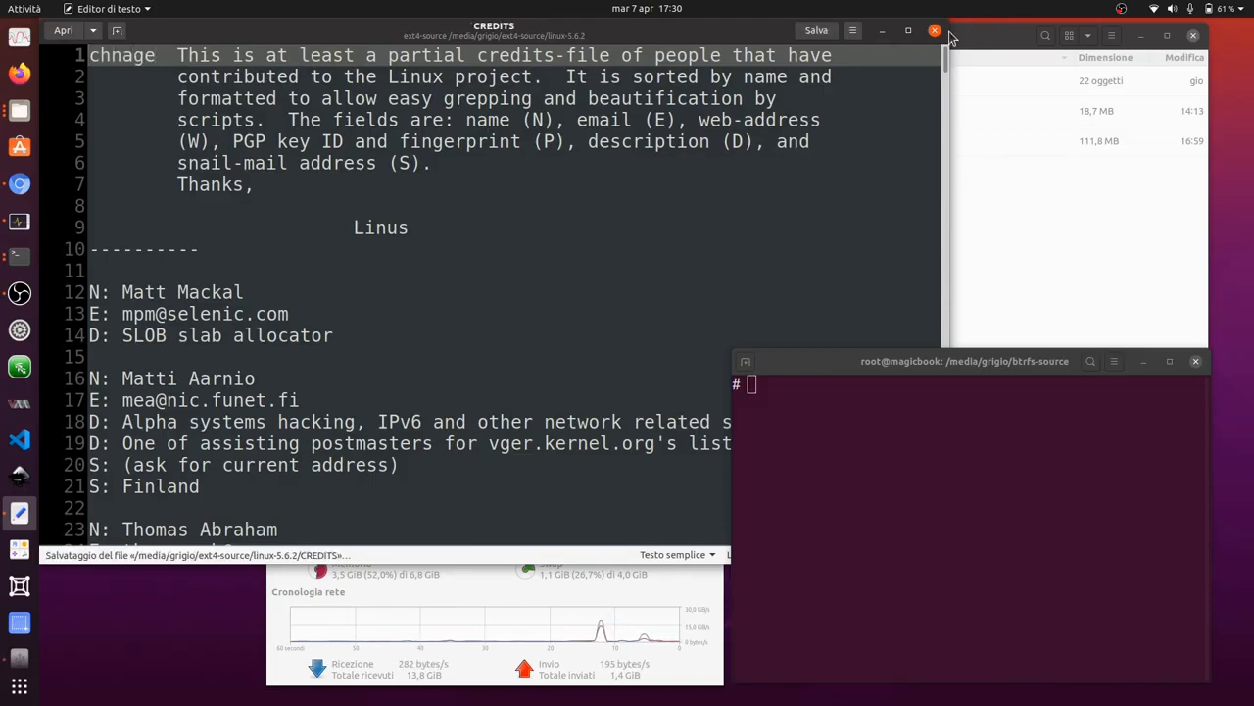
click(933, 32)
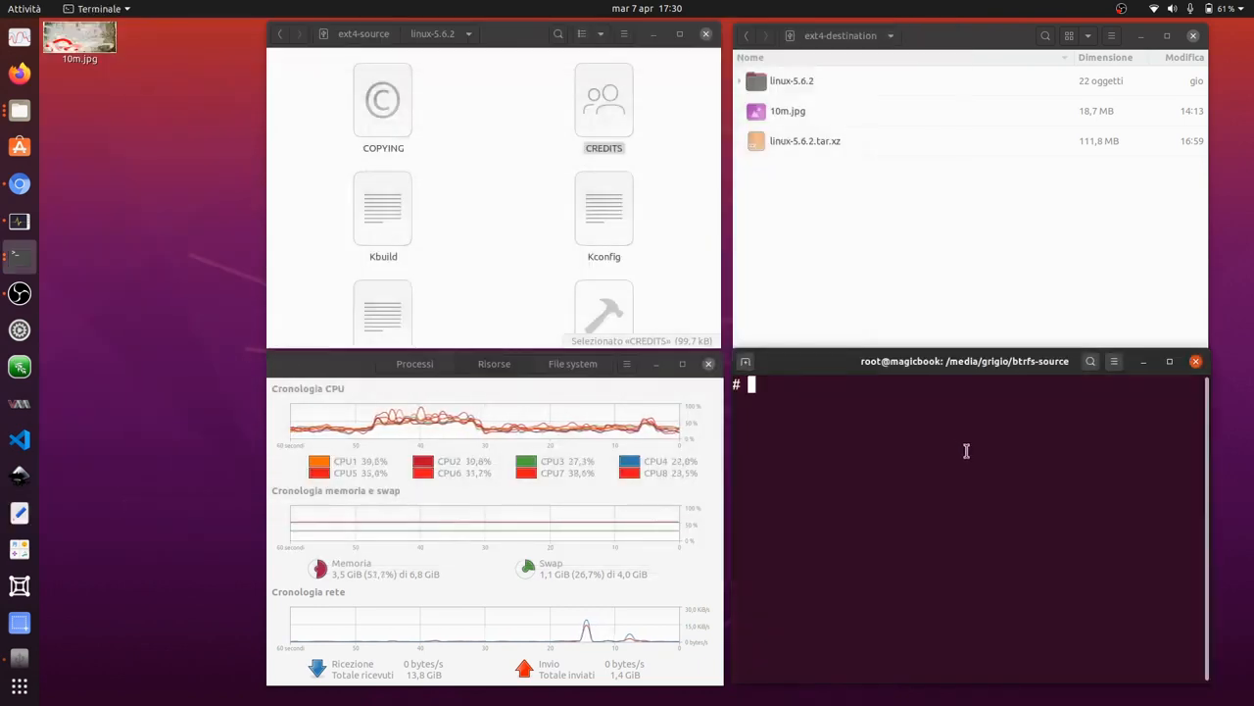
- Rerun the timed rsync to ext4-destination (1.47 s) and verify its CREDITS shows 'chnage'
text(time -p sh -c 'rsync -a --delete /media/grigio/ext4-source/ /media/grigio/ext4-destination/')
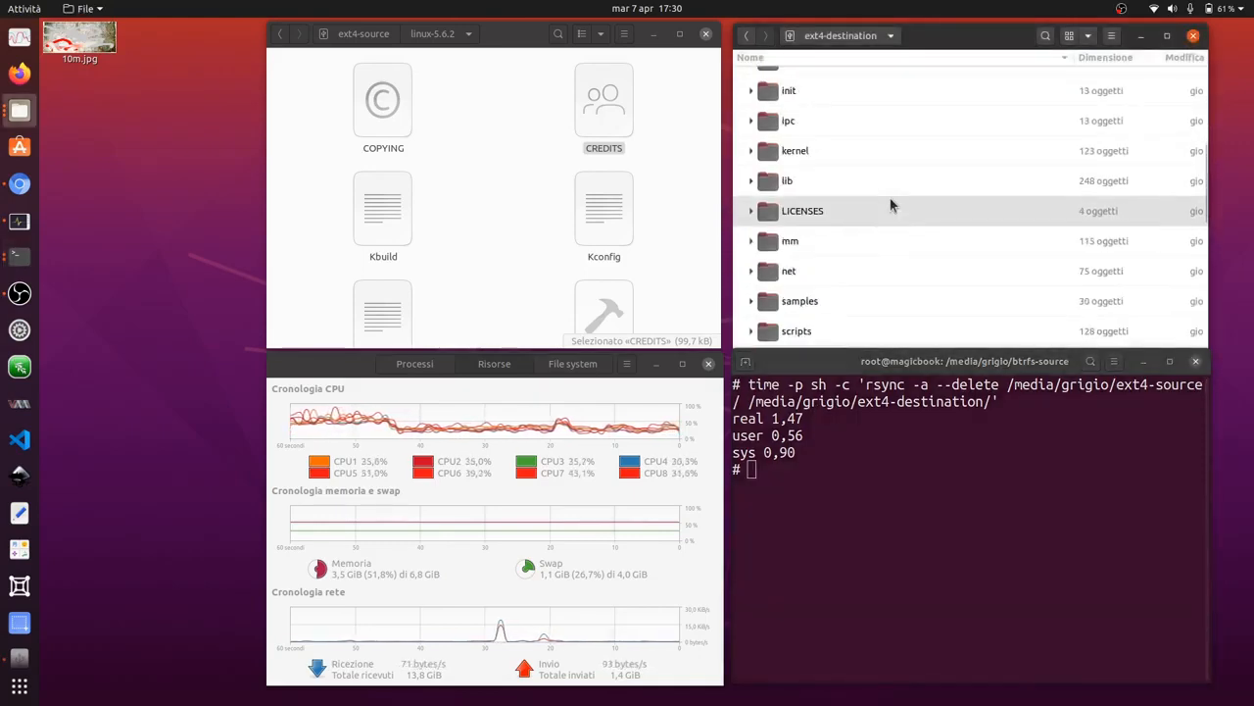
scroll(down, 3)
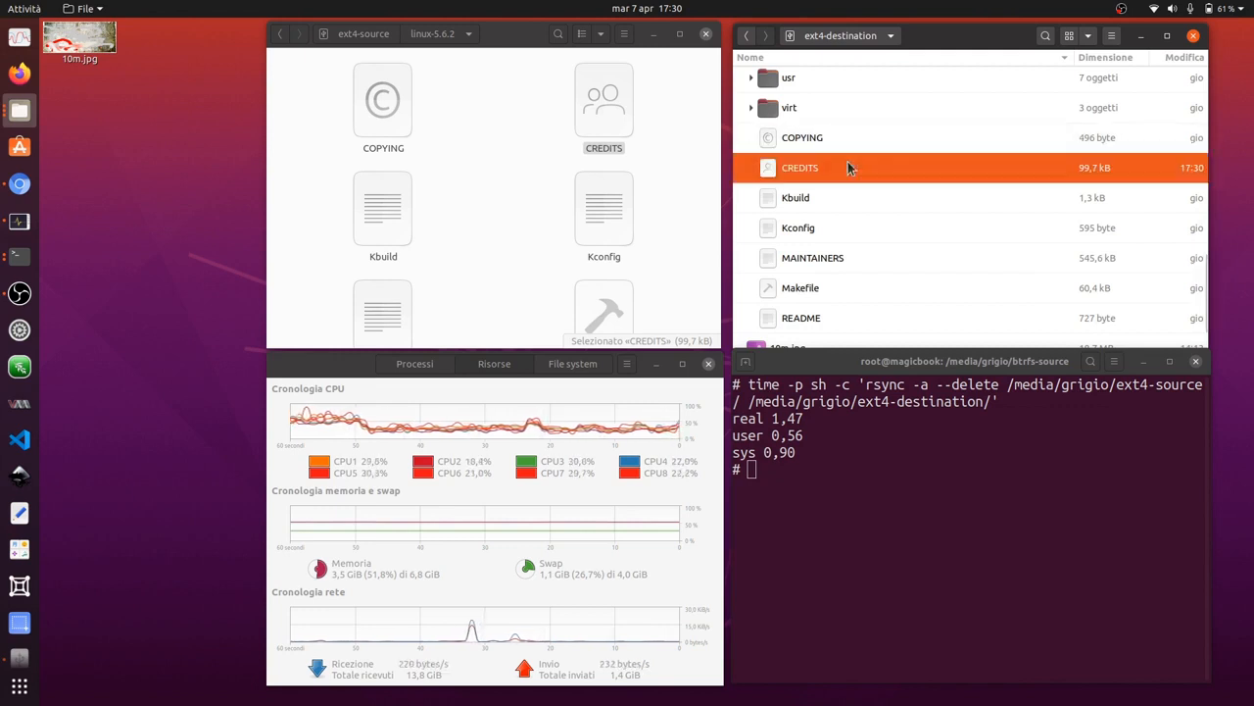
double_click(800, 166)
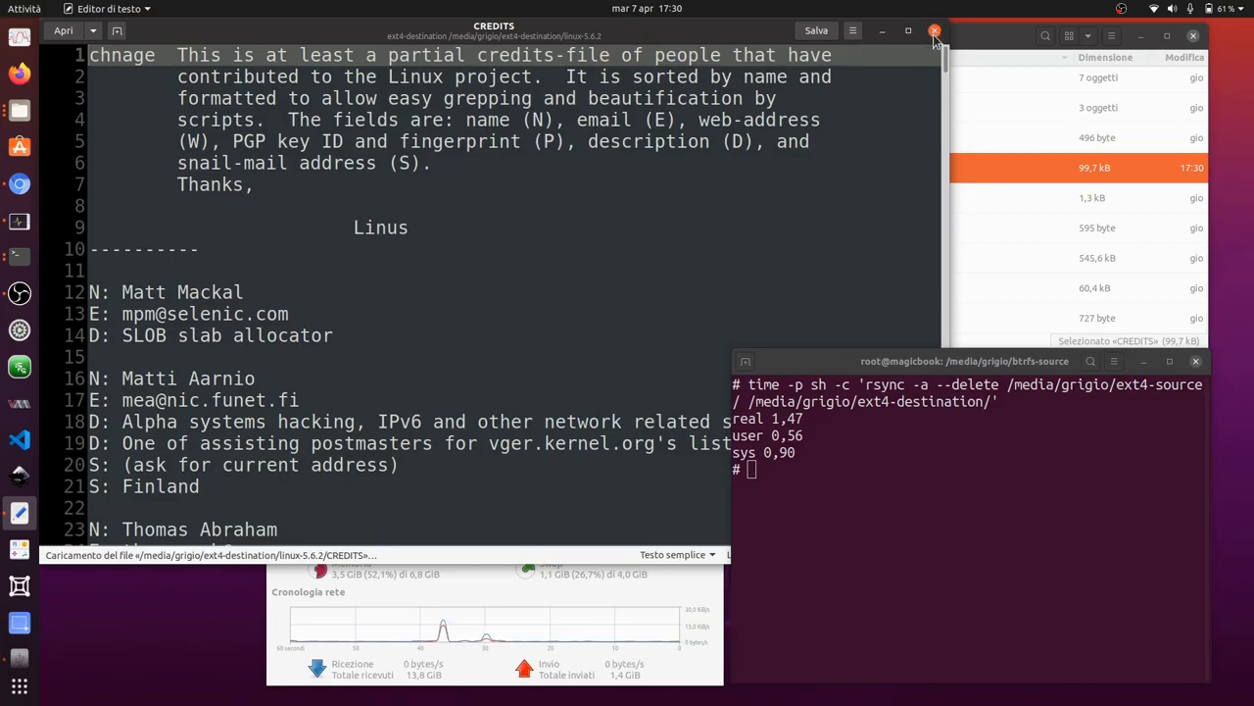
click(933, 32)
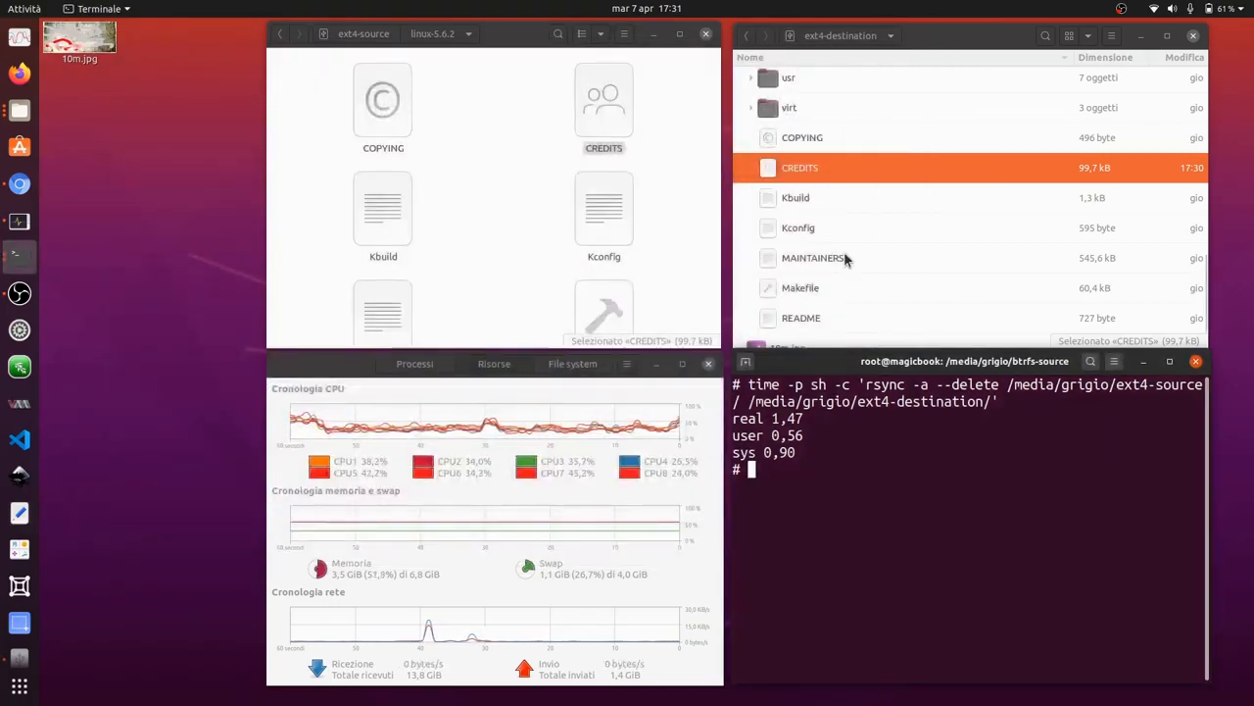
mouse_move(862, 527)
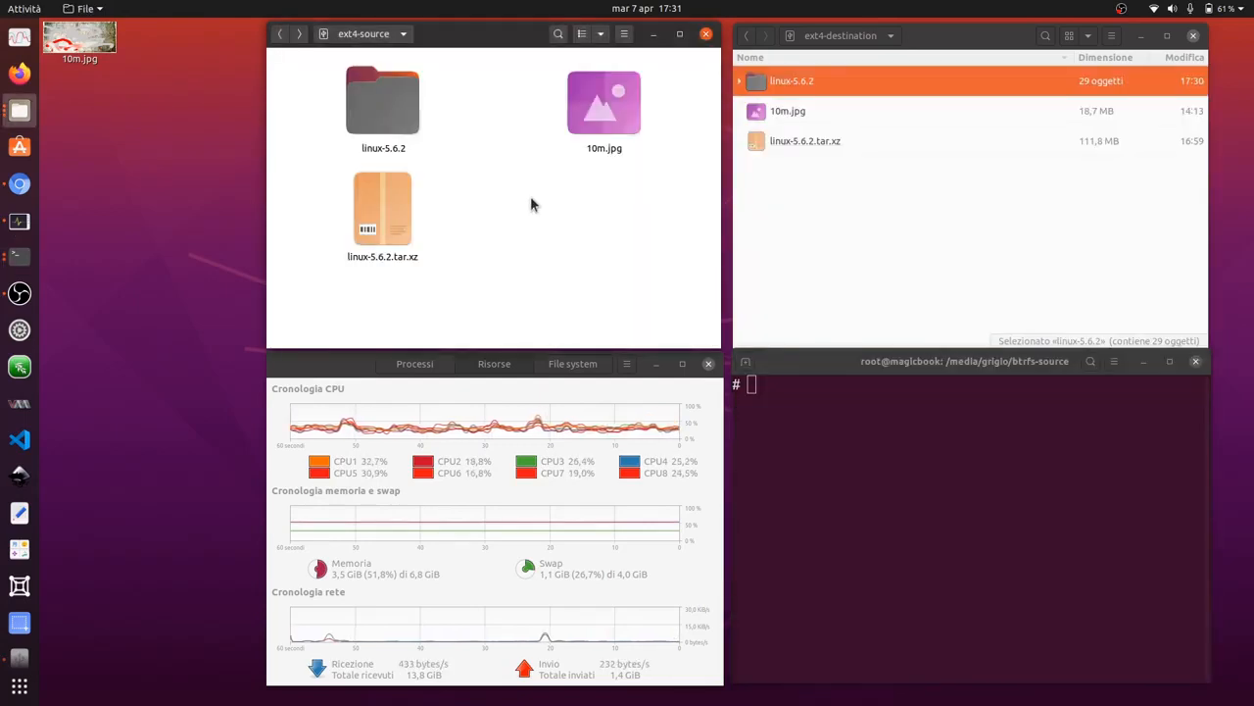
- Rename the source linux-5.6.2 folder to renameeee and clear the terminal
right_click(382, 101)
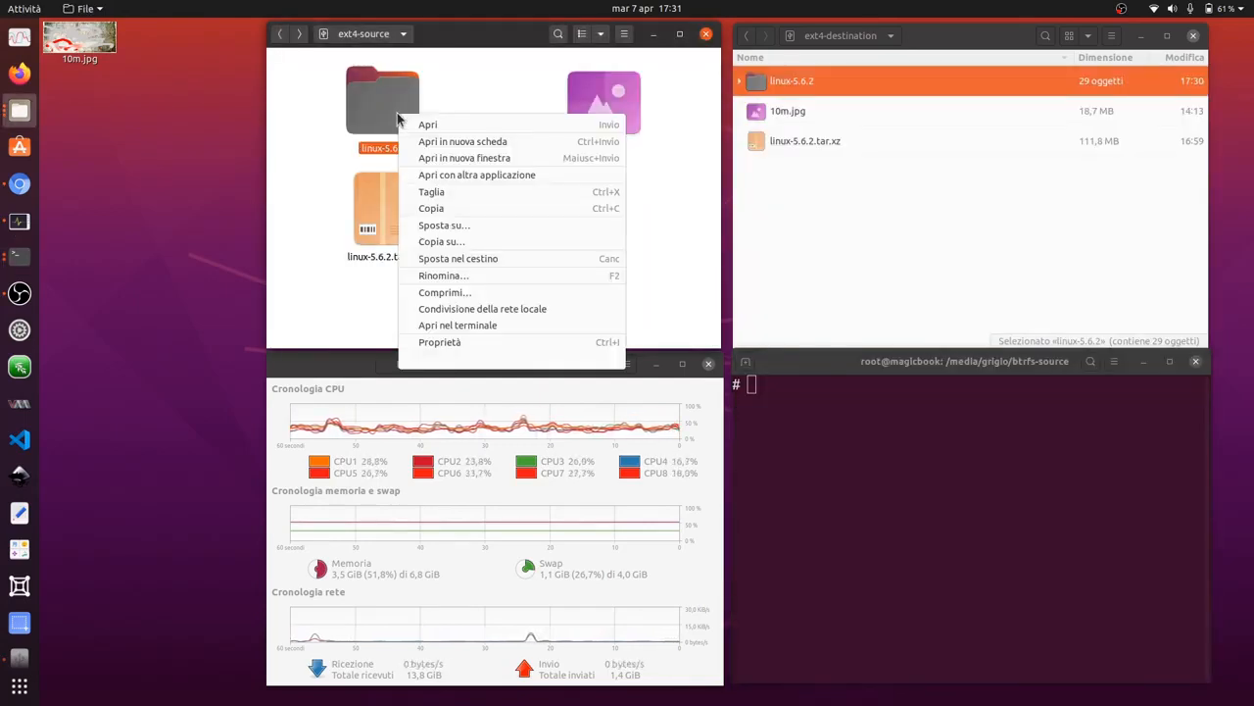
click(443, 274)
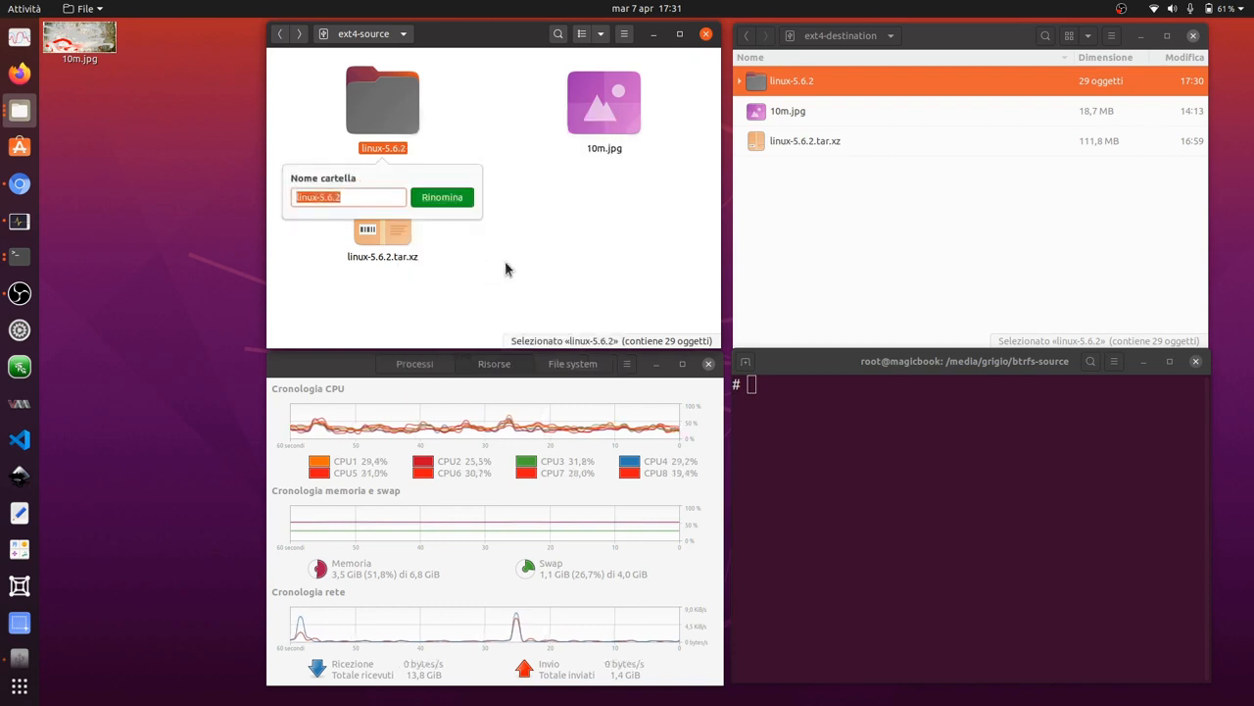
text(renameeee)
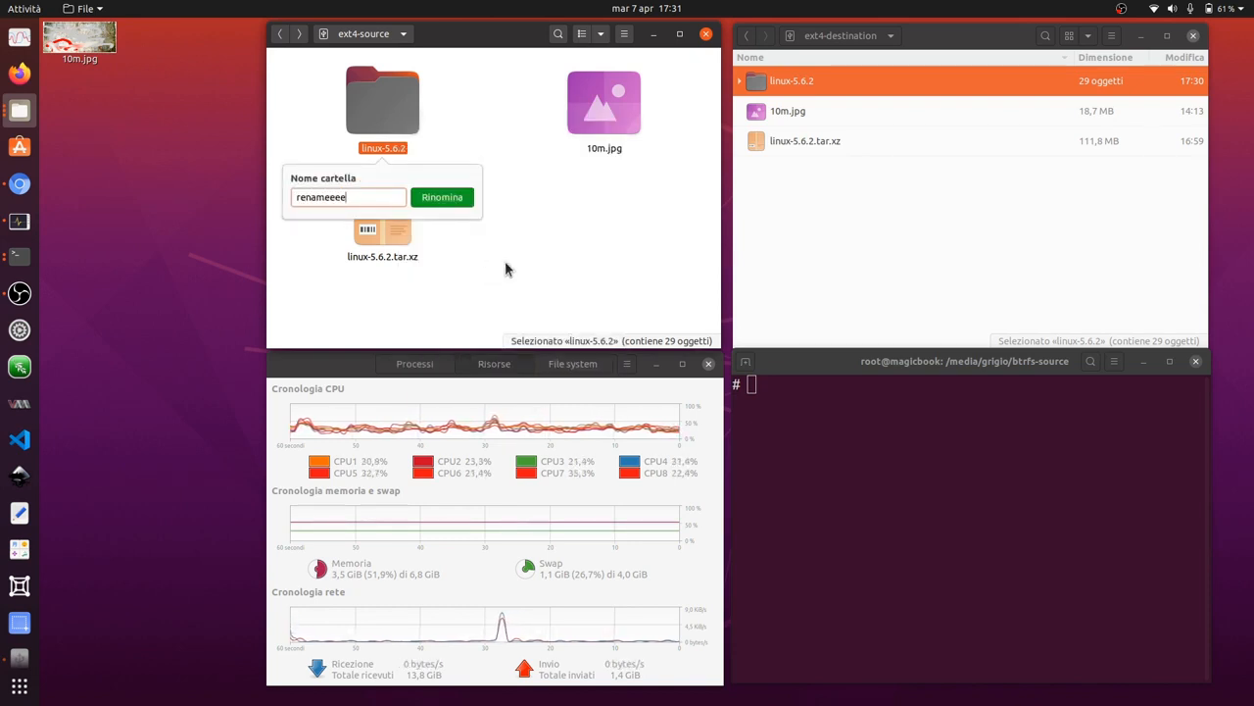
click(443, 196)
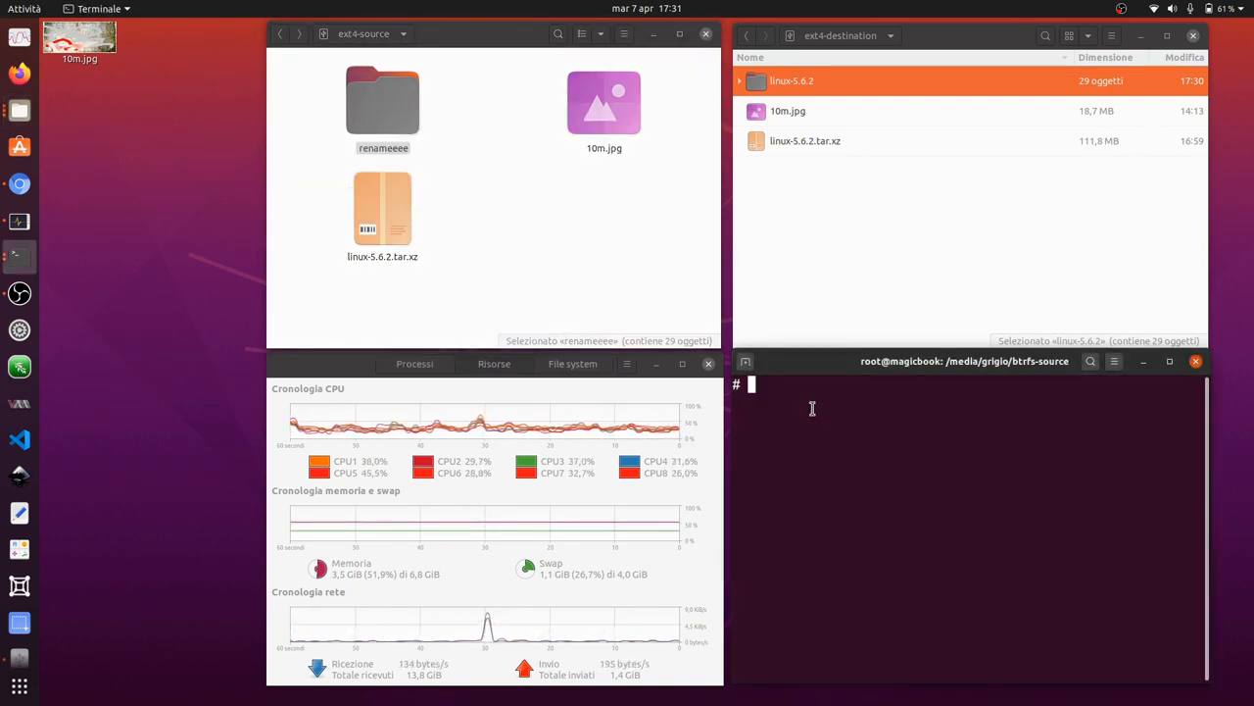
text(clear)
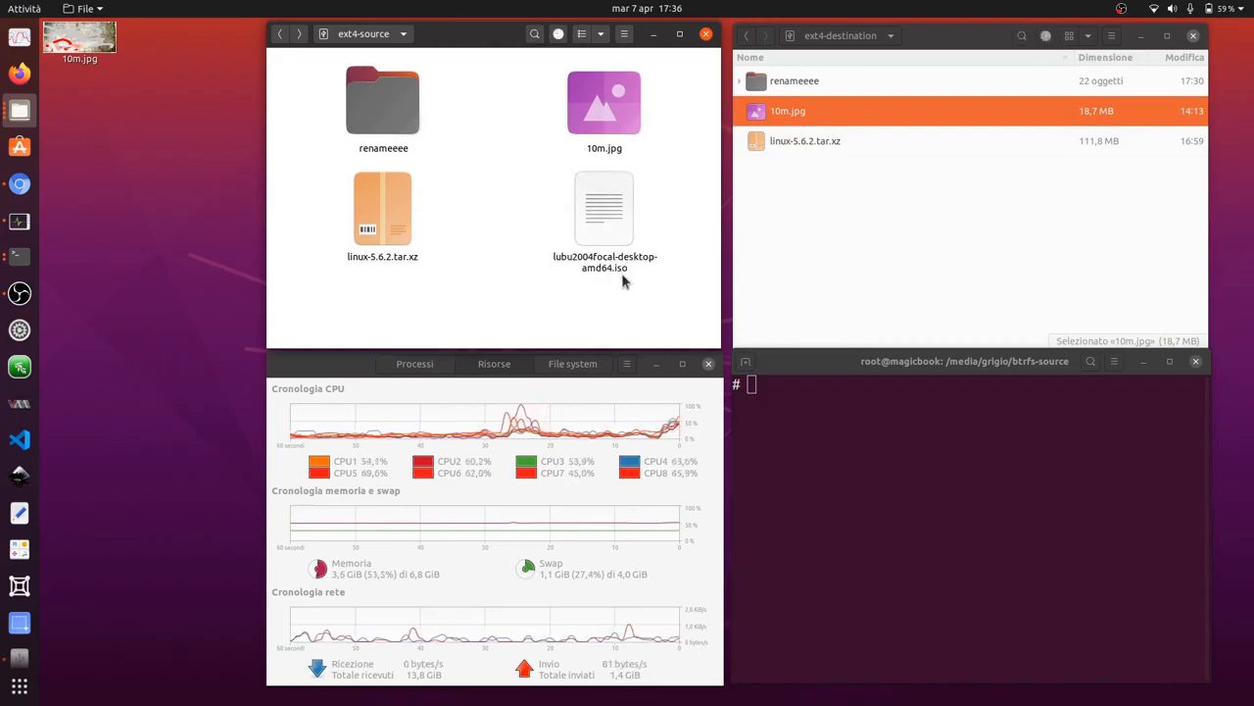
- Run the timed rsync --delete mirror with the ISO image added, finishing in real 22,60 s
click(604, 208)
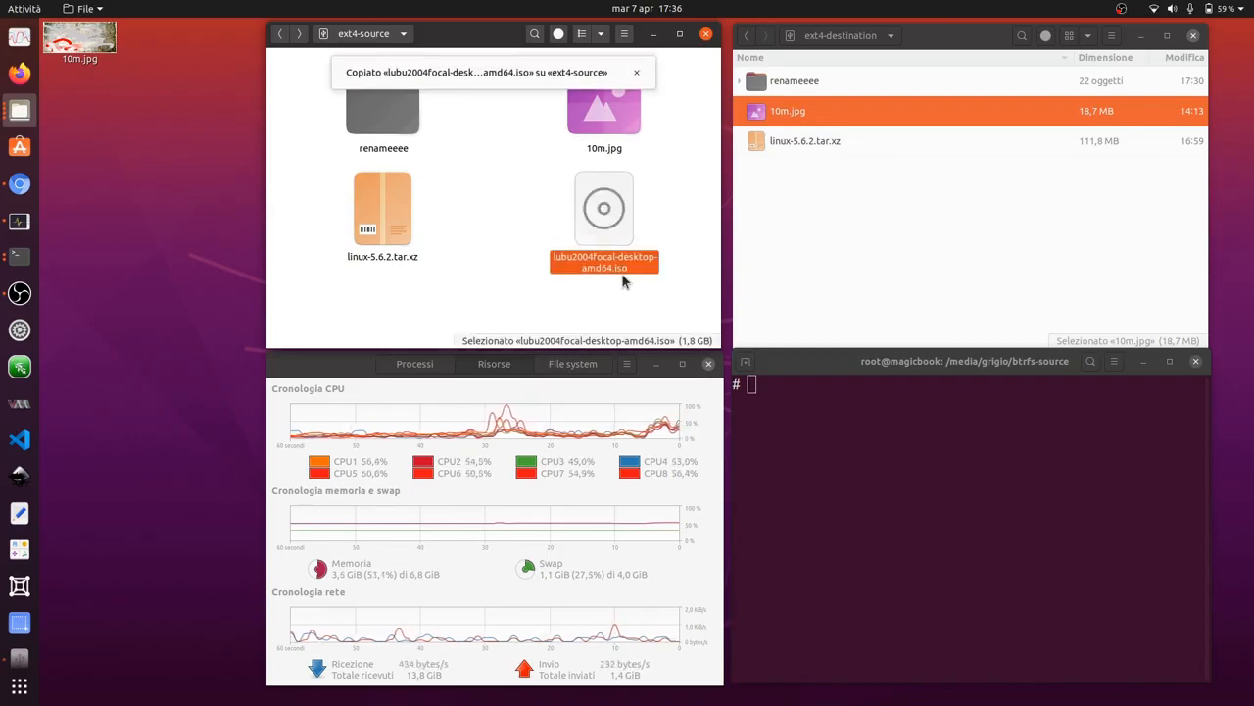
click(635, 71)
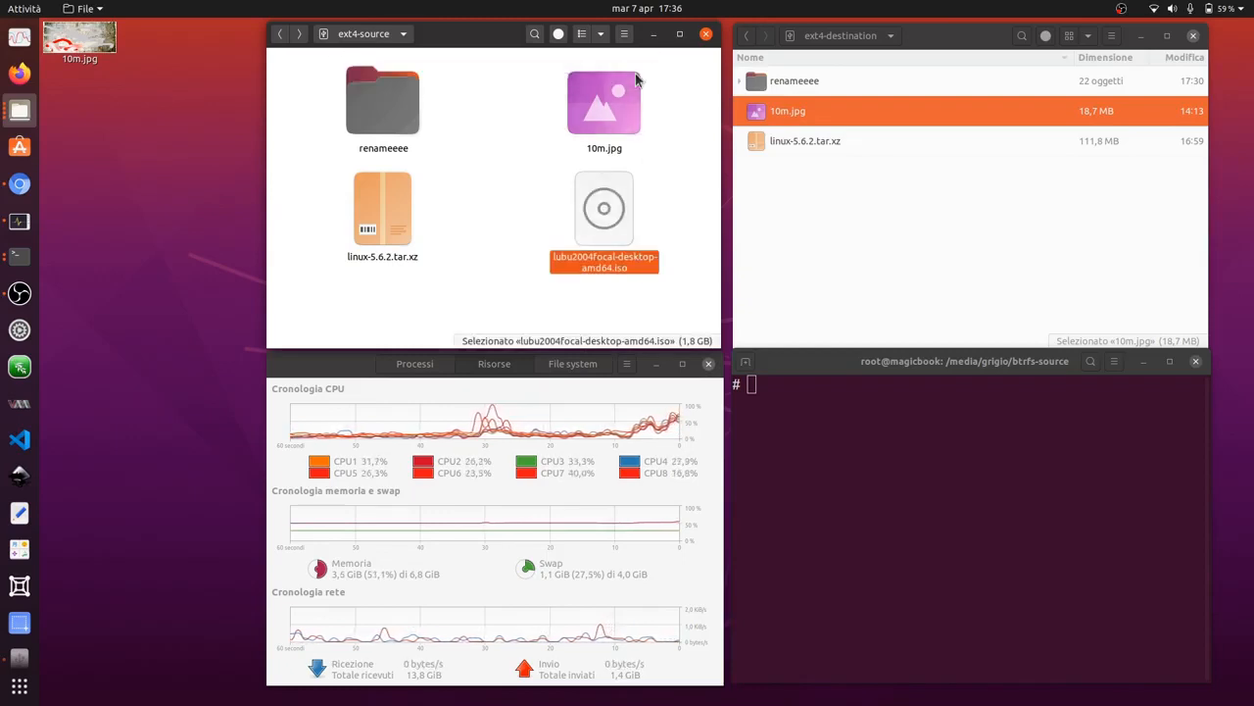
text(clear)
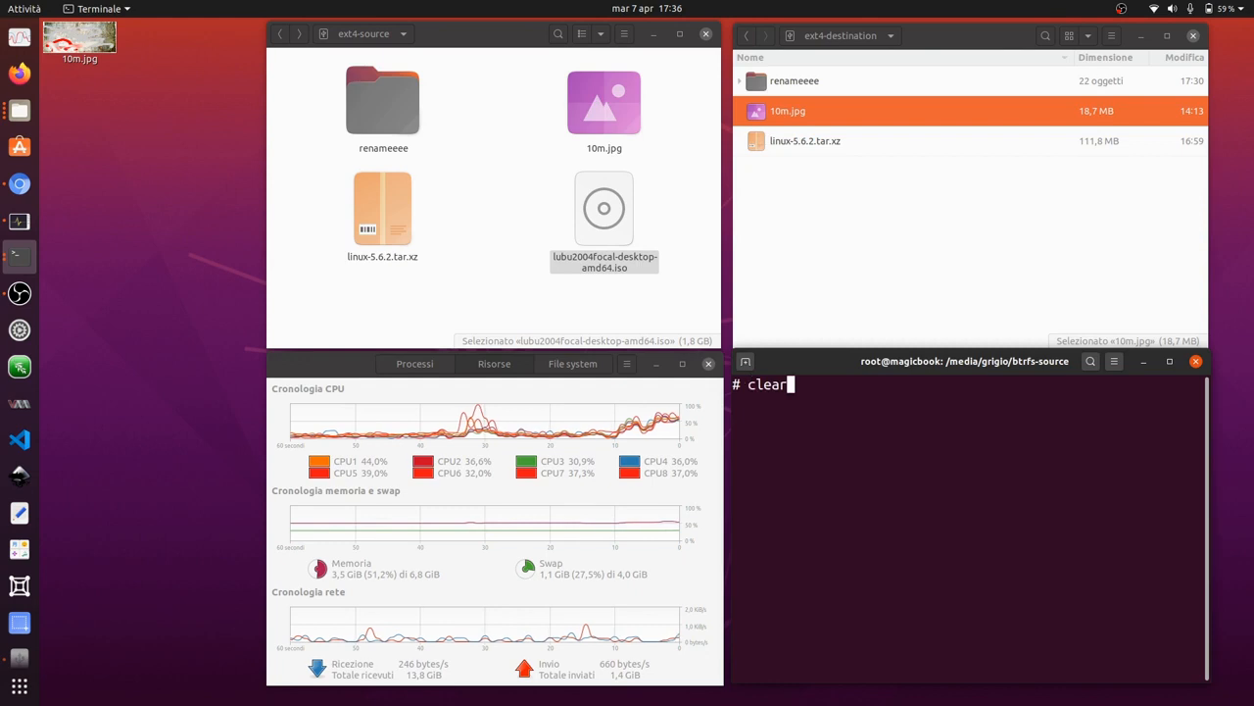
text(time -p sh -c 'rsync -a --delete /media/grigio/ext4-source /media/grigio/ext4-destination/')
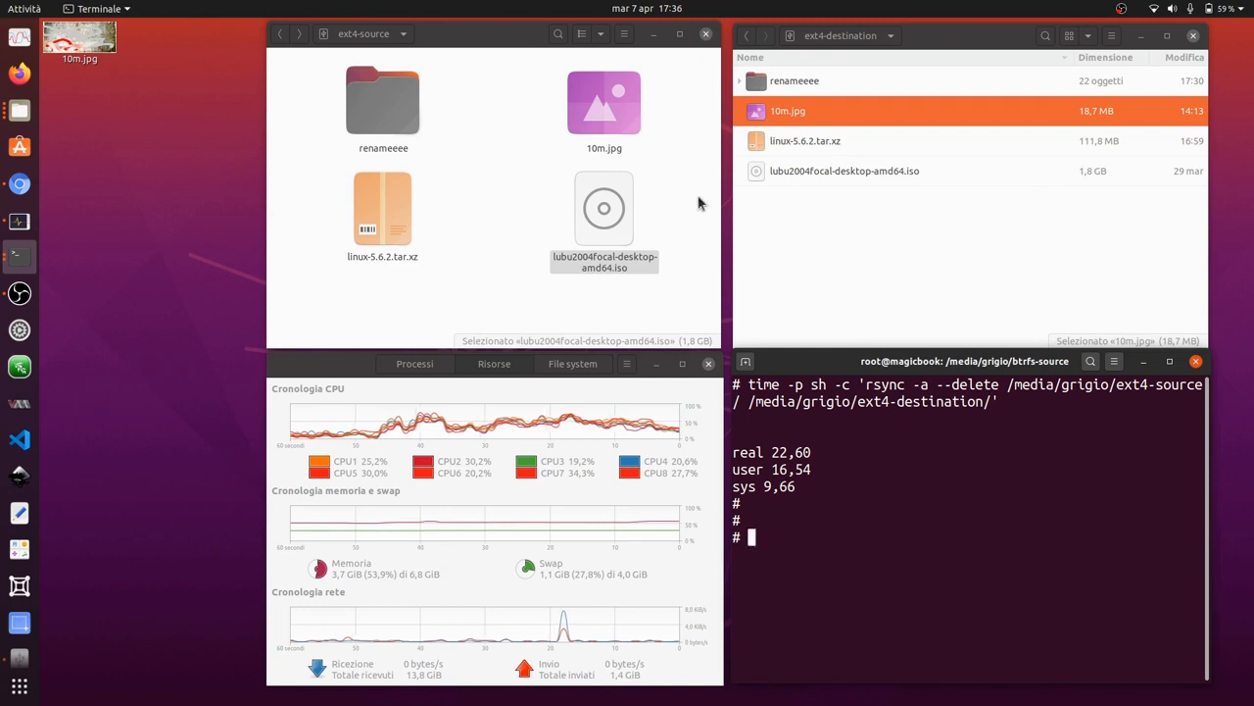
click(604, 208)
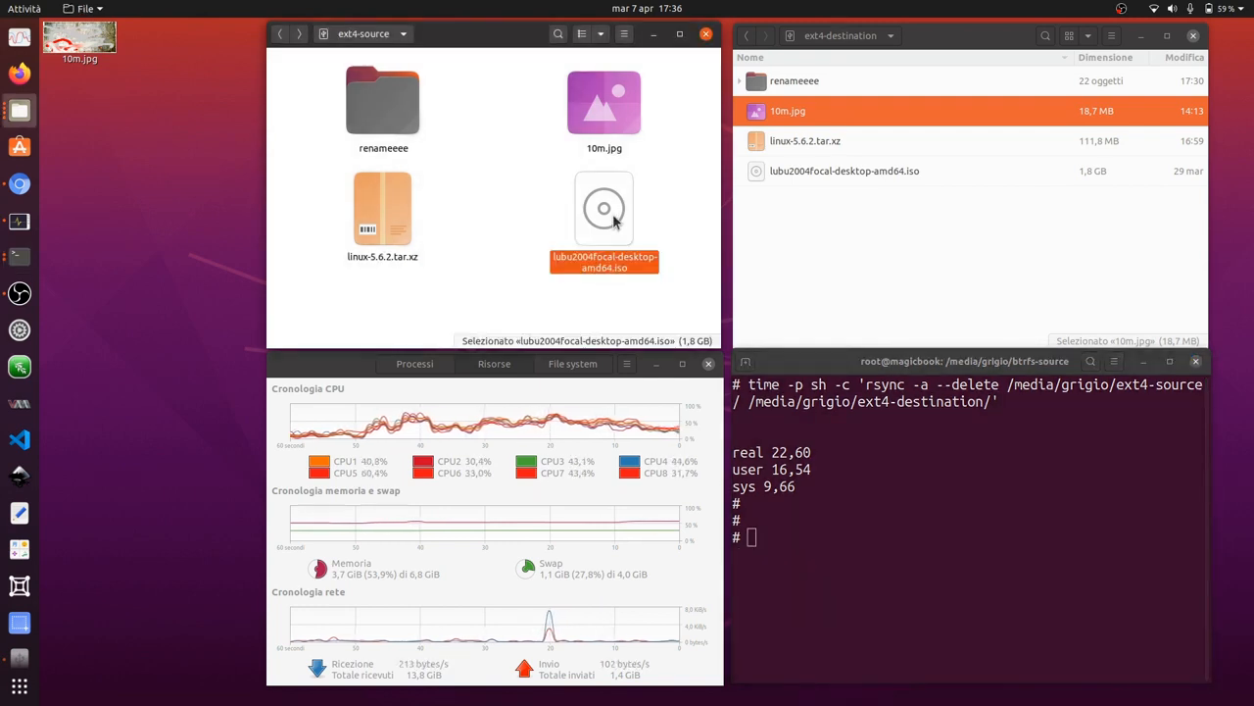